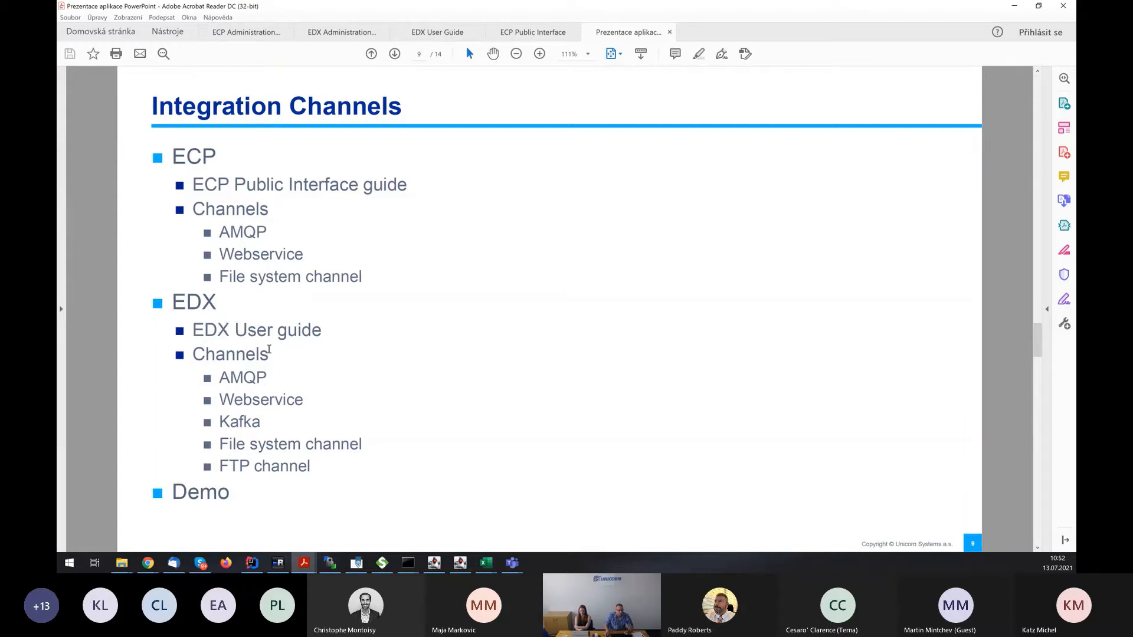
{"action": "mouse_move", "coordinate": [351, 427]}
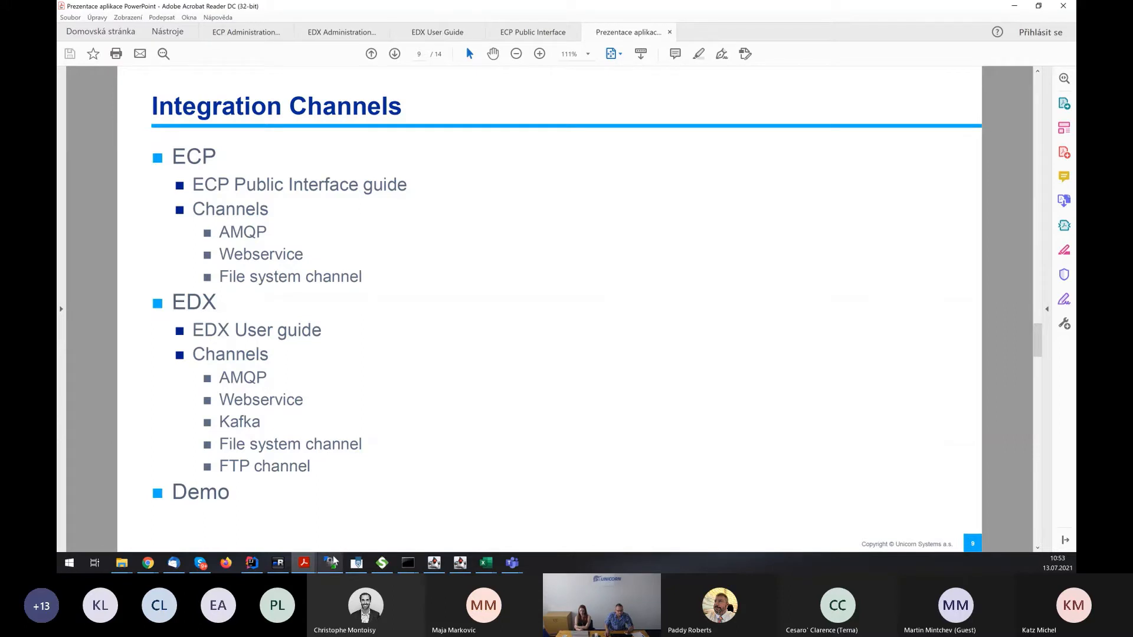
{"action": "mouse_move", "coordinate": [331, 563]}
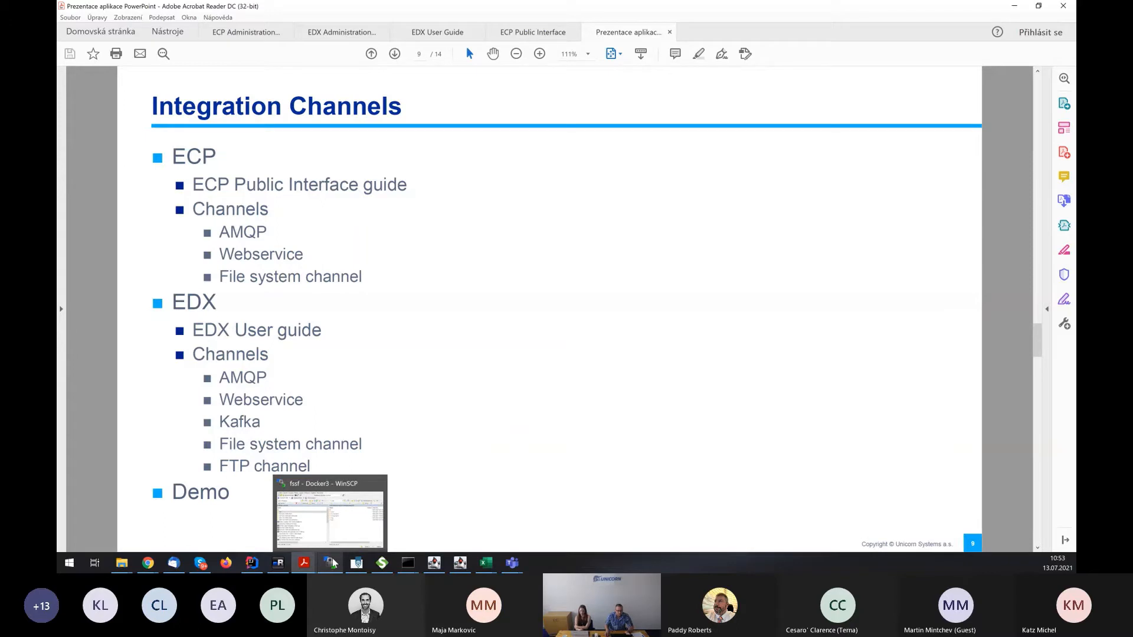
In WinSCP, browse to toolbox/config on the server and open edx.yml in PSPad.
{"action": "left_click", "coordinate": [329, 512]}
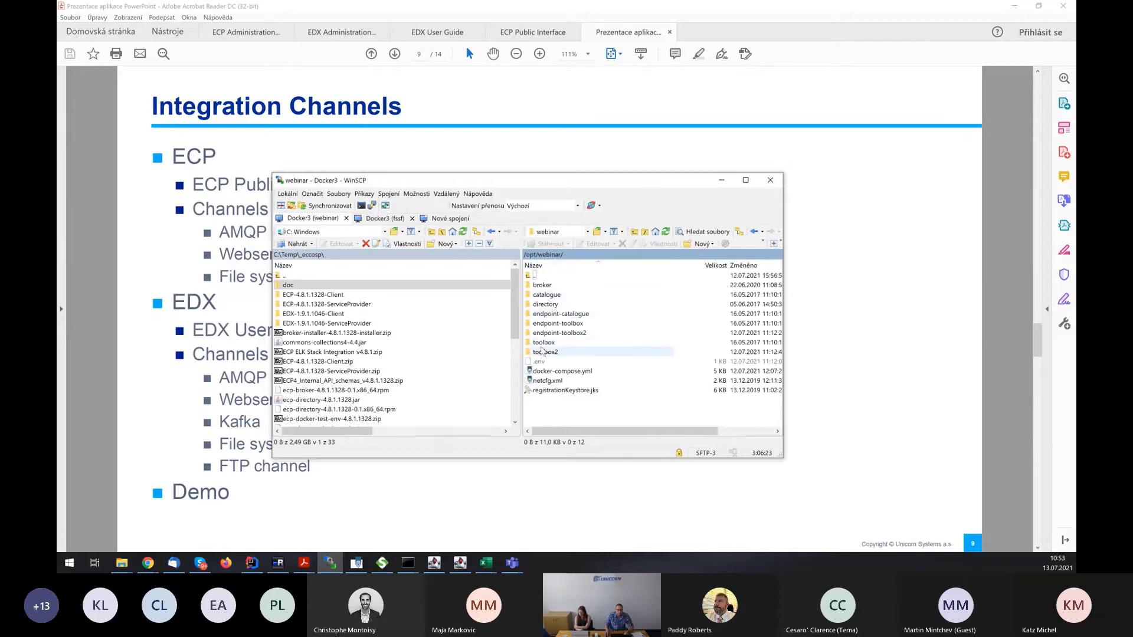
{"action": "double_click", "coordinate": [542, 342]}
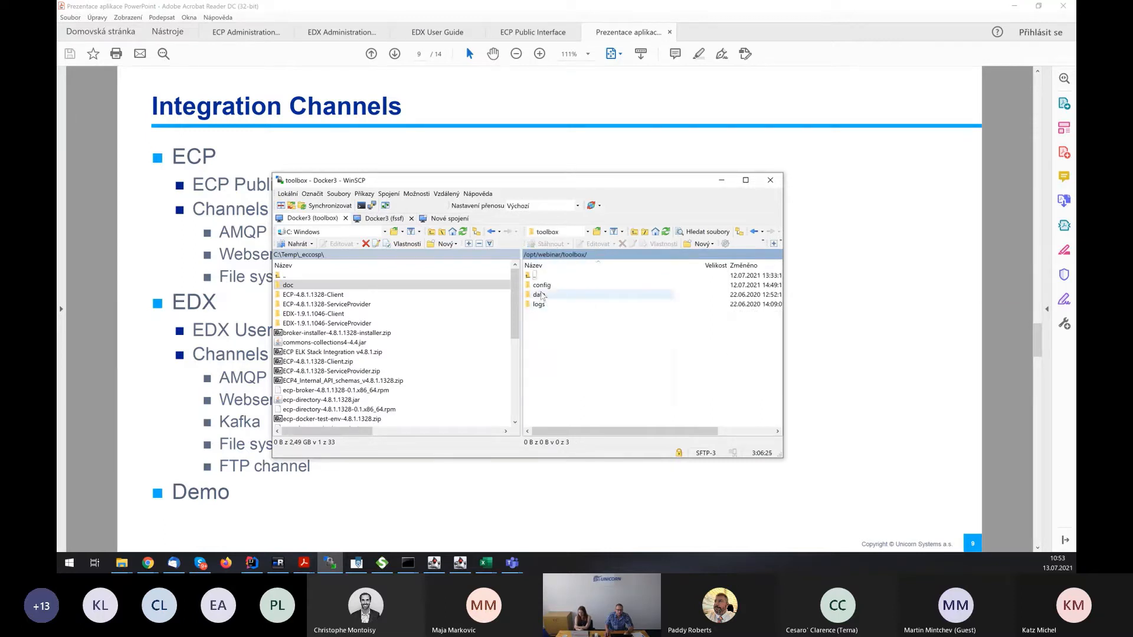
{"action": "left_click", "coordinate": [538, 303]}
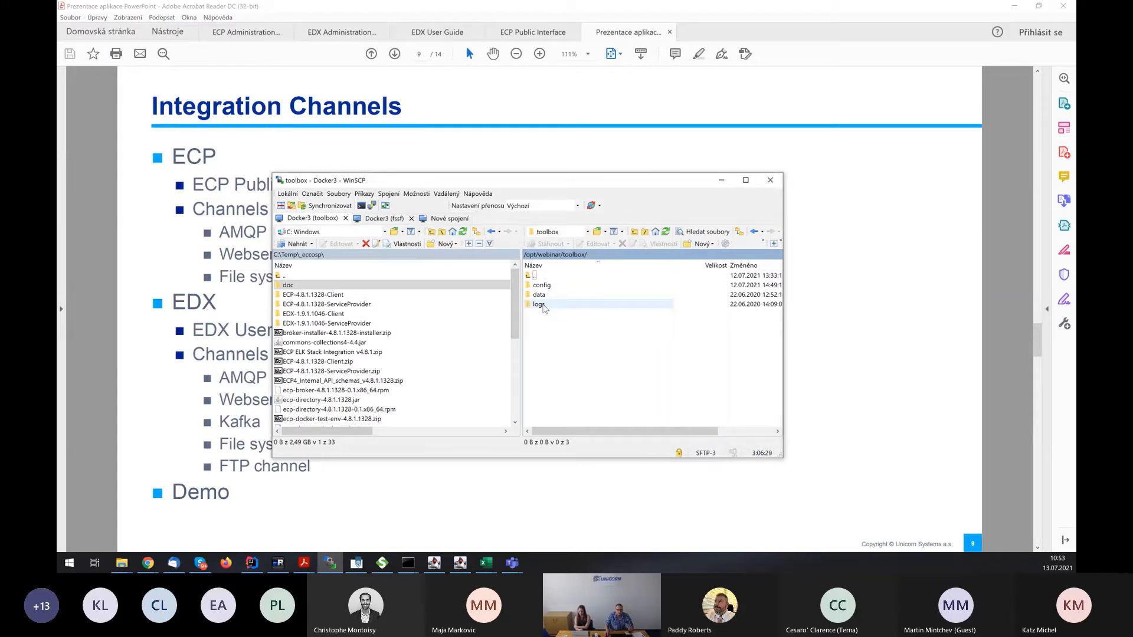
{"action": "double_click", "coordinate": [542, 284]}
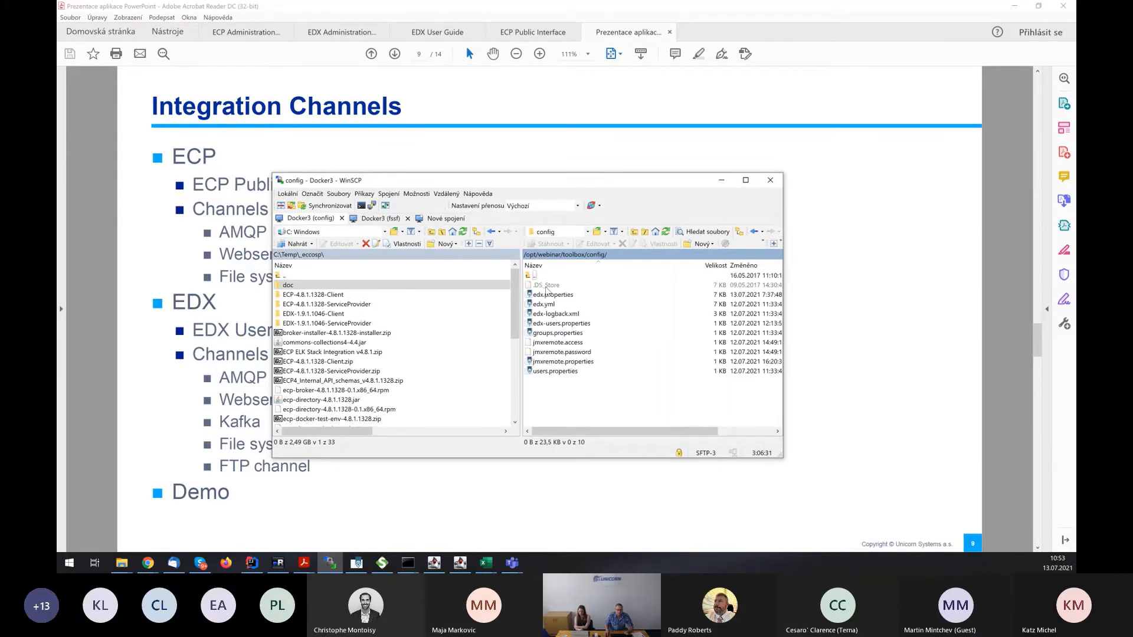
{"action": "left_click", "coordinate": [551, 303]}
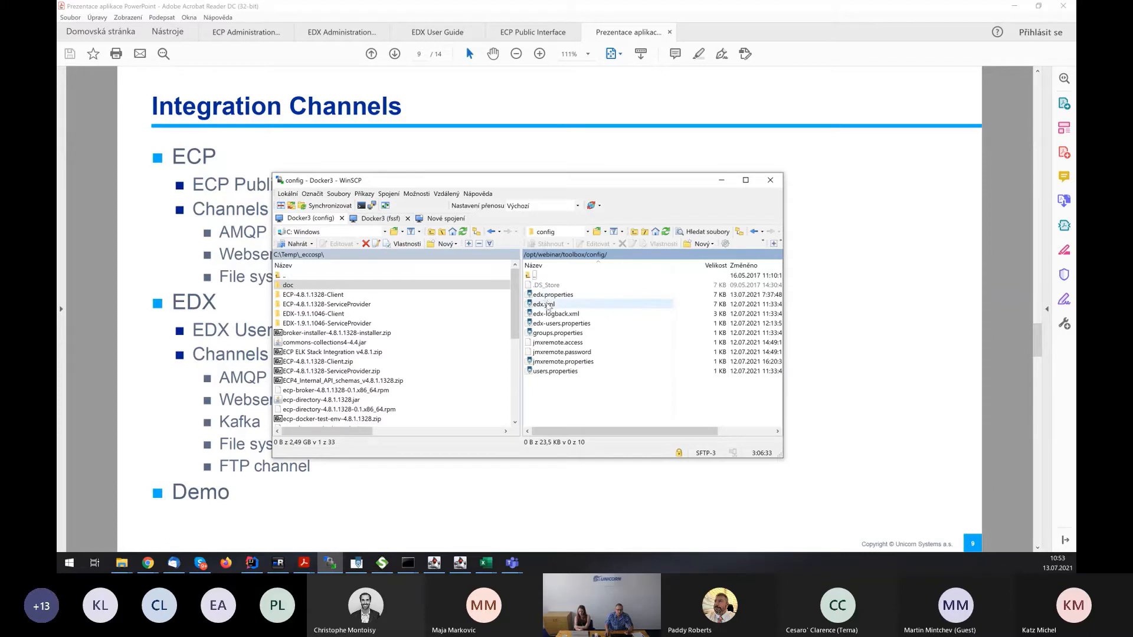
{"action": "left_click", "coordinate": [544, 303]}
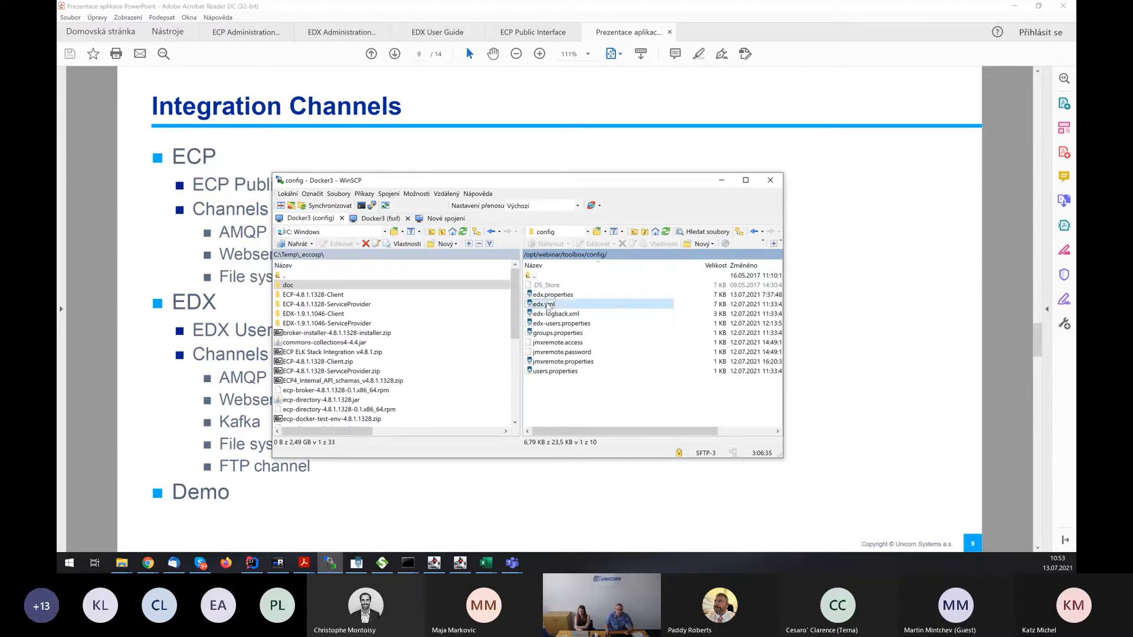
{"action": "double_click", "coordinate": [543, 303]}
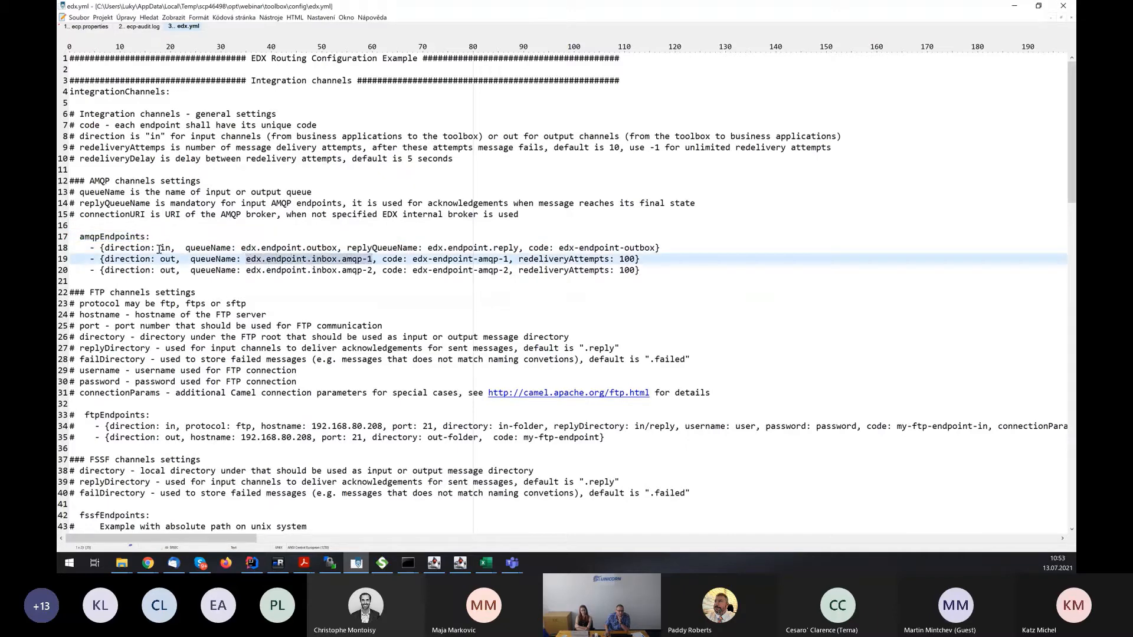
{"action": "left_click", "coordinate": [181, 259]}
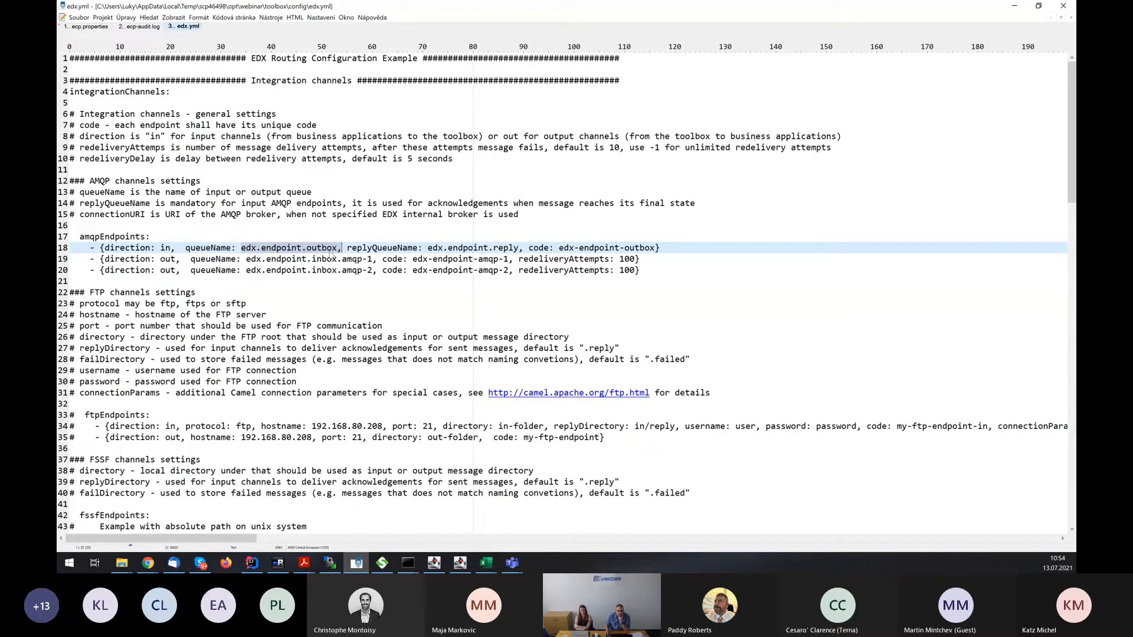
{"action": "mouse_move", "coordinate": [206, 259]}
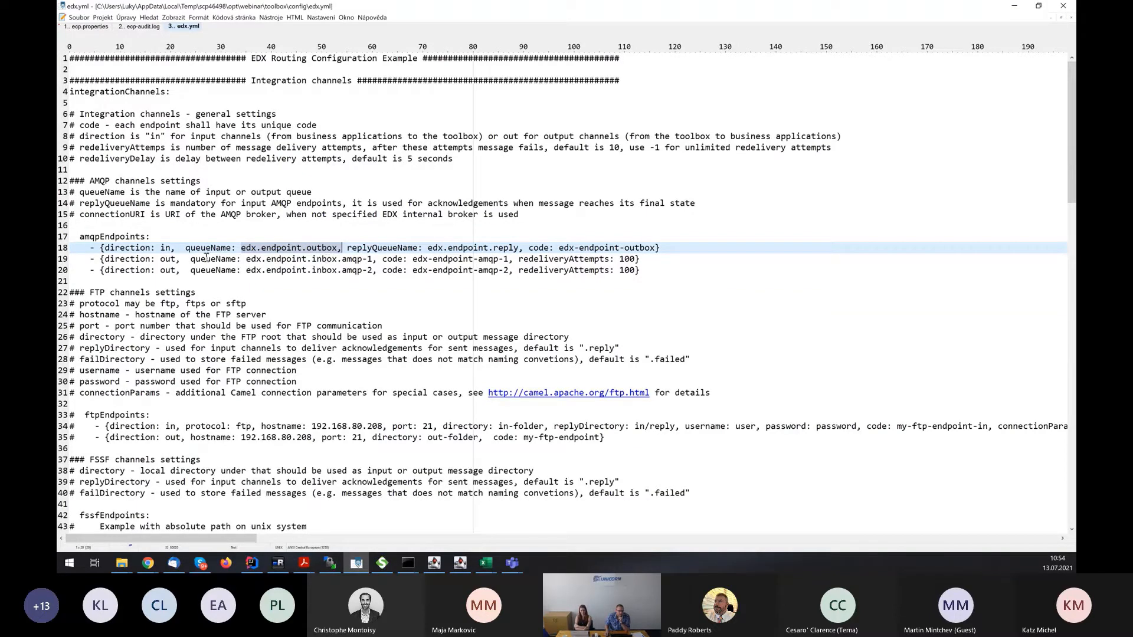
{"action": "scroll", "scroll_direction": "down", "scroll_amount": 3}
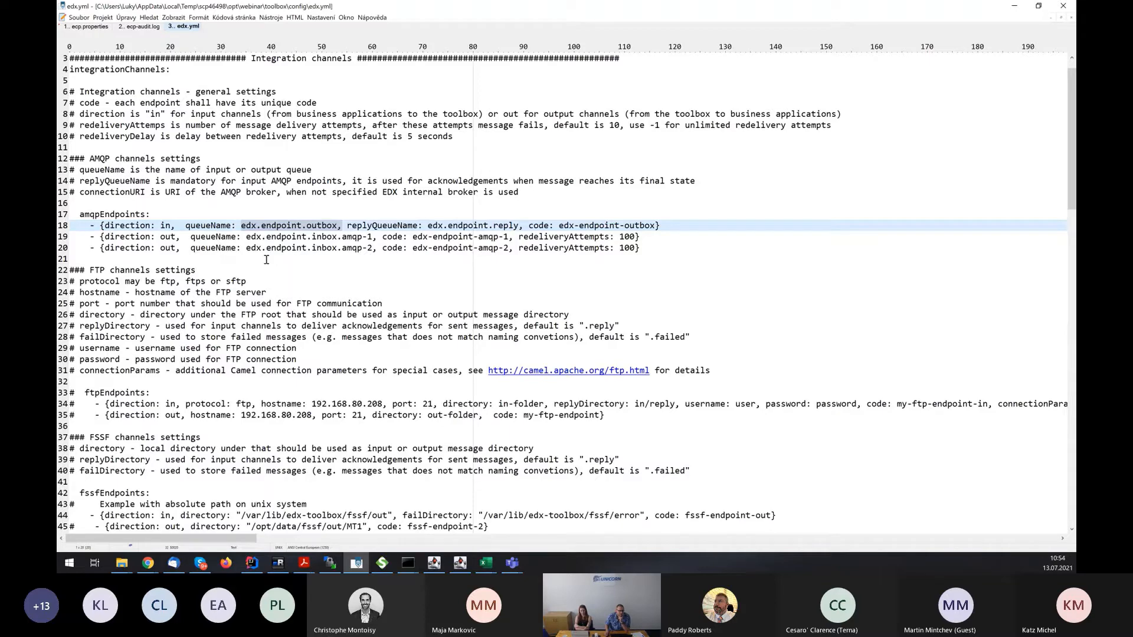
{"action": "scroll", "scroll_direction": "down", "scroll_amount": 3}
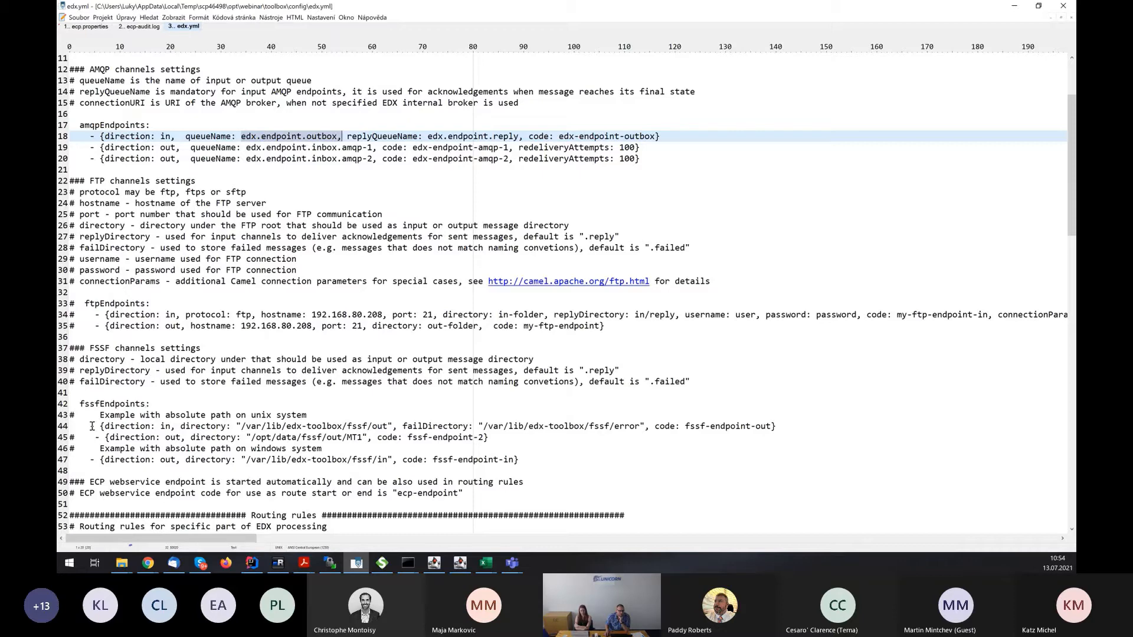
{"action": "left_click", "coordinate": [329, 415]}
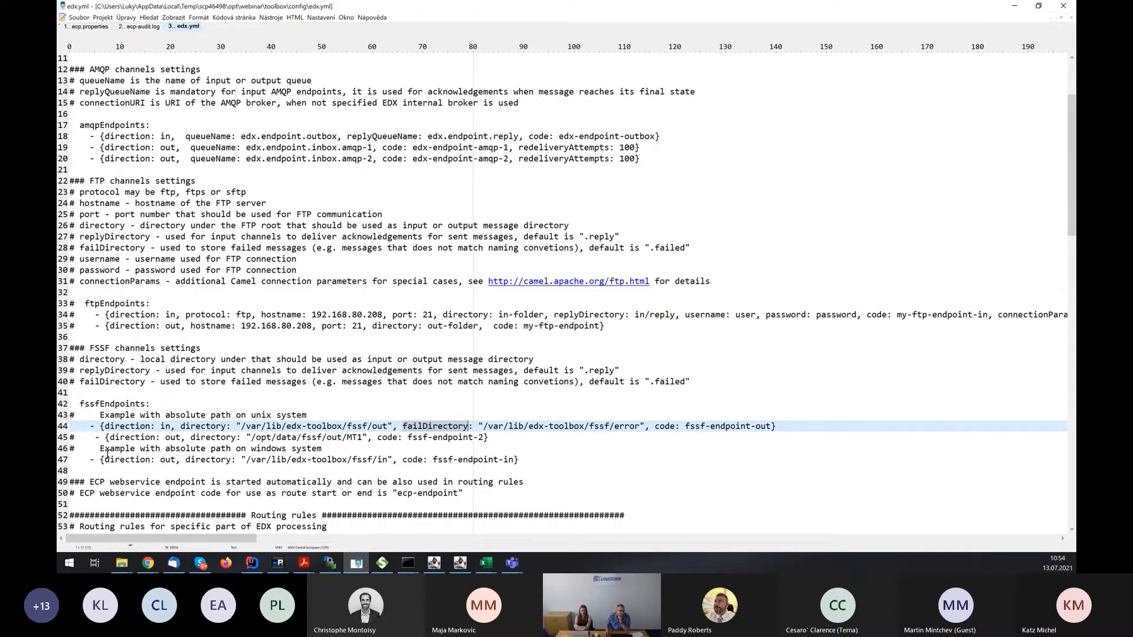
{"action": "left_click", "coordinate": [101, 459]}
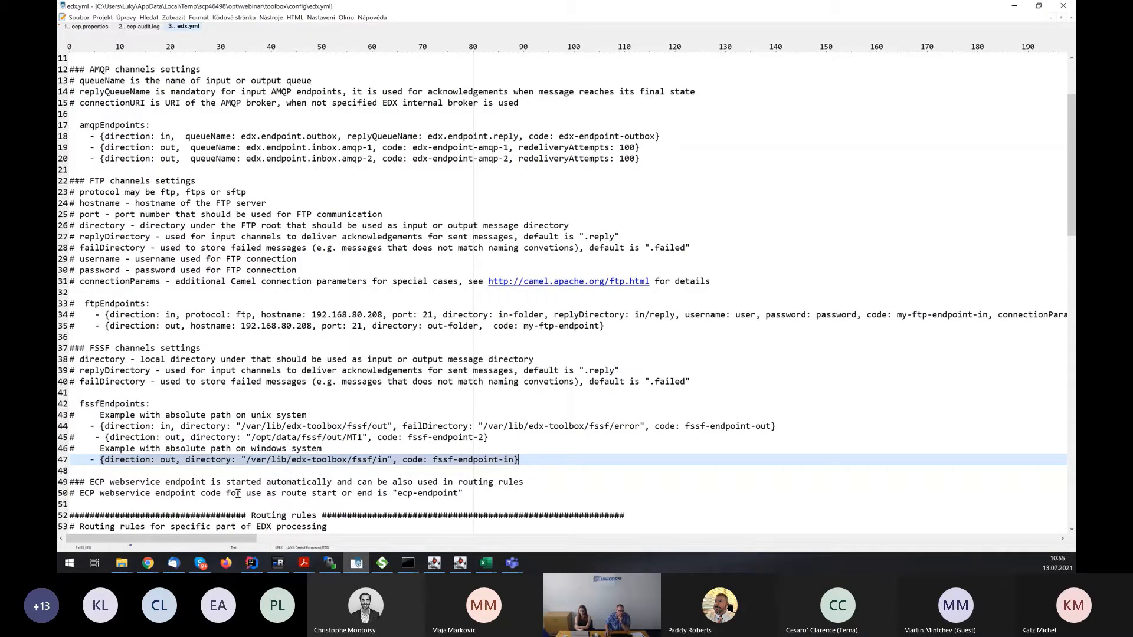
{"action": "left_click", "coordinate": [237, 493]}
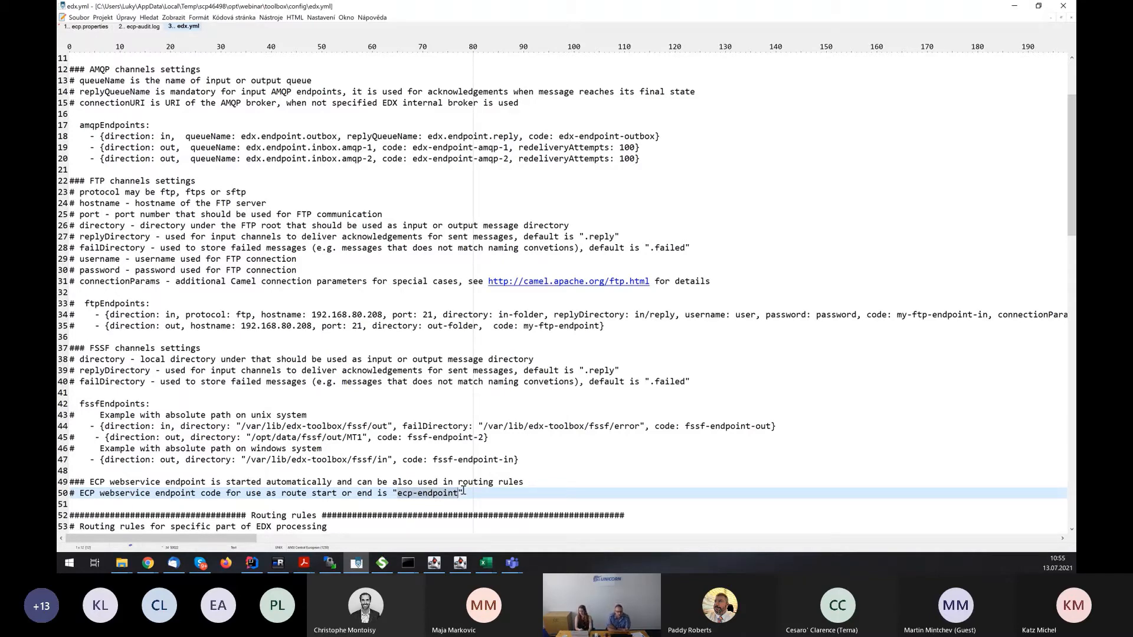
{"action": "scroll", "scroll_direction": "down", "scroll_amount": 3}
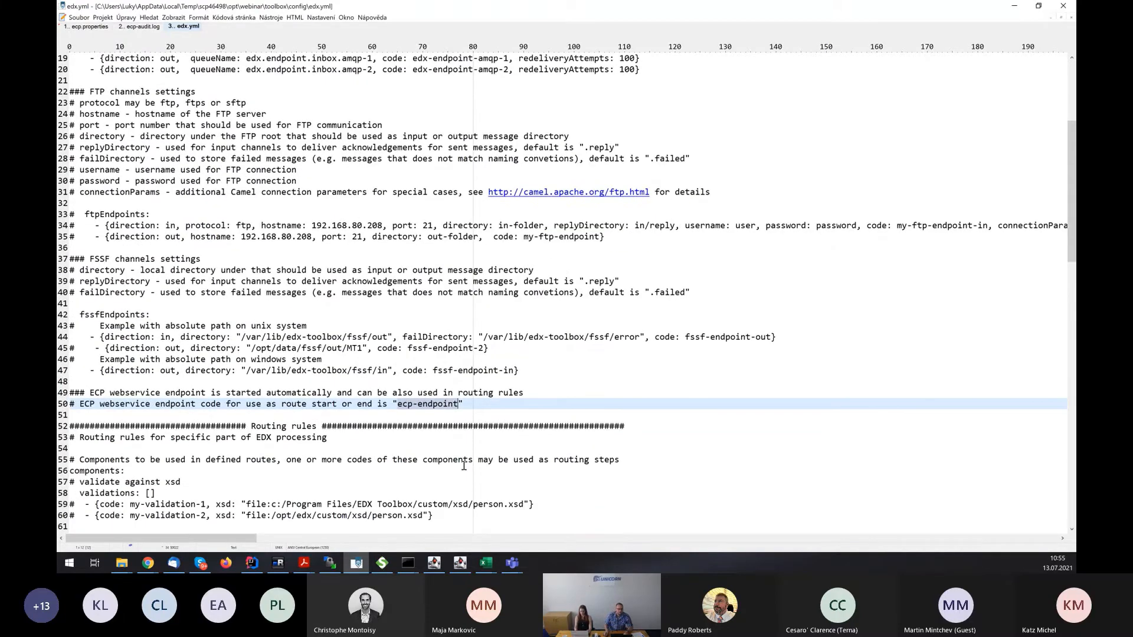
{"action": "scroll", "scroll_direction": "down", "scroll_amount": 3}
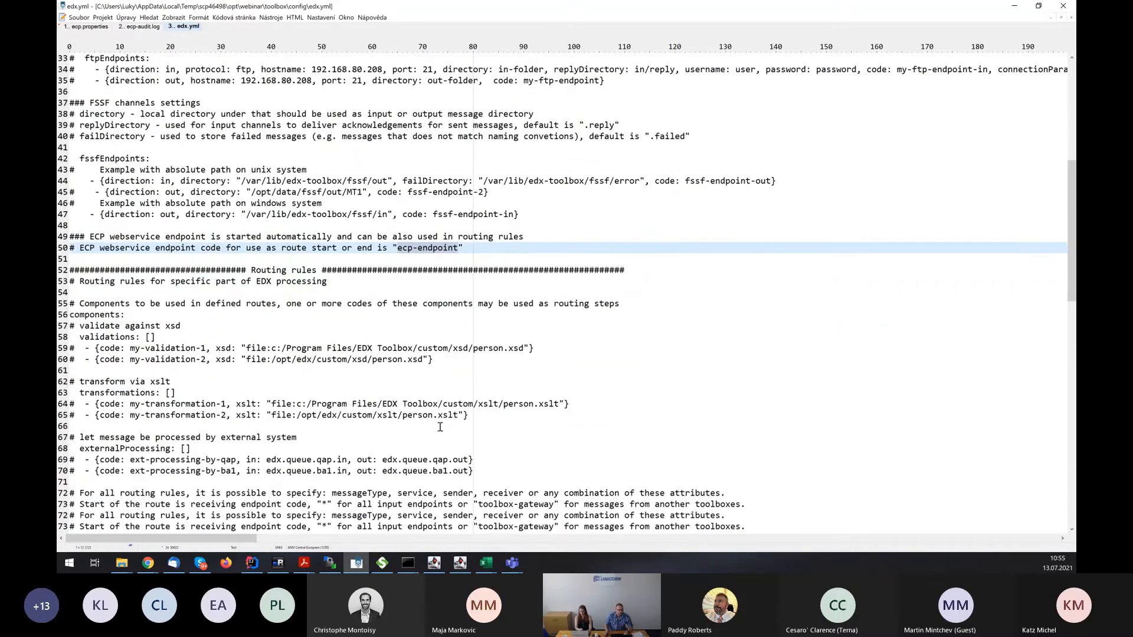
{"action": "scroll", "scroll_direction": "down", "scroll_amount": 3}
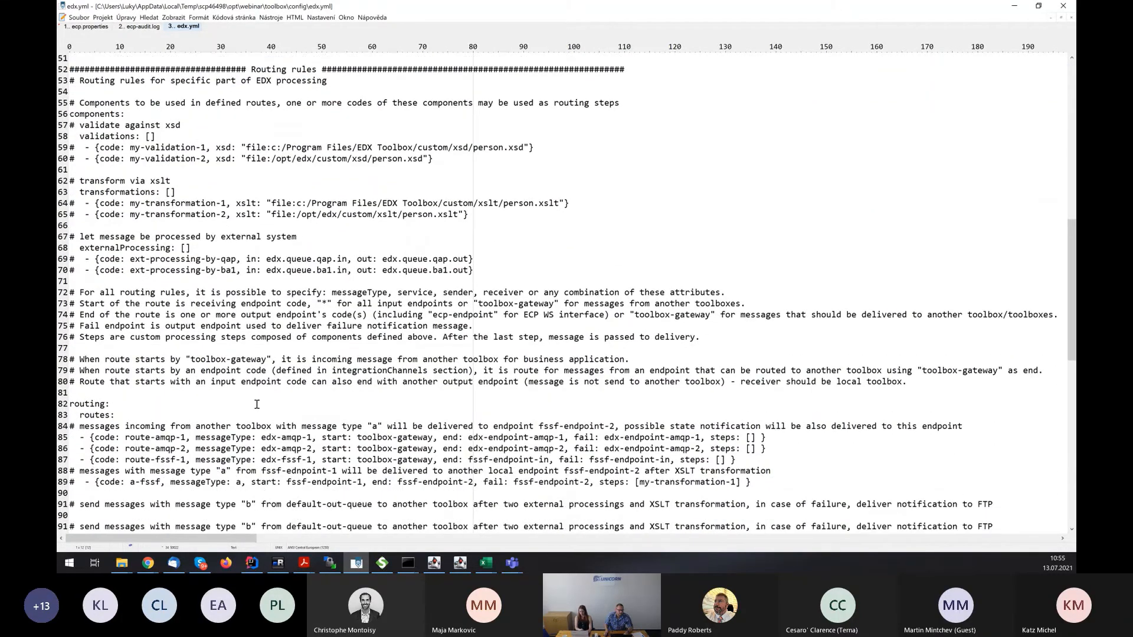
{"action": "scroll", "scroll_direction": "down", "scroll_amount": 3}
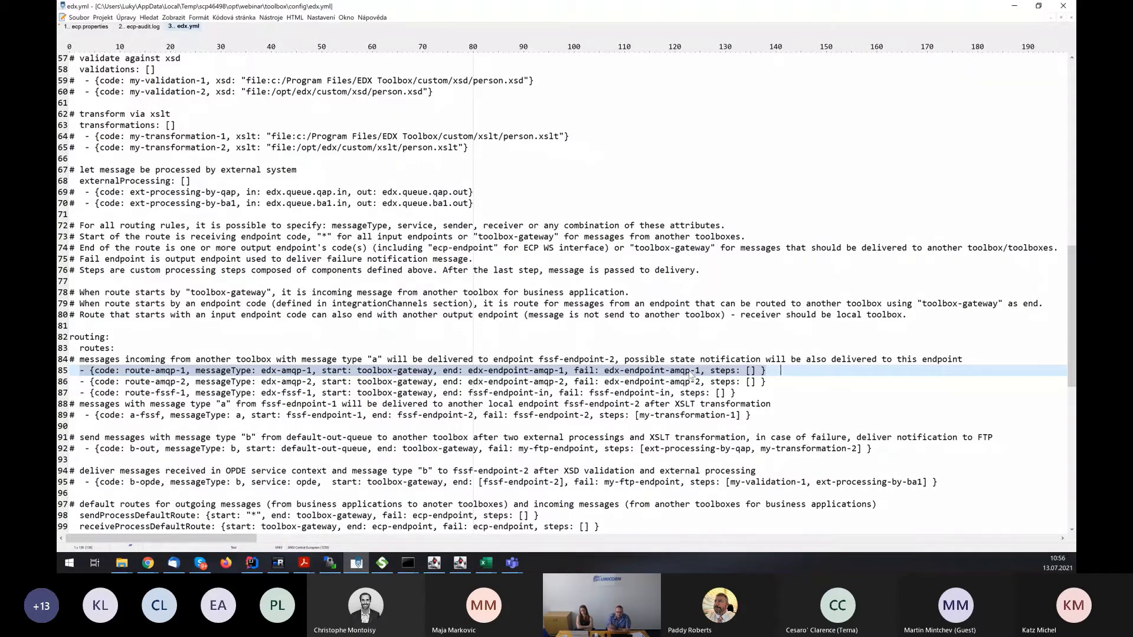
{"action": "mouse_move", "coordinate": [662, 355]}
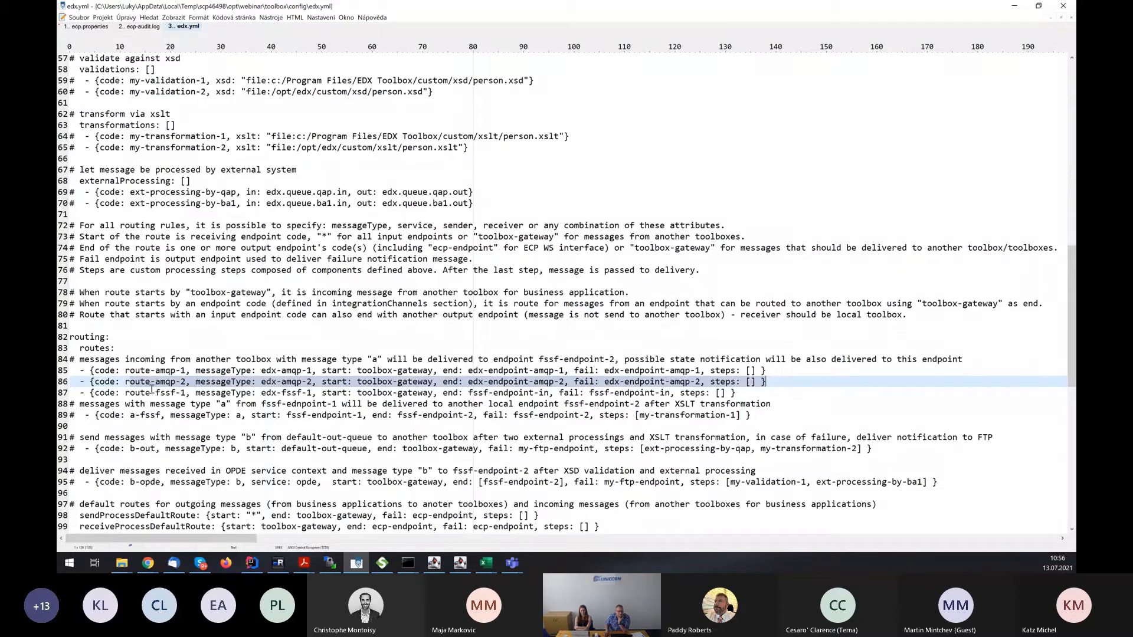
{"action": "left_click", "coordinate": [311, 392]}
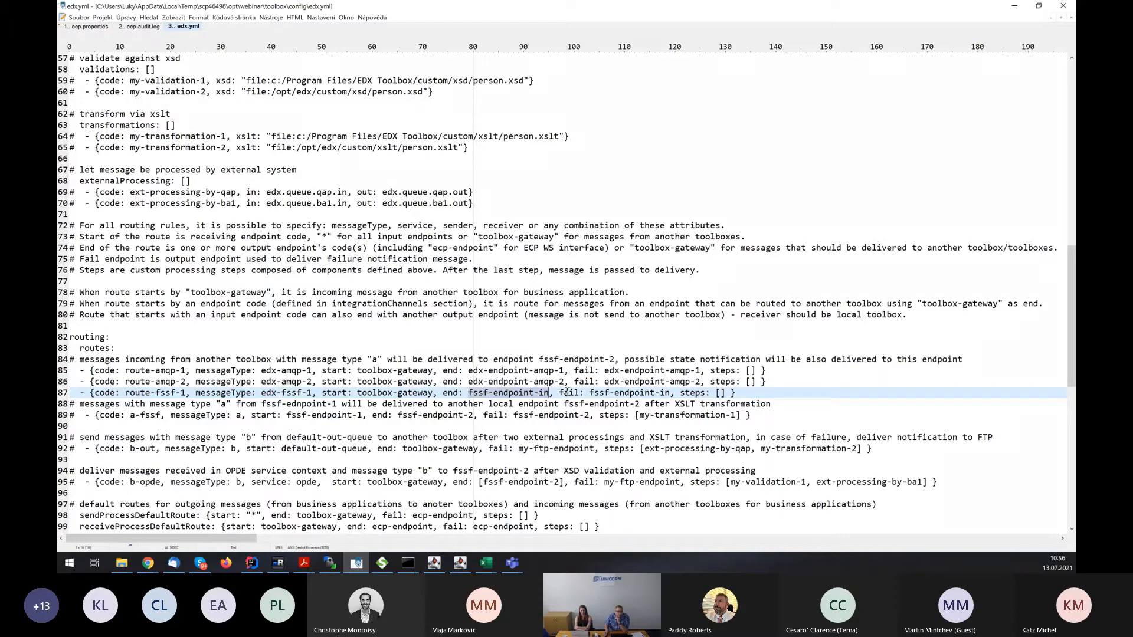
Scroll edx.yml and highlight the default send and receive process routes.
{"action": "scroll", "scroll_direction": "down", "scroll_amount": 3}
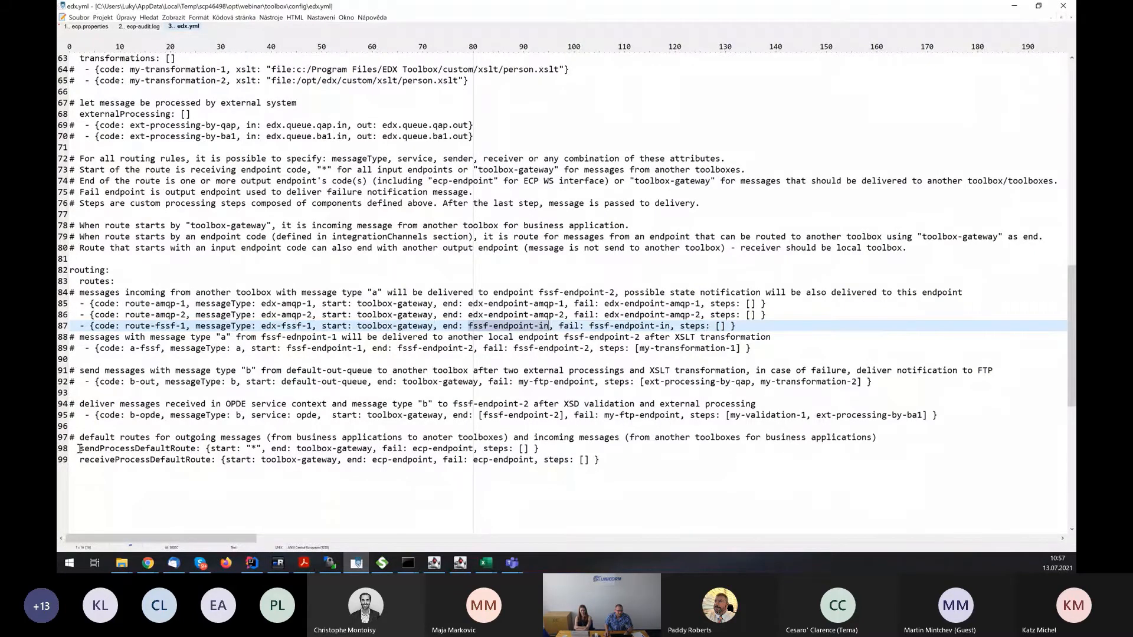
{"action": "left_click", "coordinate": [610, 448]}
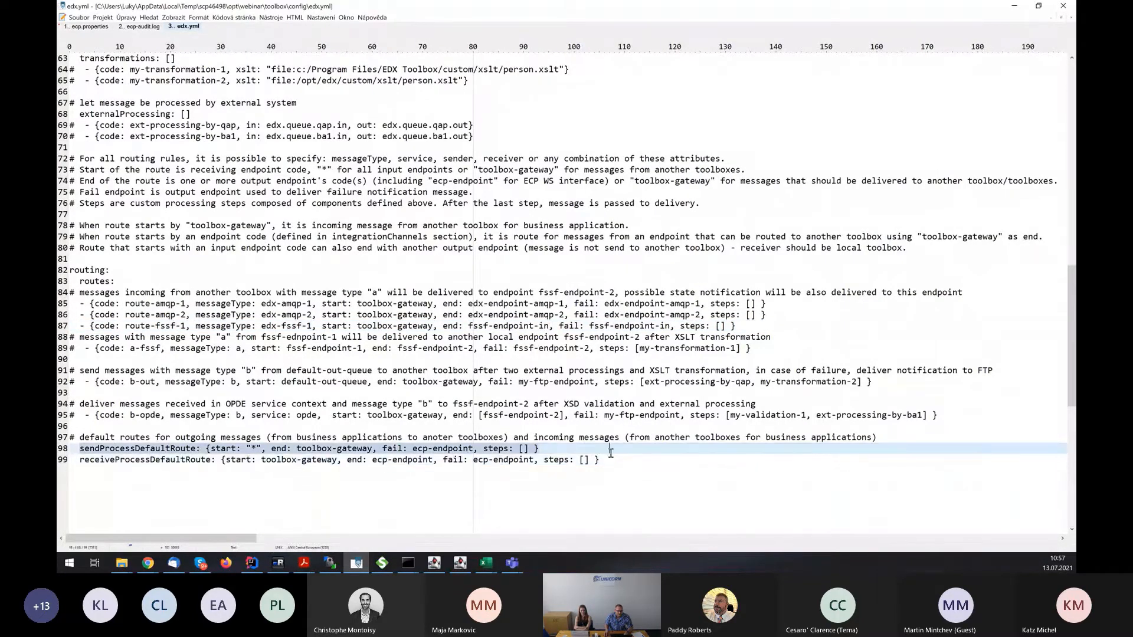
{"action": "left_click", "coordinate": [614, 459]}
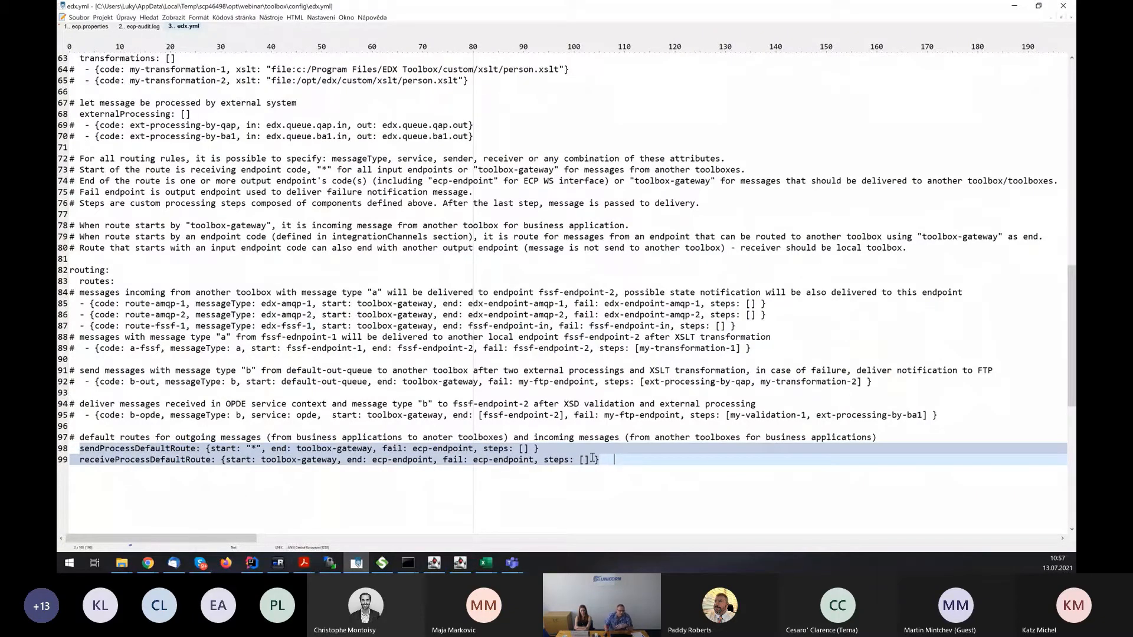
{"action": "left_click", "coordinate": [264, 447]}
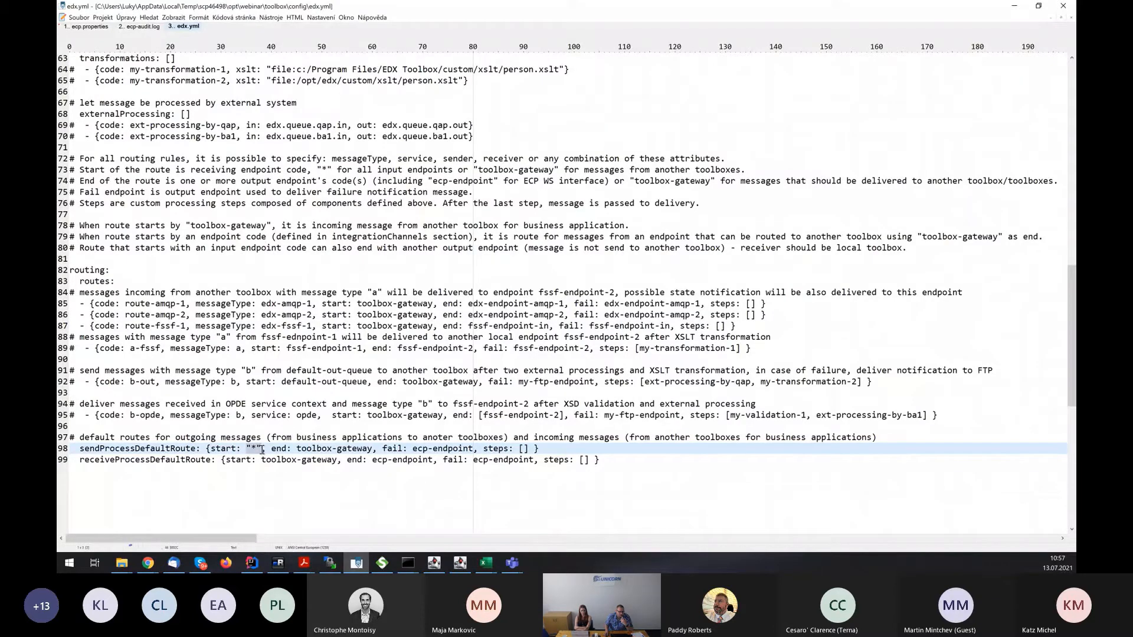
{"action": "mouse_move", "coordinate": [296, 448]}
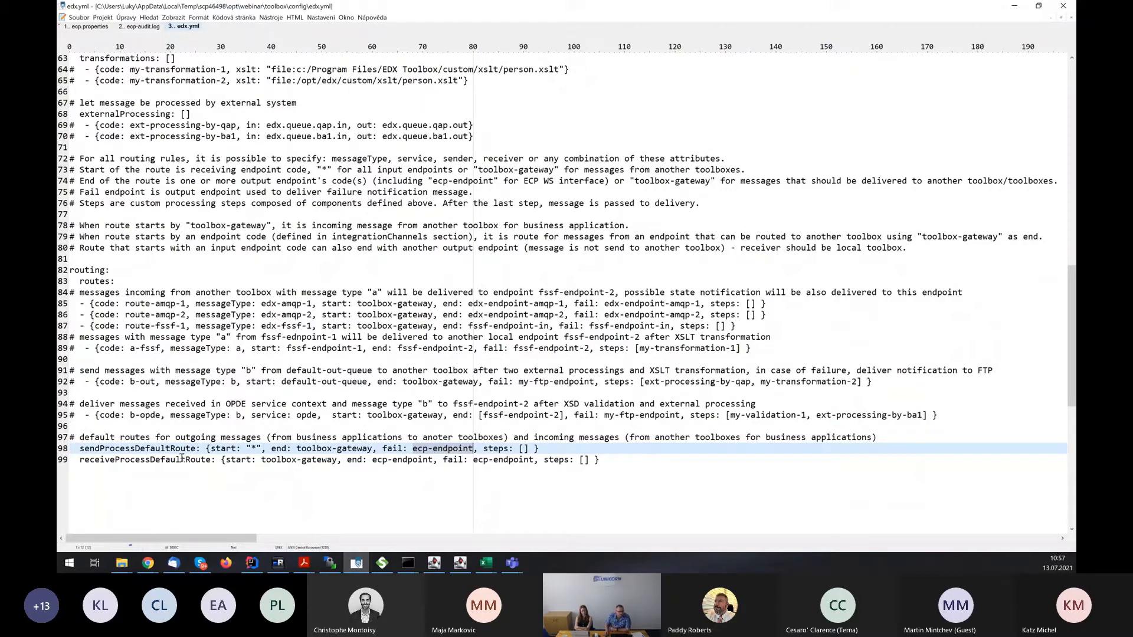
{"action": "left_click", "coordinate": [145, 460]}
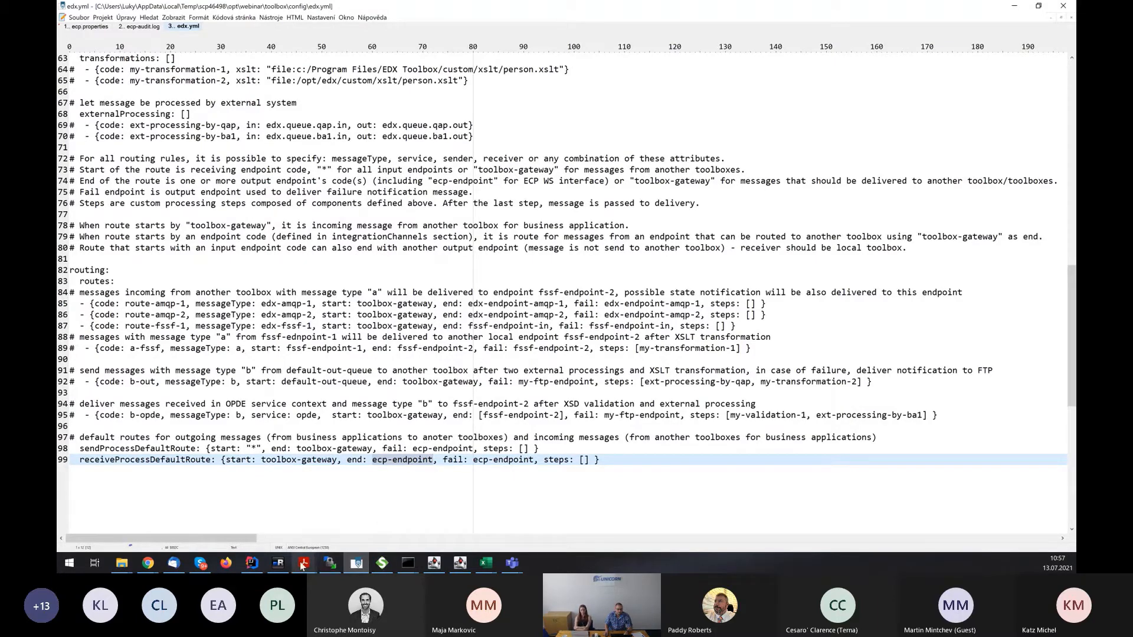
{"action": "mouse_move", "coordinate": [302, 563]}
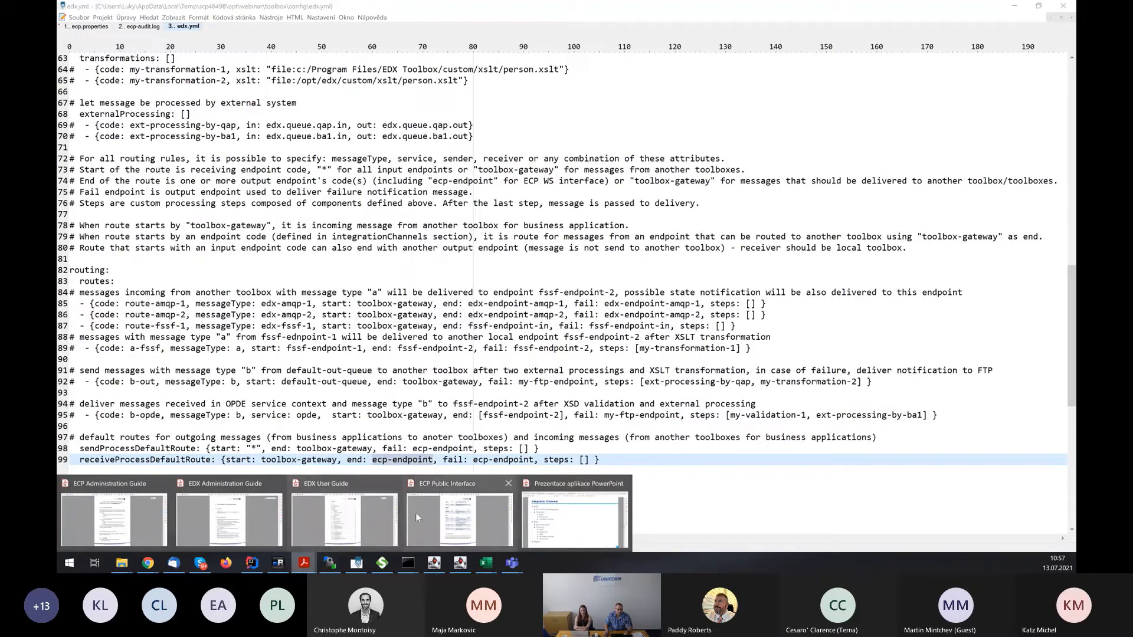
In the EDX User Guide, jump to Routing configuration and page to Route matching.
{"action": "left_click", "coordinate": [342, 516]}
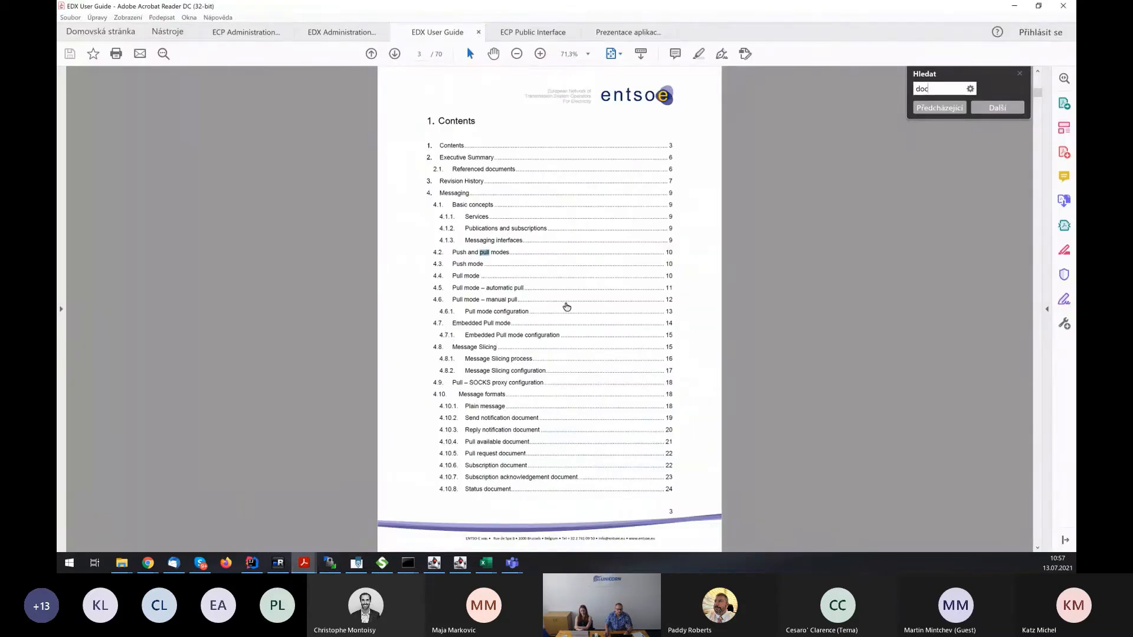
{"action": "mouse_move", "coordinate": [559, 334]}
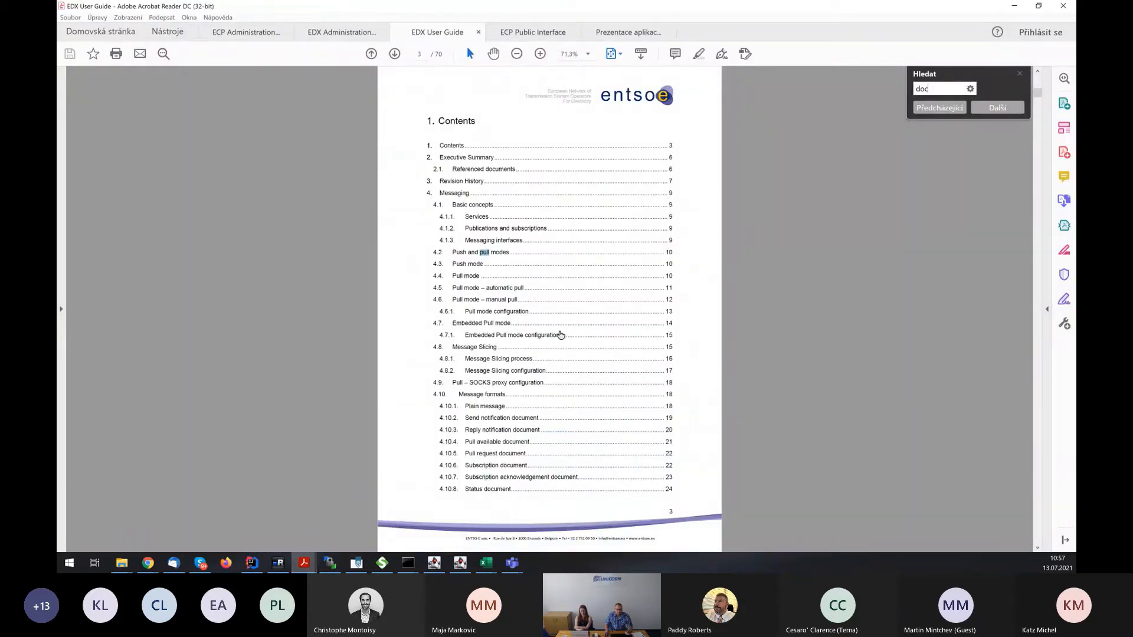
{"action": "left_click", "coordinate": [394, 54]}
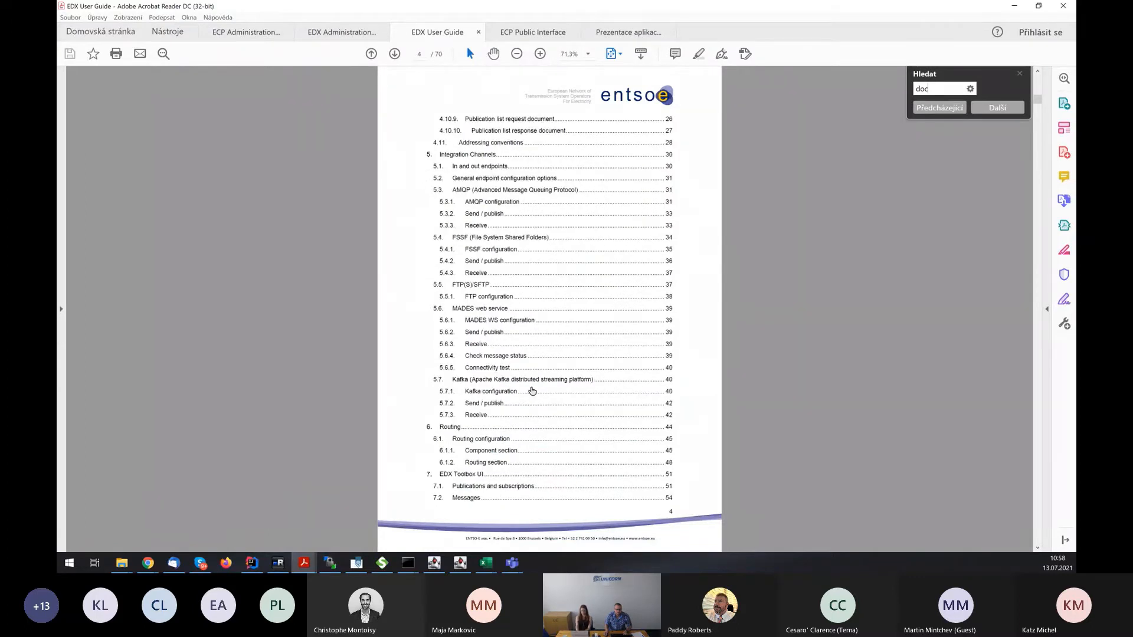
{"action": "mouse_move", "coordinate": [492, 442]}
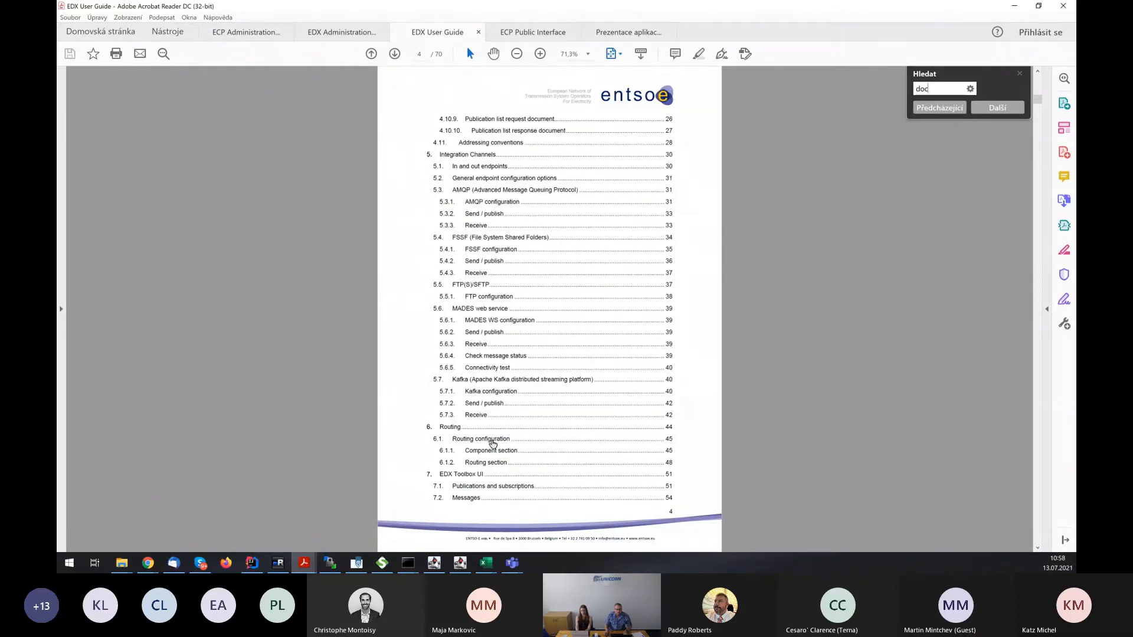
{"action": "left_click", "coordinate": [997, 107]}
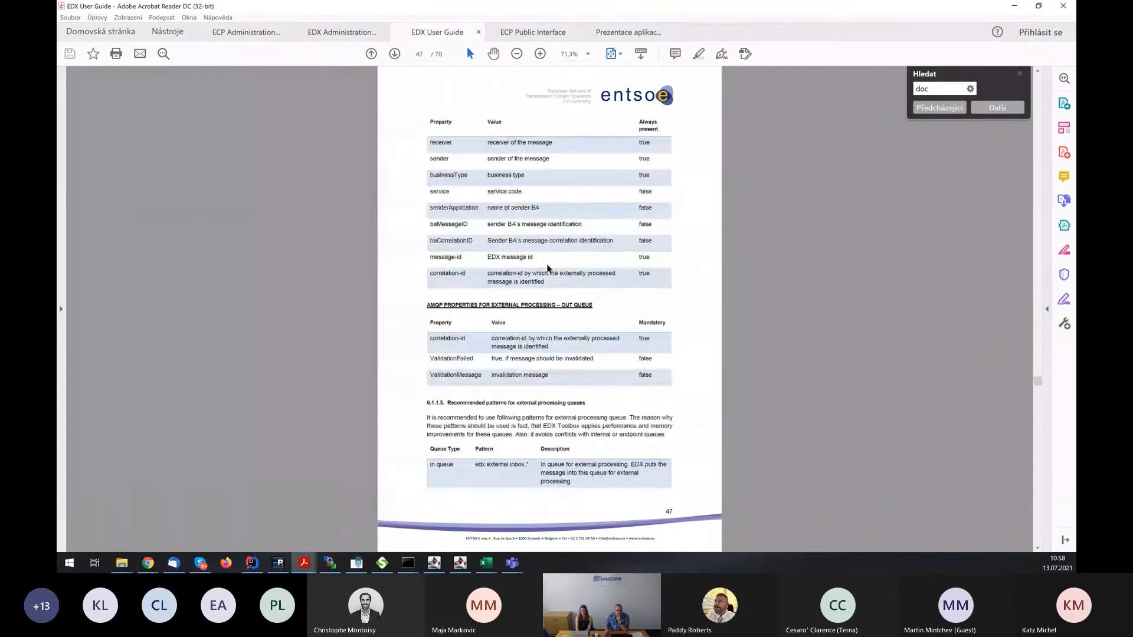
{"action": "mouse_move", "coordinate": [542, 223]}
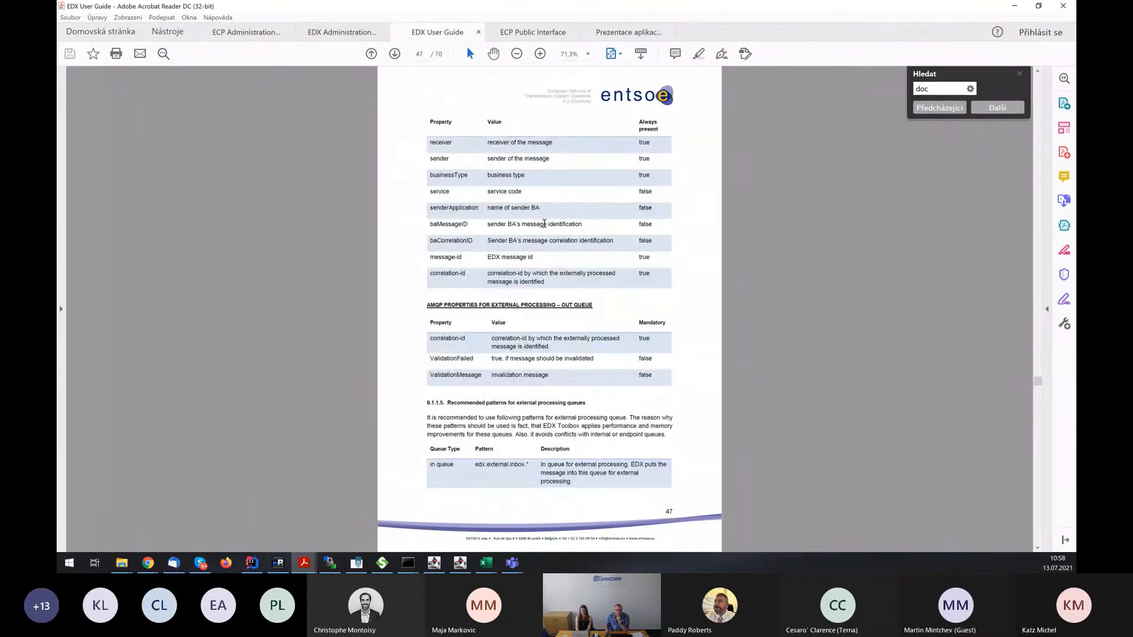
{"action": "left_click", "coordinate": [394, 54]}
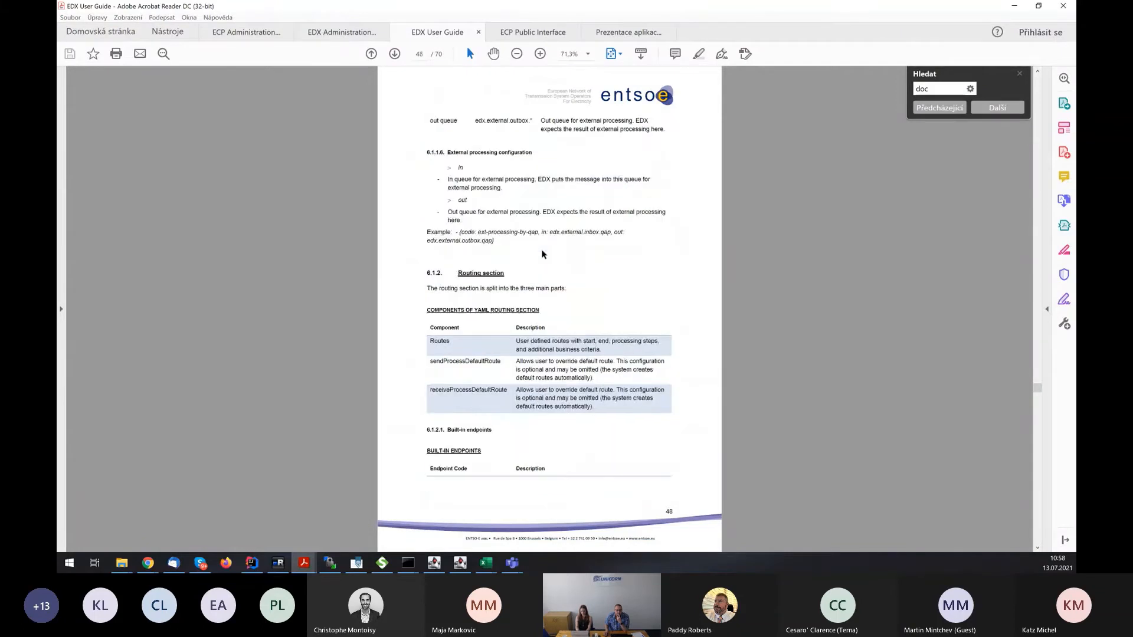
{"action": "mouse_move", "coordinate": [519, 341]}
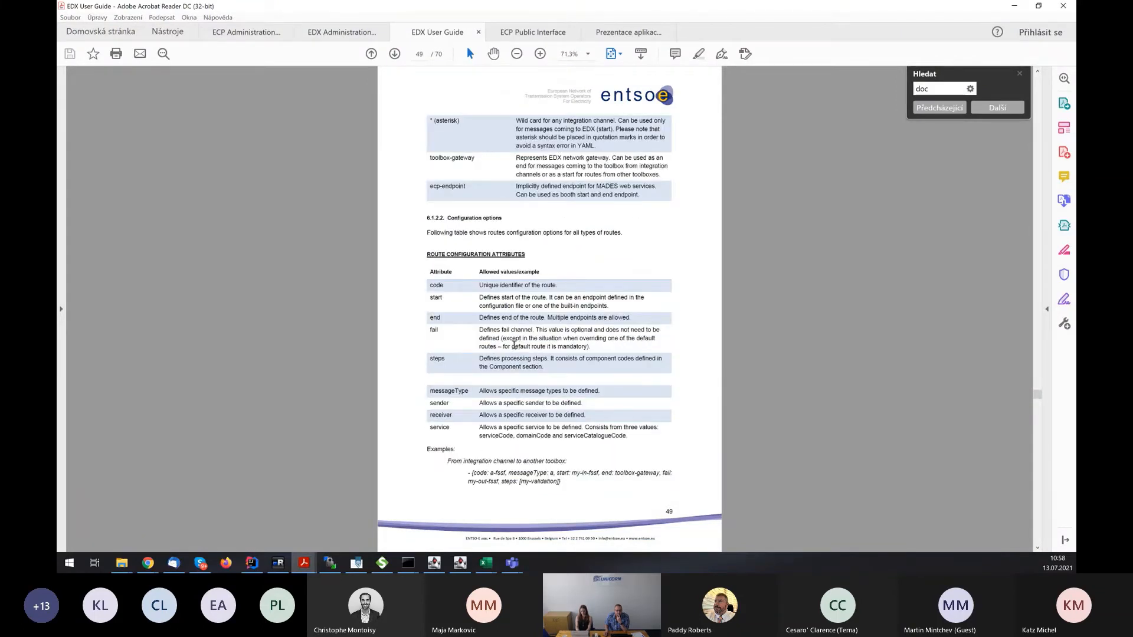
{"action": "mouse_move", "coordinate": [506, 379]}
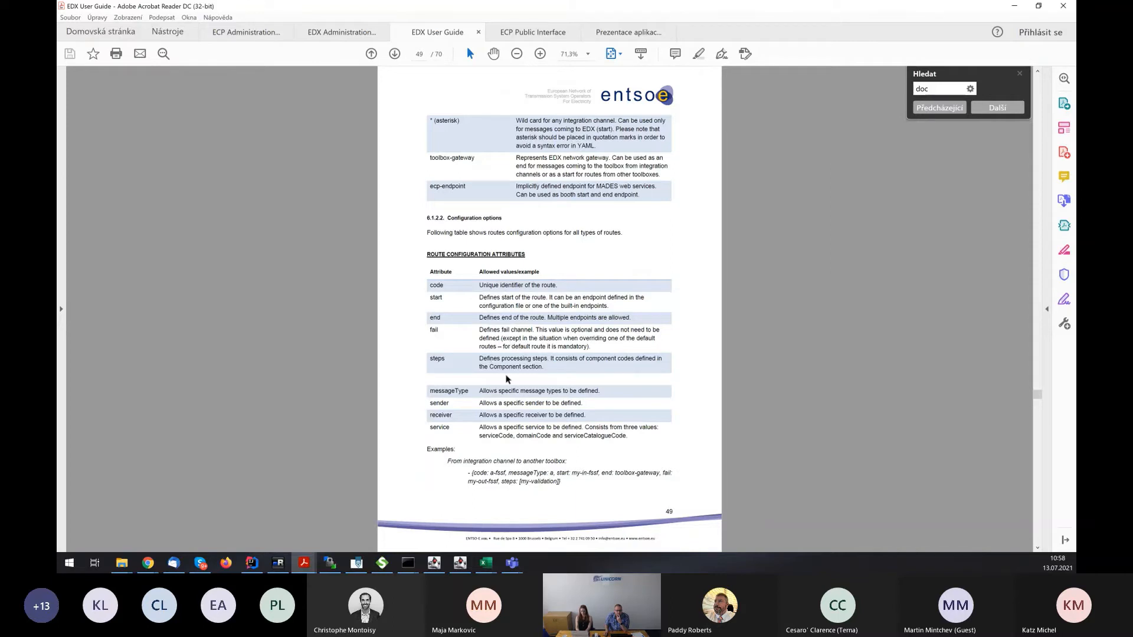
{"action": "left_click", "coordinate": [395, 54]}
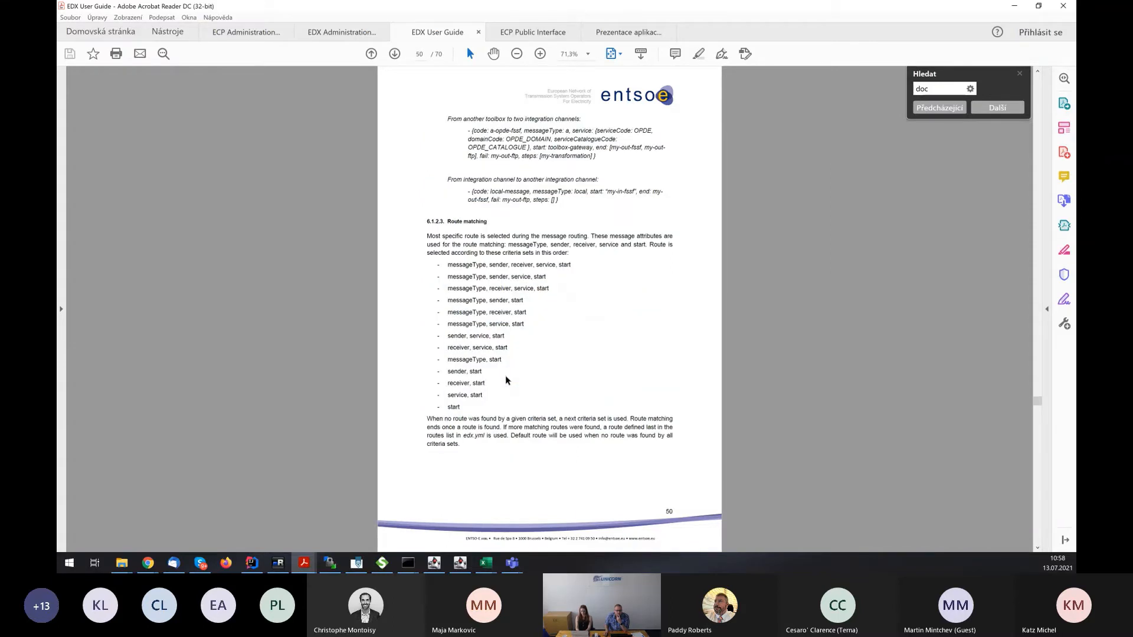
{"action": "mouse_move", "coordinate": [448, 224]}
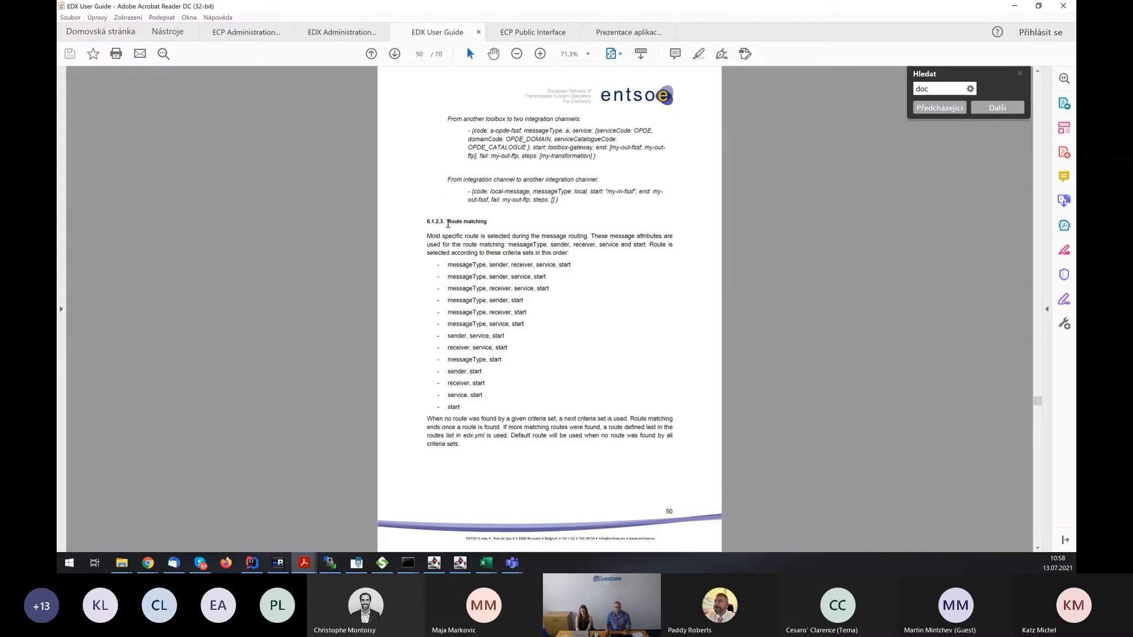
Highlight the route-matching criteria, then minimize the guide and switch to the ECP4 Chrome inbox.
{"action": "double_click", "coordinate": [466, 221]}
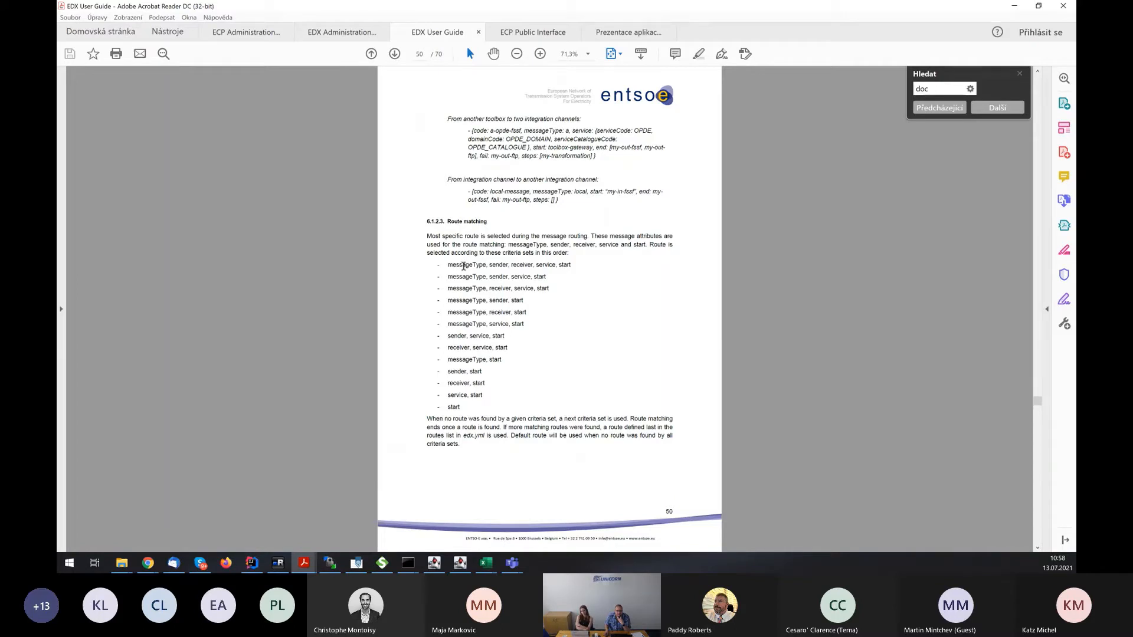
{"action": "mouse_move", "coordinate": [496, 266]}
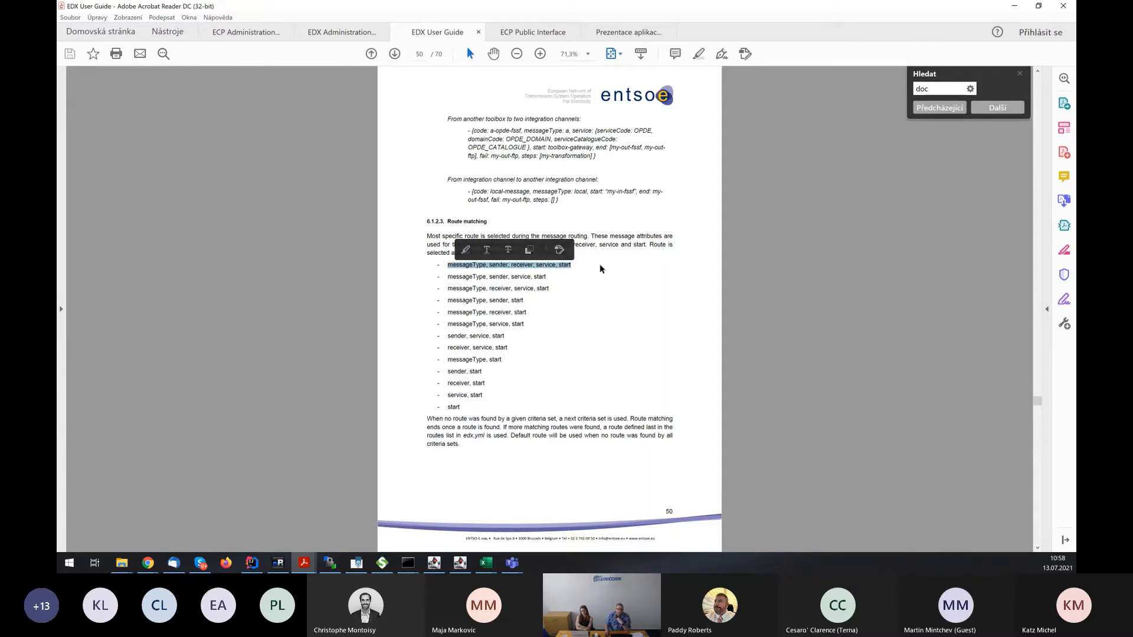
{"action": "left_click", "coordinate": [600, 269]}
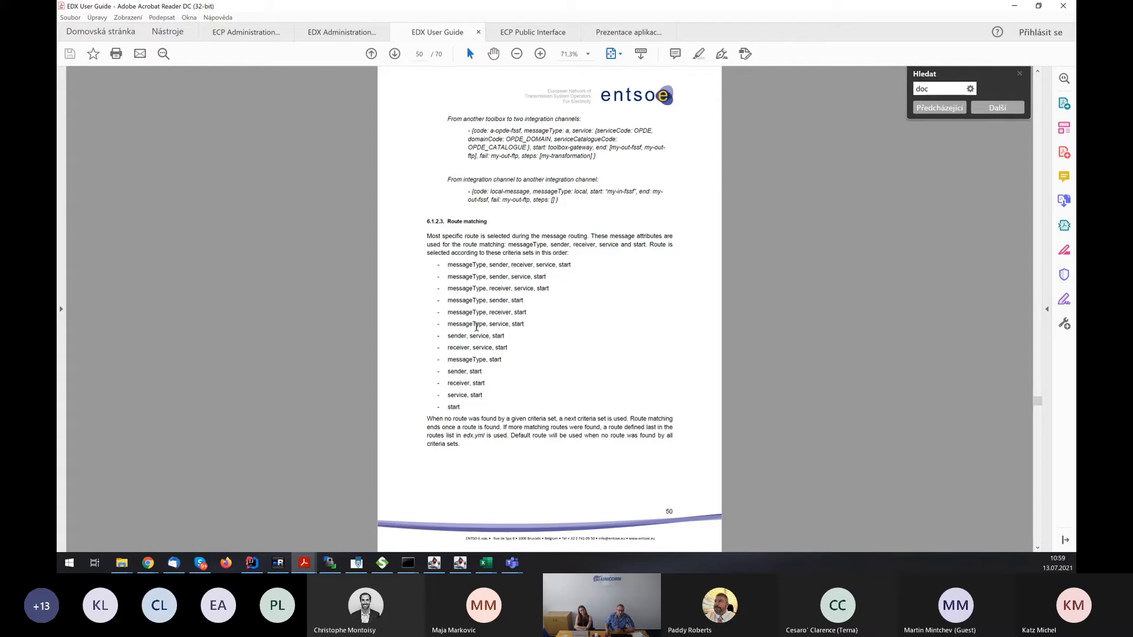
{"action": "mouse_move", "coordinate": [459, 359]}
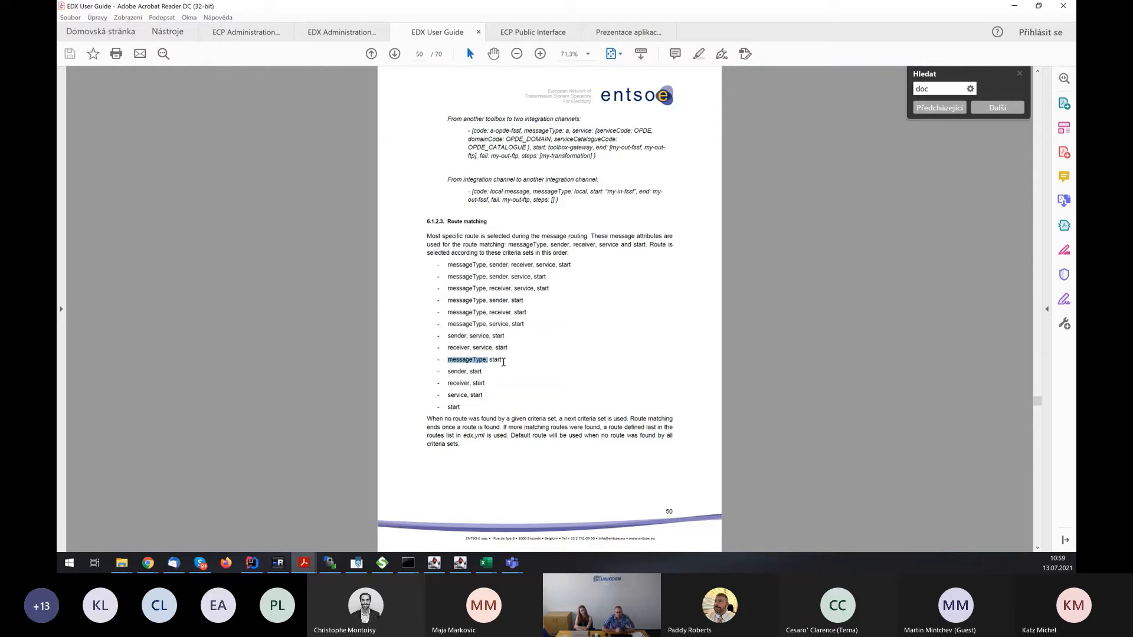
{"action": "mouse_move", "coordinate": [503, 289]}
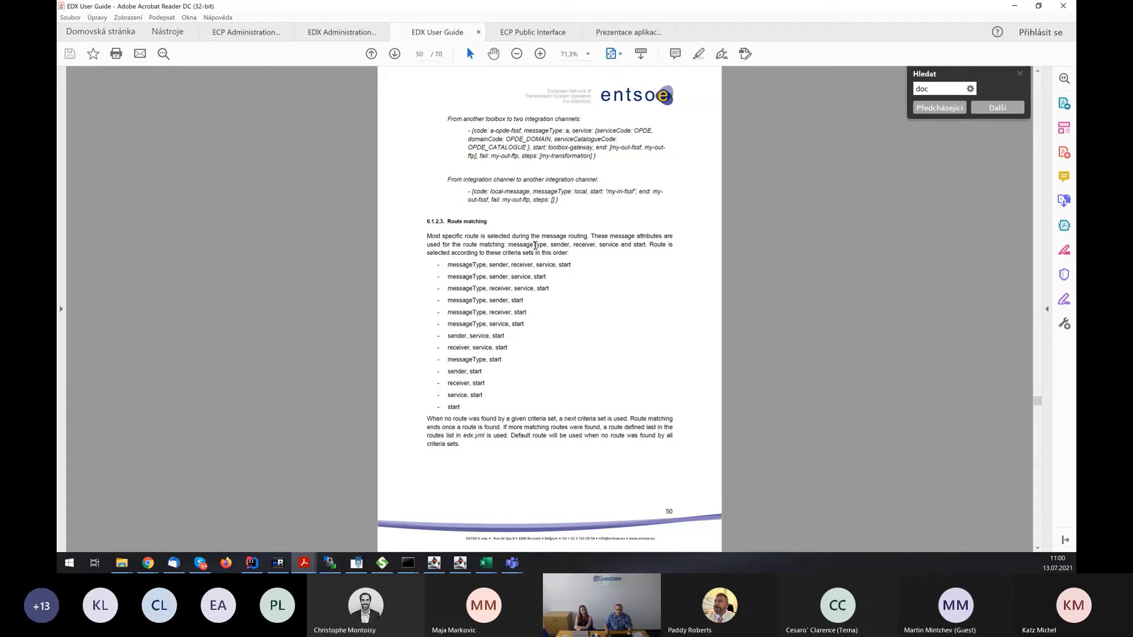
{"action": "mouse_move", "coordinate": [544, 246]}
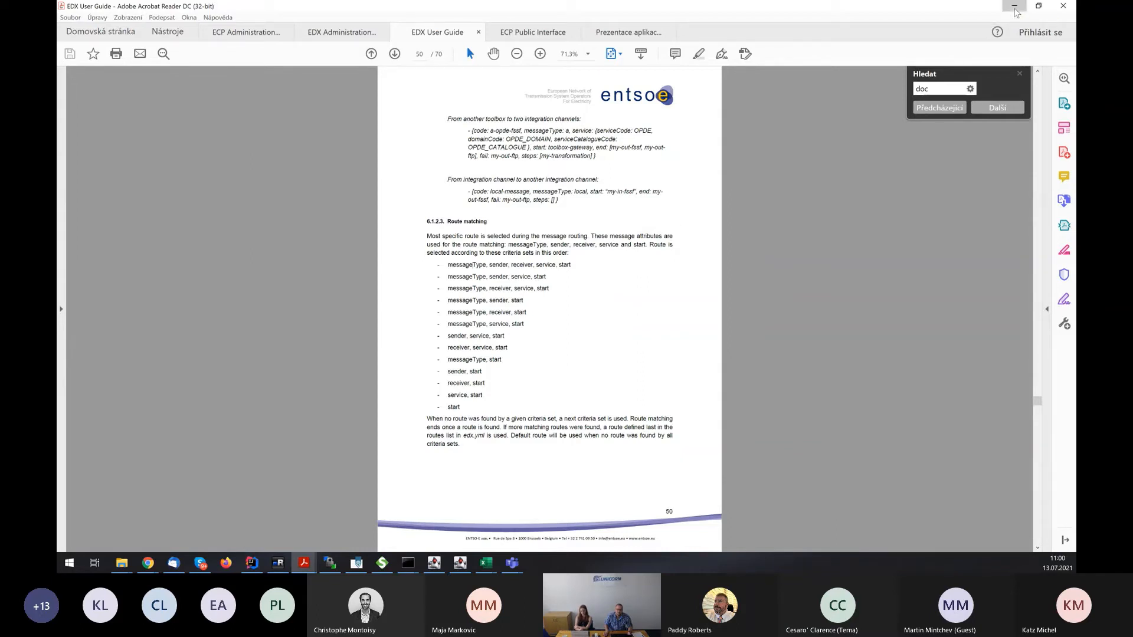
{"action": "left_click", "coordinate": [354, 562]}
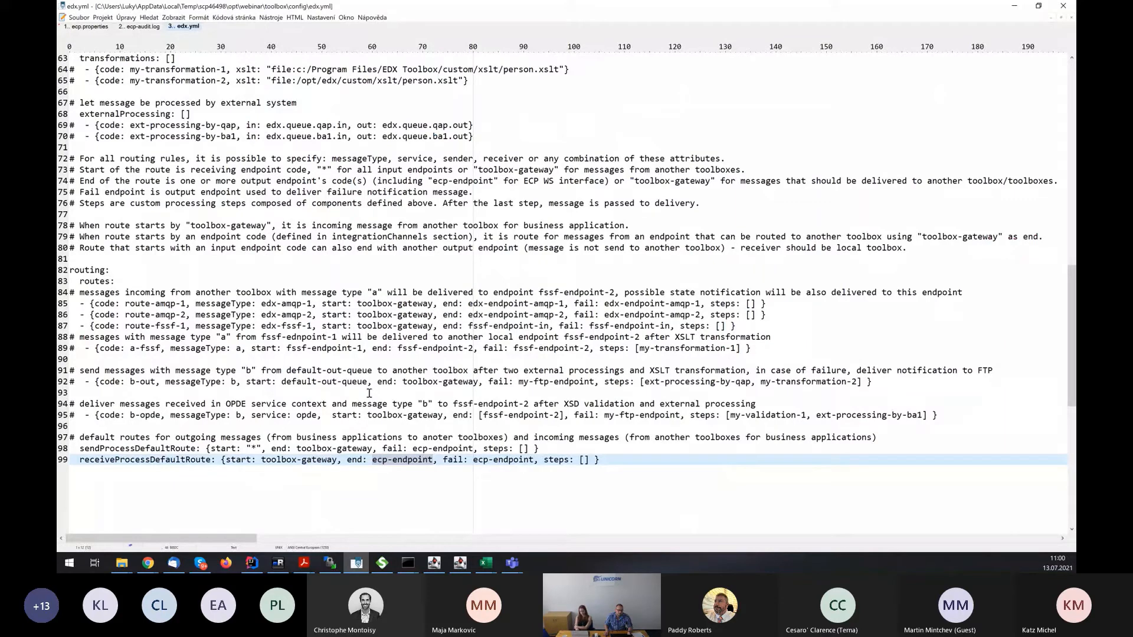
{"action": "mouse_move", "coordinate": [147, 563]}
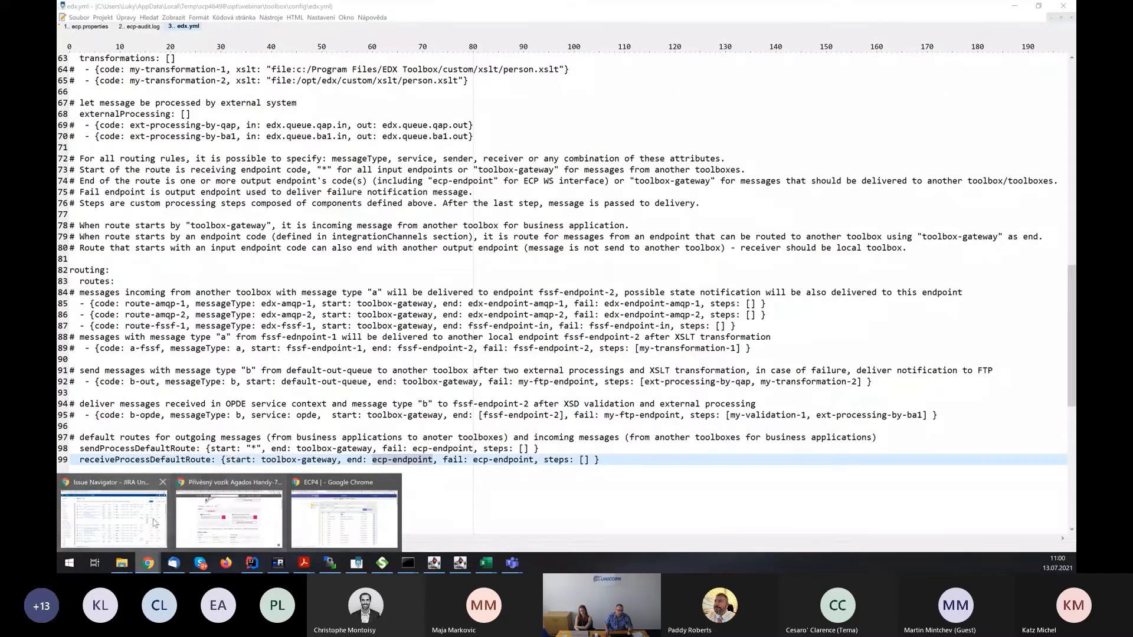
{"action": "mouse_move", "coordinate": [343, 519]}
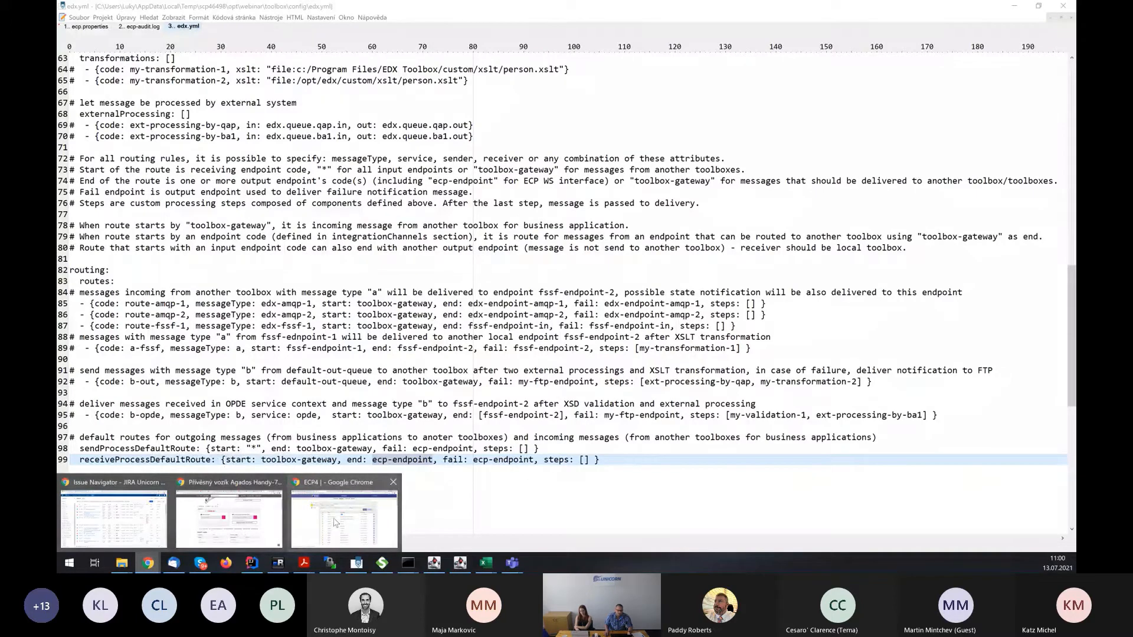
{"action": "left_click", "coordinate": [344, 517]}
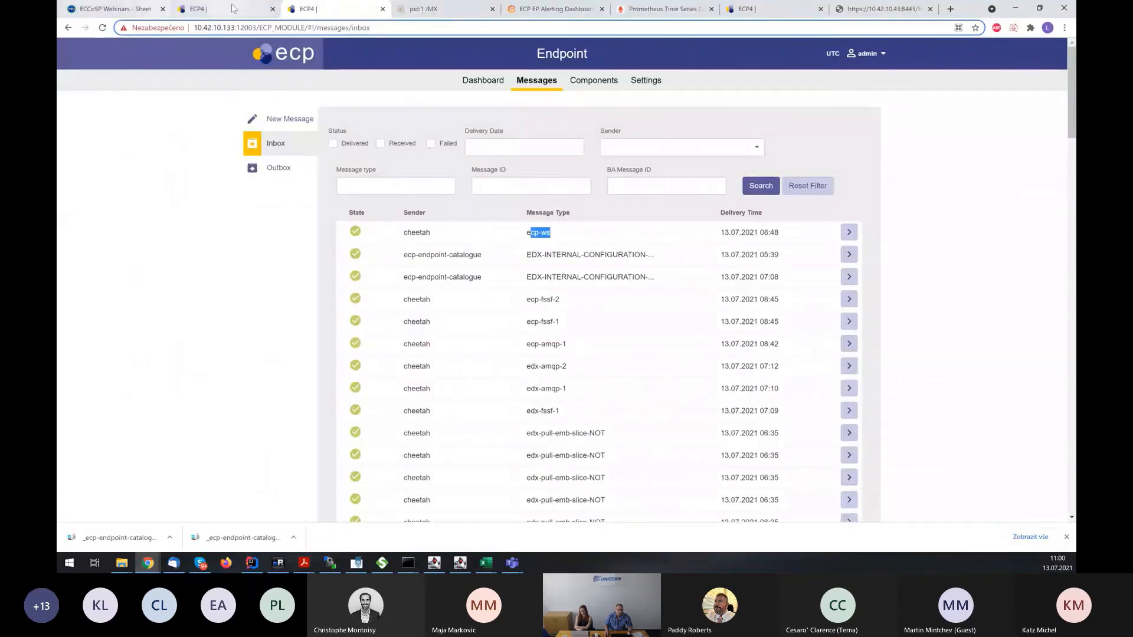
Switch to the EDX Toolbox tab and log in as admin.
{"action": "left_click", "coordinate": [109, 9]}
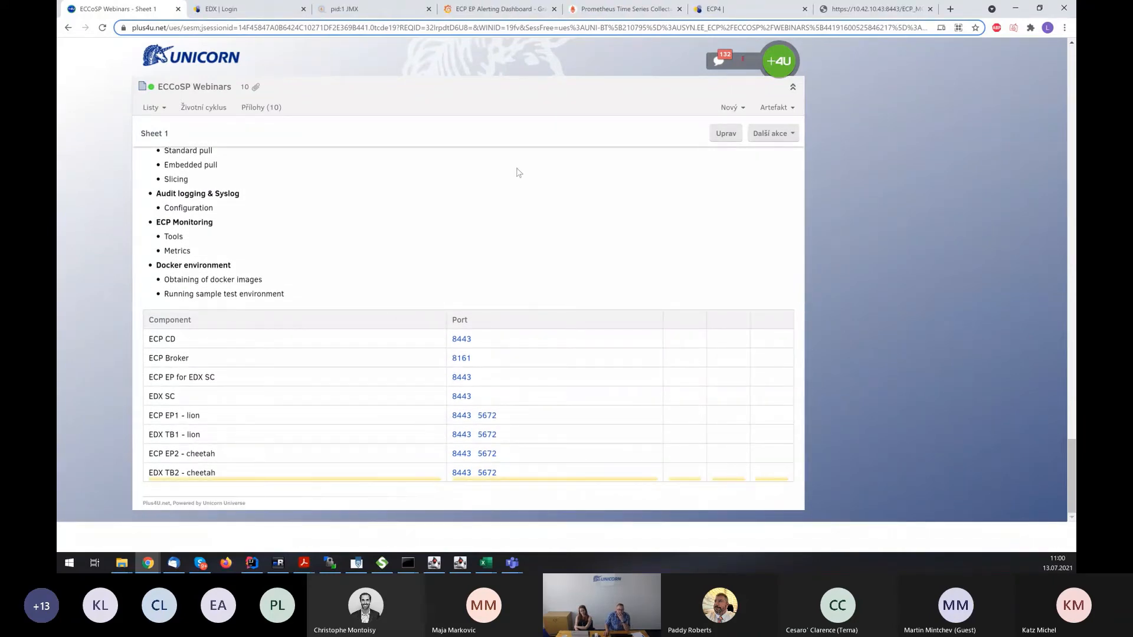
{"action": "left_click", "coordinate": [249, 9]}
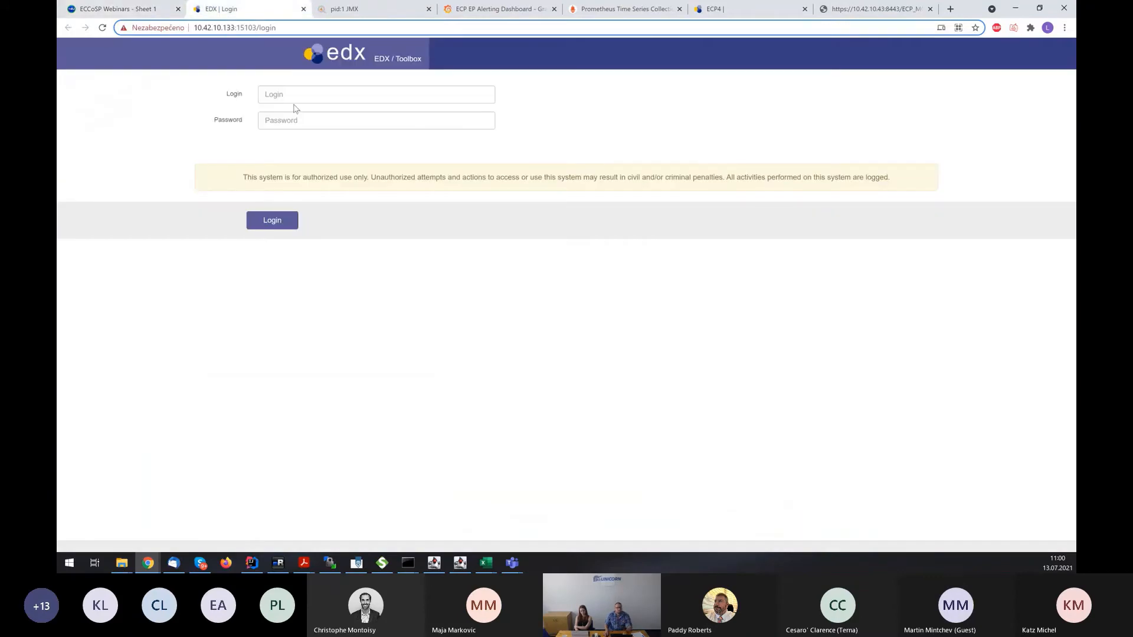
{"action": "type", "text": "admin"}
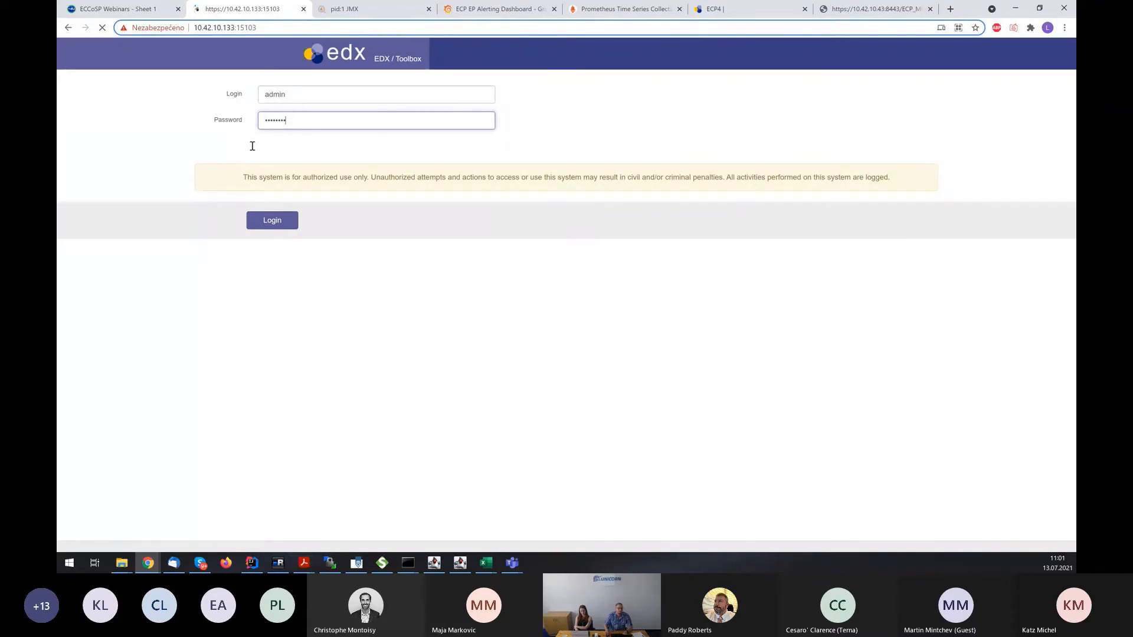
{"action": "left_click", "coordinate": [272, 221]}
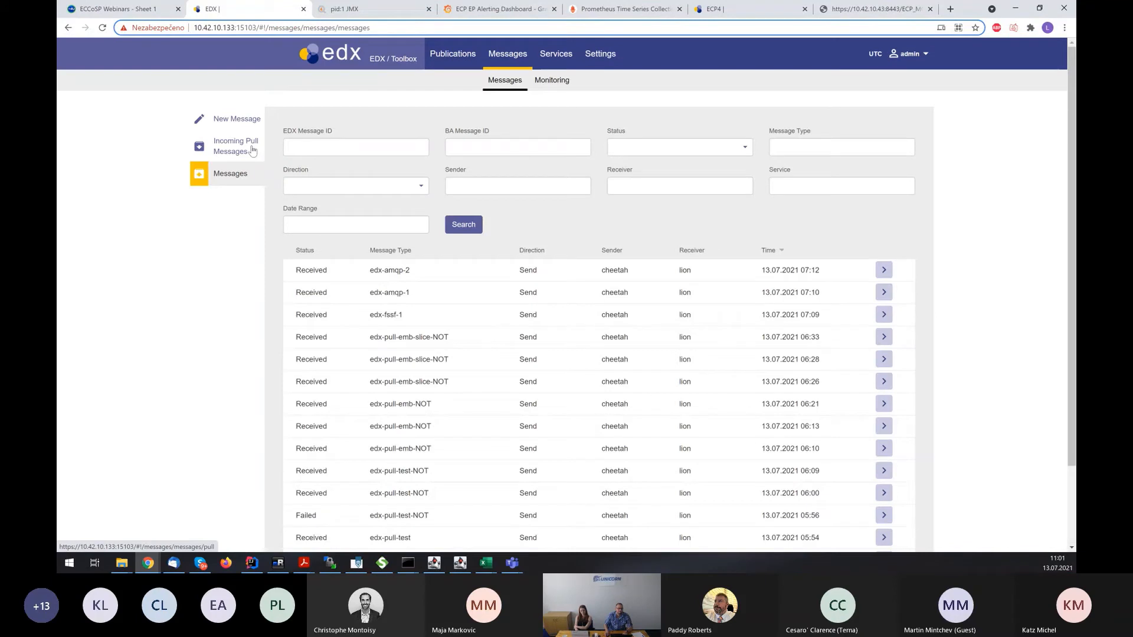
{"action": "mouse_move", "coordinate": [274, 145]}
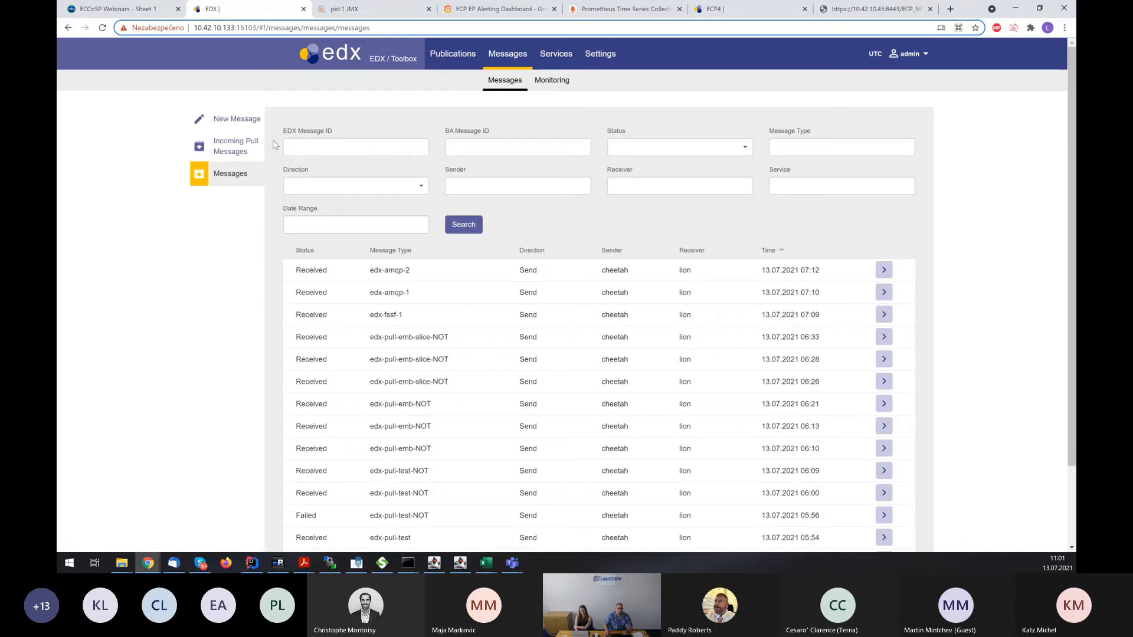
{"action": "mouse_move", "coordinate": [236, 118]}
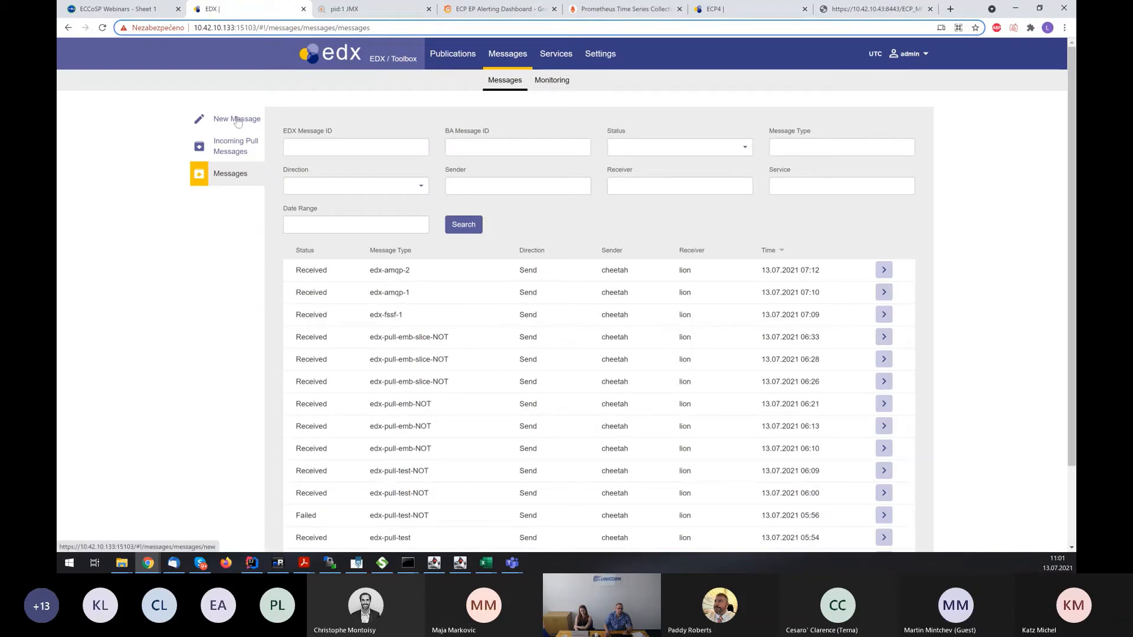
Send an edx-amqp-1 message with test.txt to lion under BA message ID AMQP1.
{"action": "left_click", "coordinate": [236, 118]}
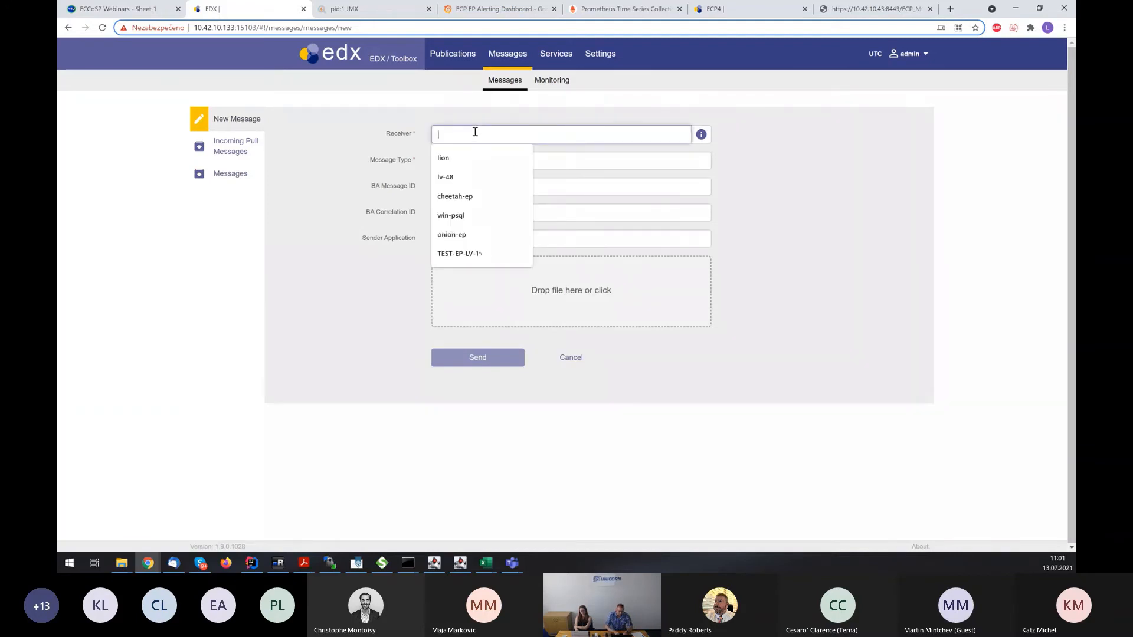
{"action": "left_click", "coordinate": [443, 157]}
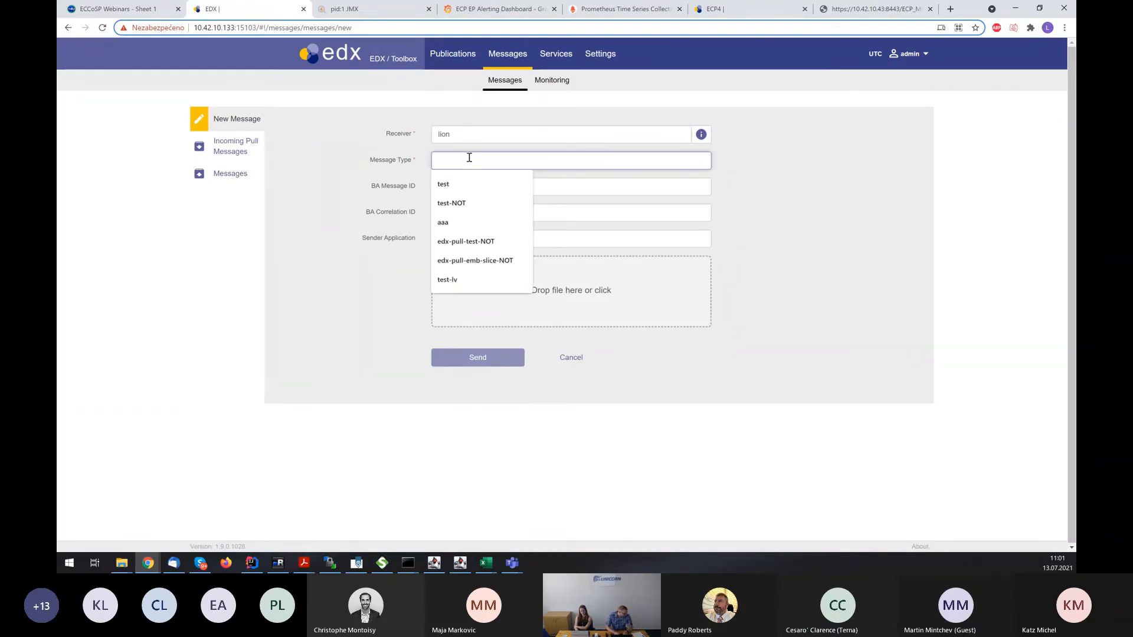
{"action": "type", "text": "edx-a"}
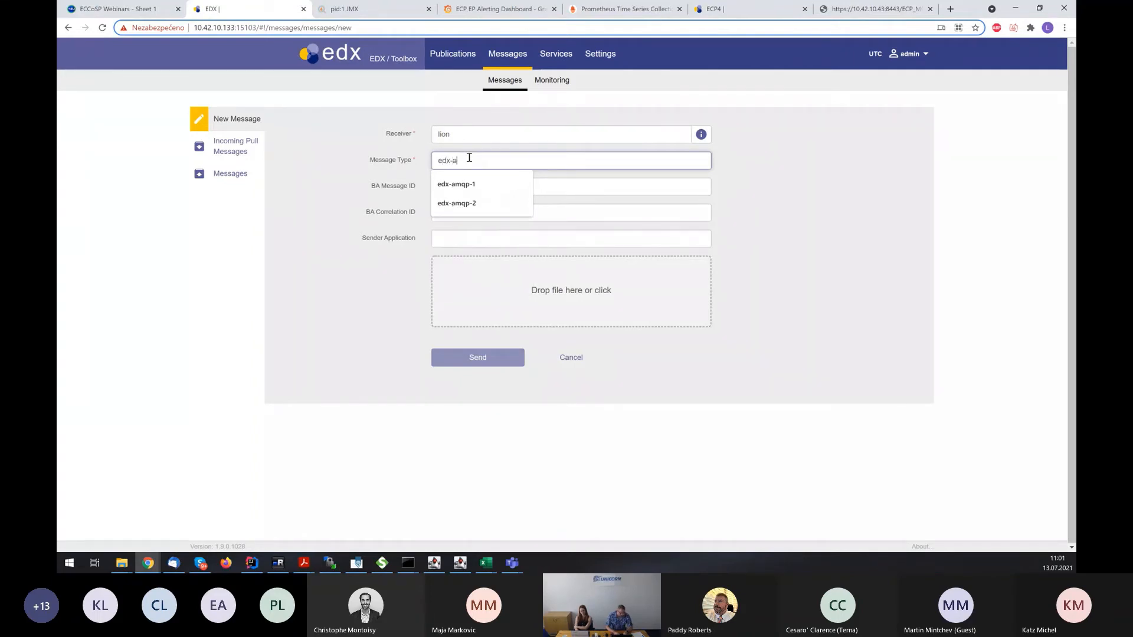
{"action": "left_click", "coordinate": [456, 184]}
{"action": "type", "text": "AMQP"}
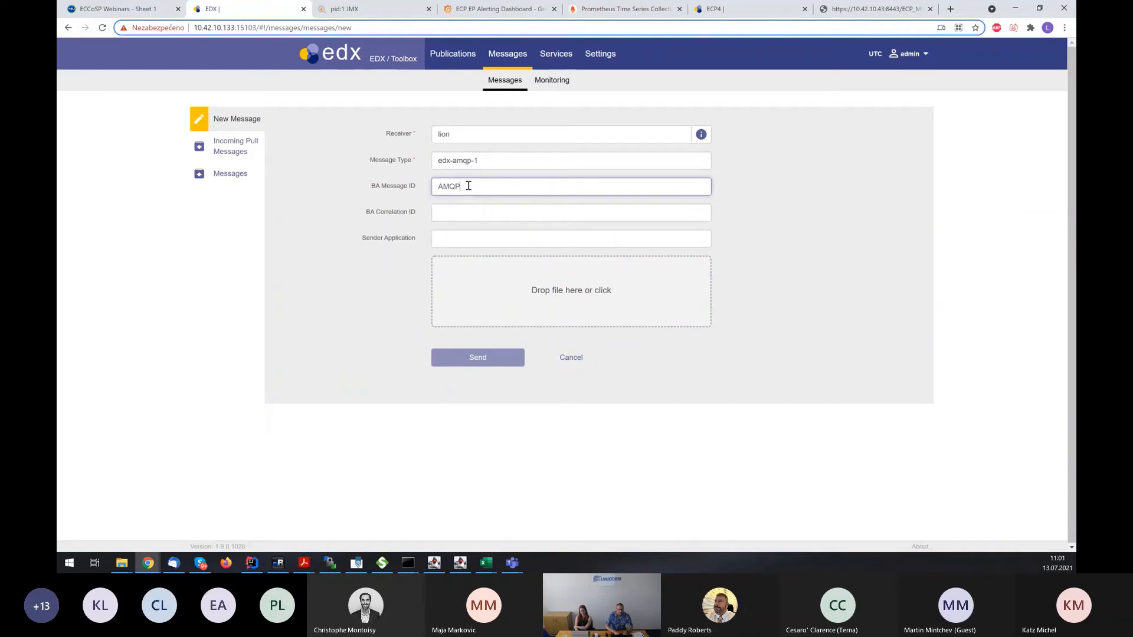
{"action": "type", "text": "1"}
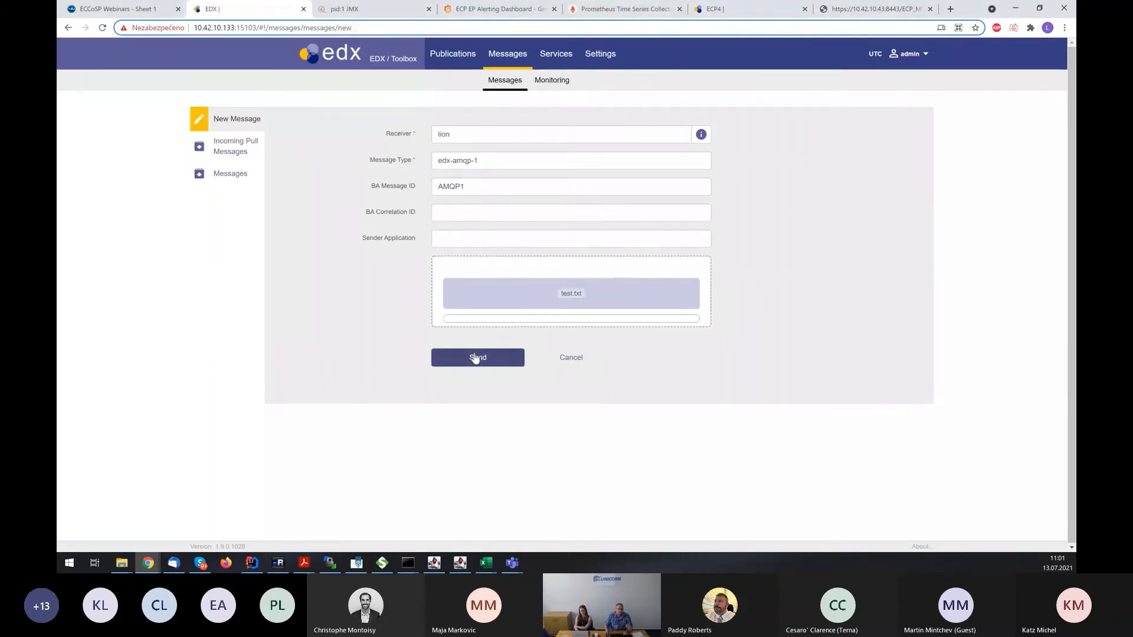
{"action": "left_click", "coordinate": [477, 357]}
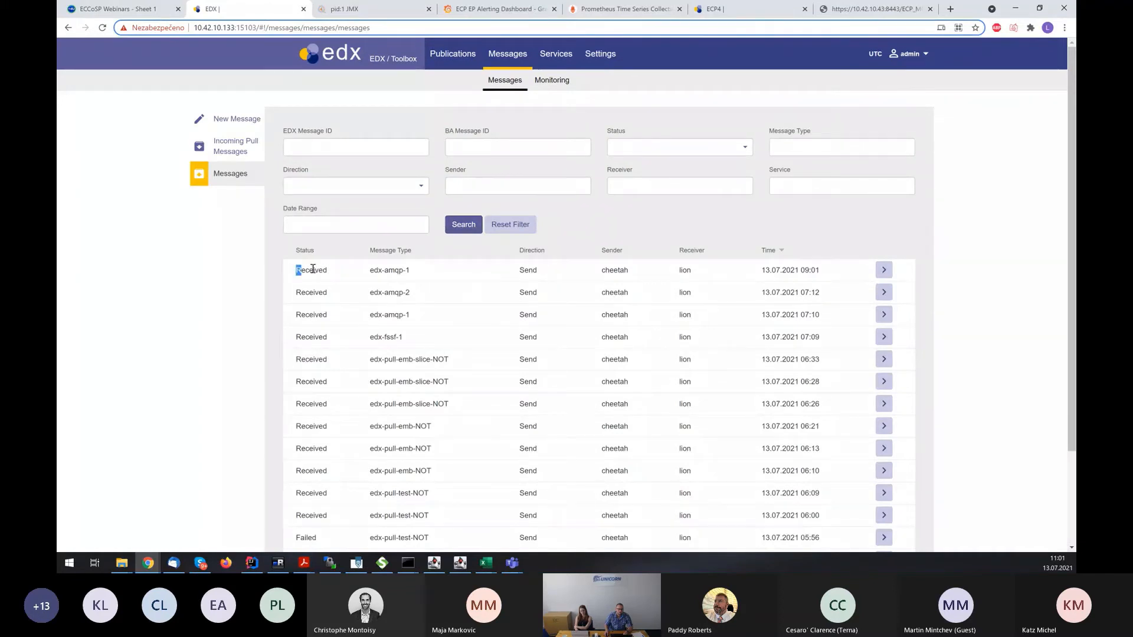
Set the AMQP test broker to port 15002, then view the ECCoSP Webinars port sheet.
{"action": "double_click", "coordinate": [311, 270]}
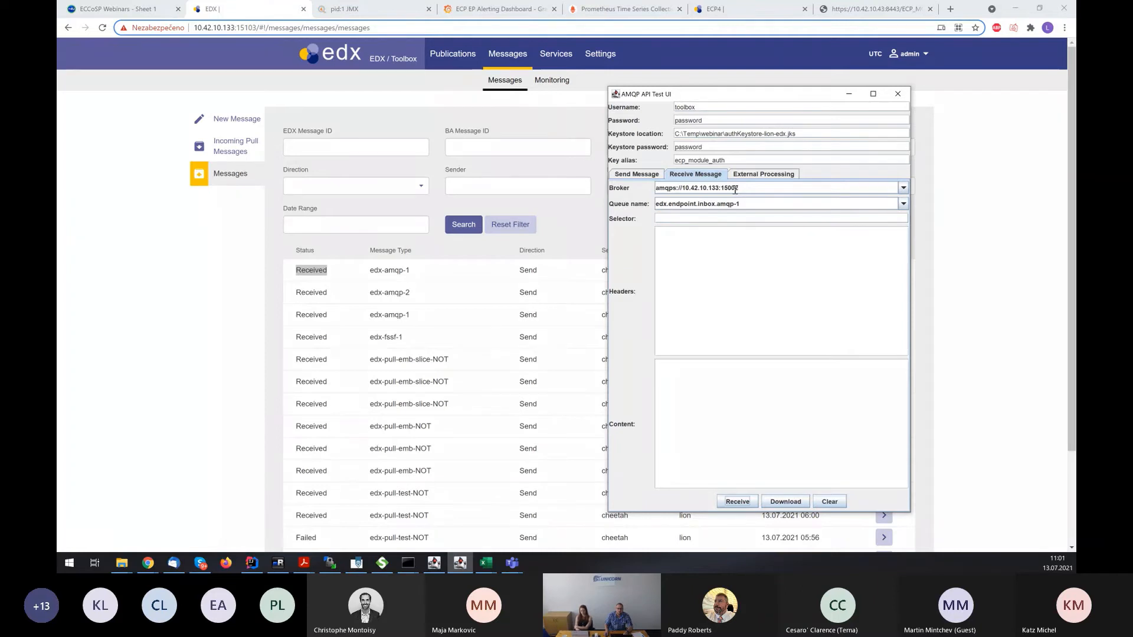
{"action": "type", "text": "15002"}
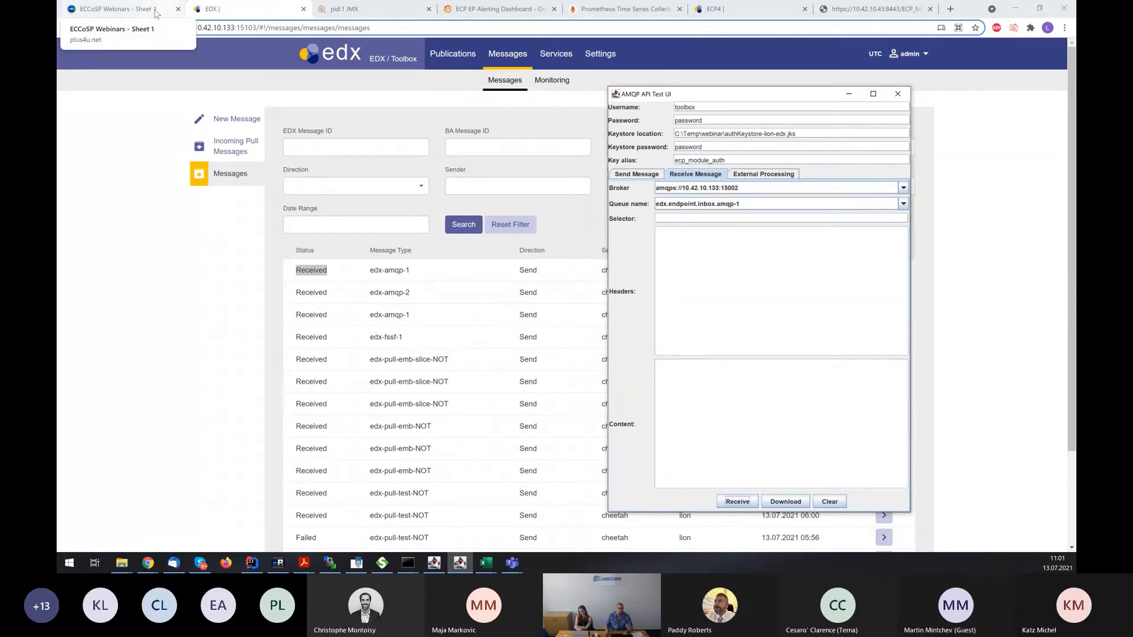
{"action": "left_click", "coordinate": [109, 9]}
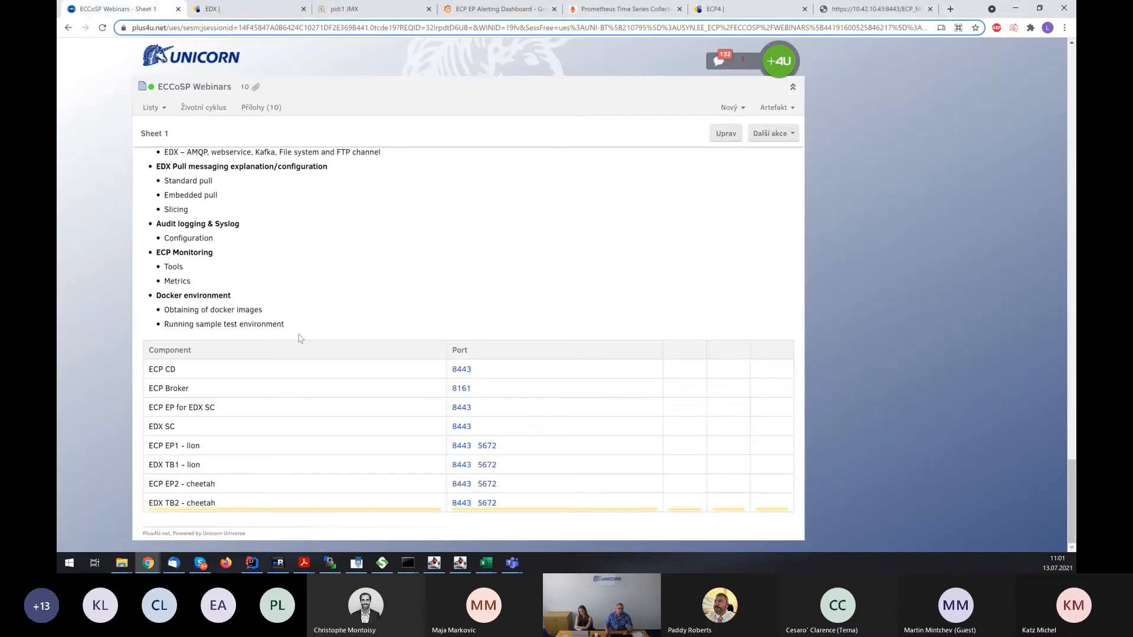
{"action": "mouse_move", "coordinate": [460, 465]}
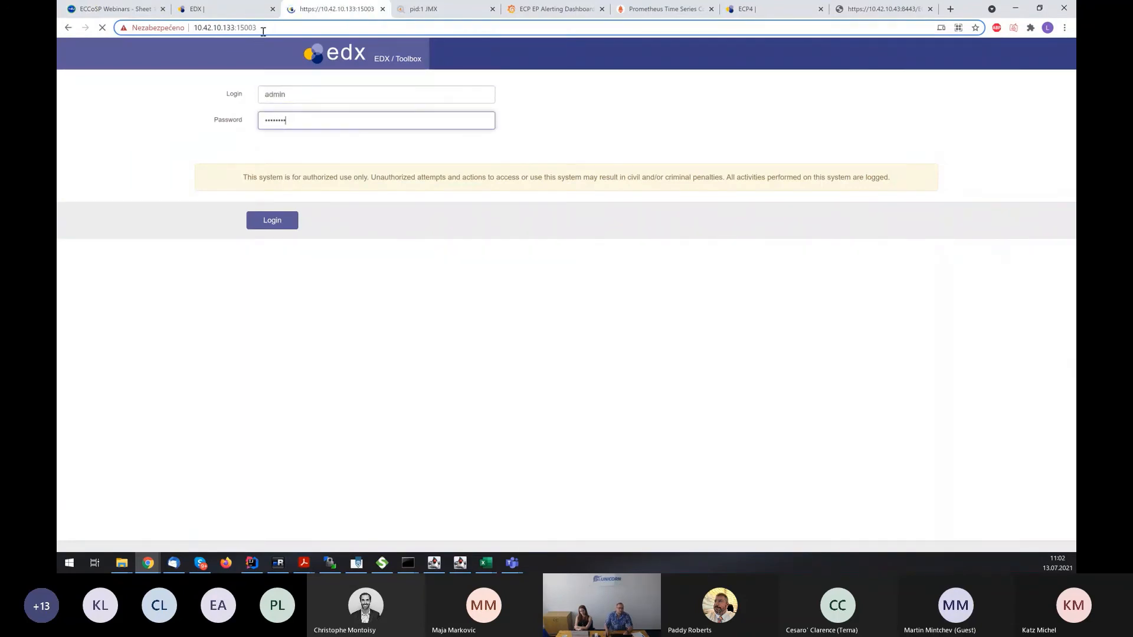
Log in to the port 15003 toolbox and open hawtio's ActiveMQ queue overview.
{"action": "left_click", "coordinate": [272, 220]}
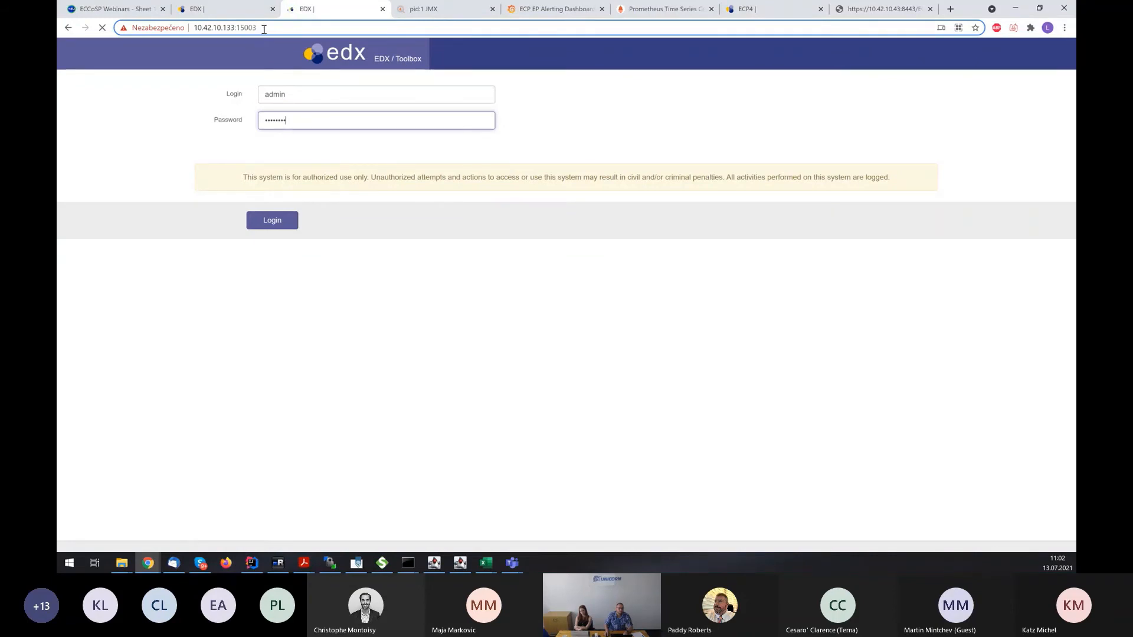
{"action": "left_click", "coordinate": [271, 220]}
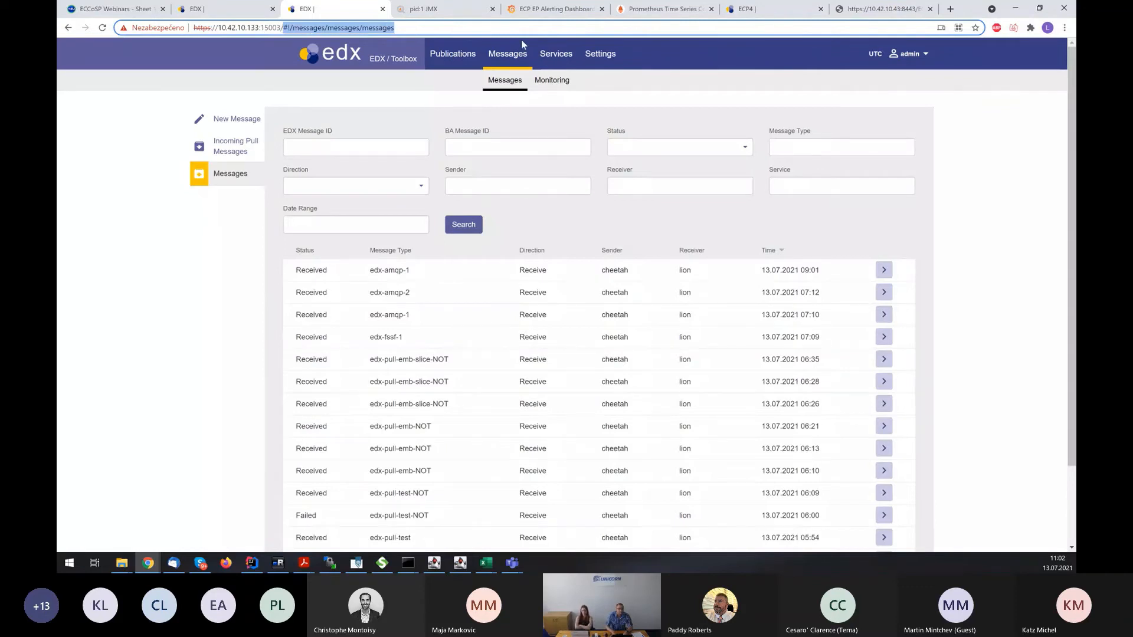
{"action": "left_click", "coordinate": [289, 27]}
{"action": "type", "text": "hawtio"}
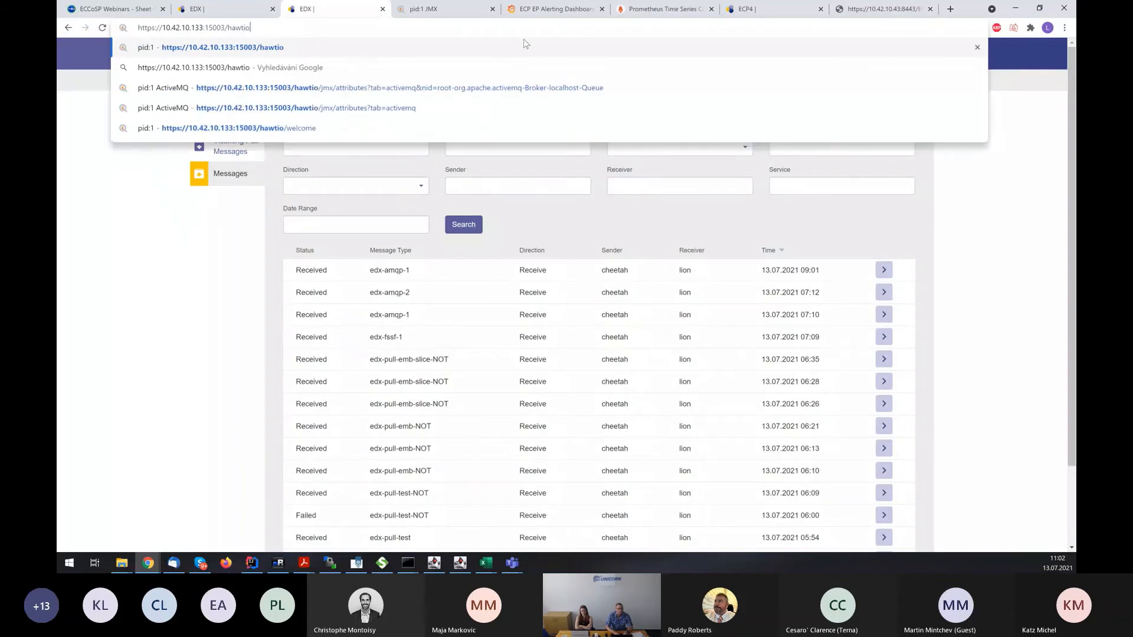
{"action": "left_click", "coordinate": [238, 128]}
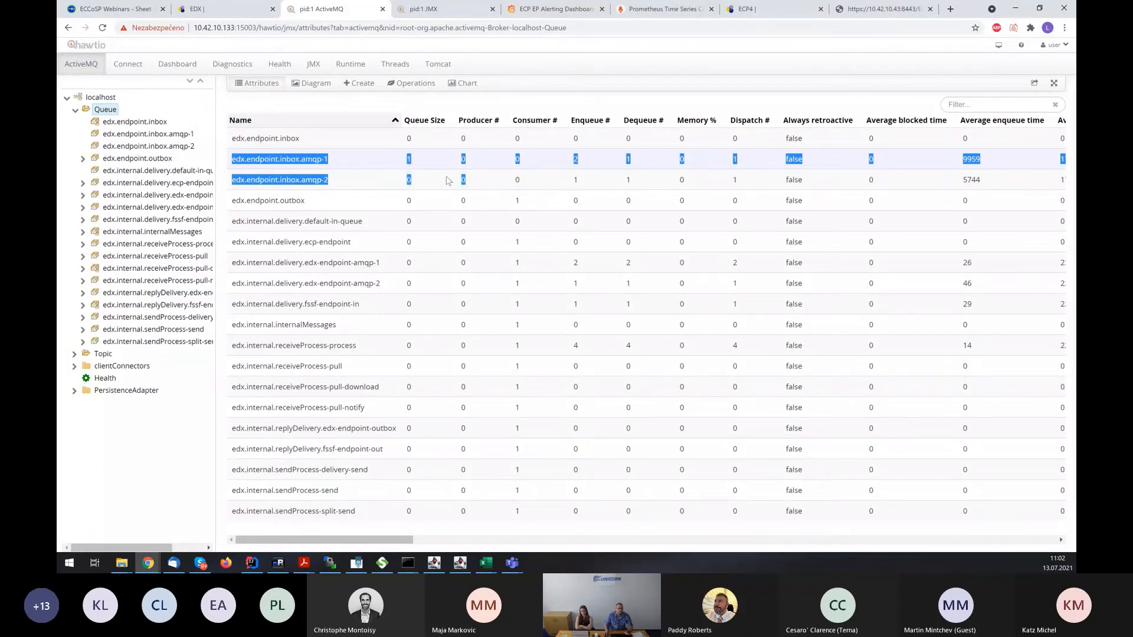
Browse the edx.endpoint.inbox.amqp-1 queue in hawtio, then switch to AMQP API Test UI.
{"action": "left_click", "coordinate": [279, 159]}
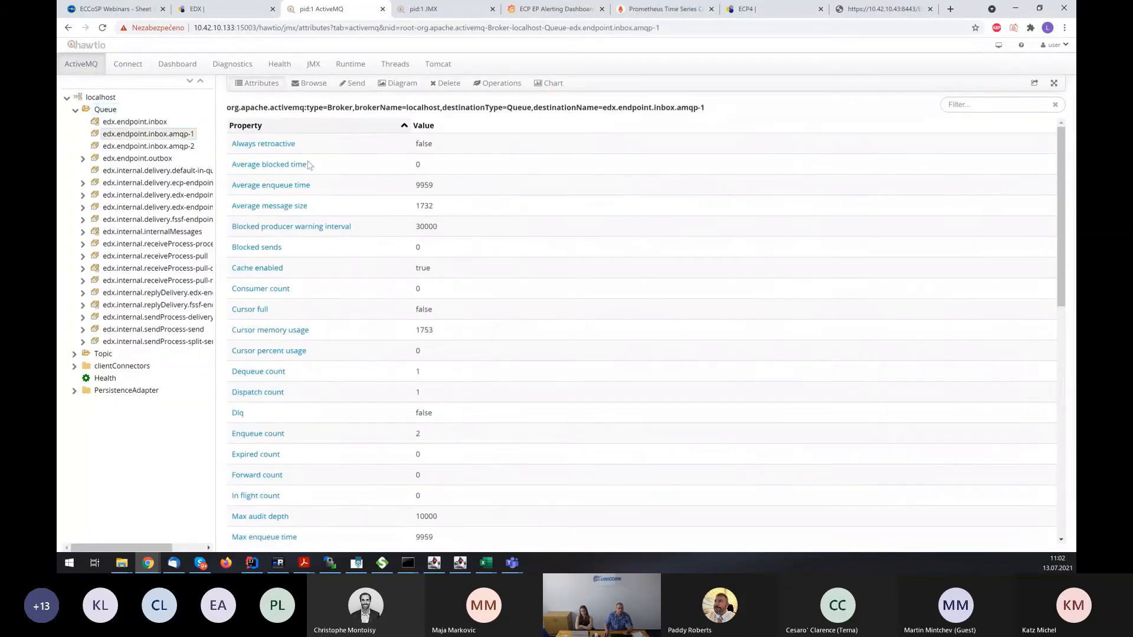
{"action": "left_click", "coordinate": [312, 83]}
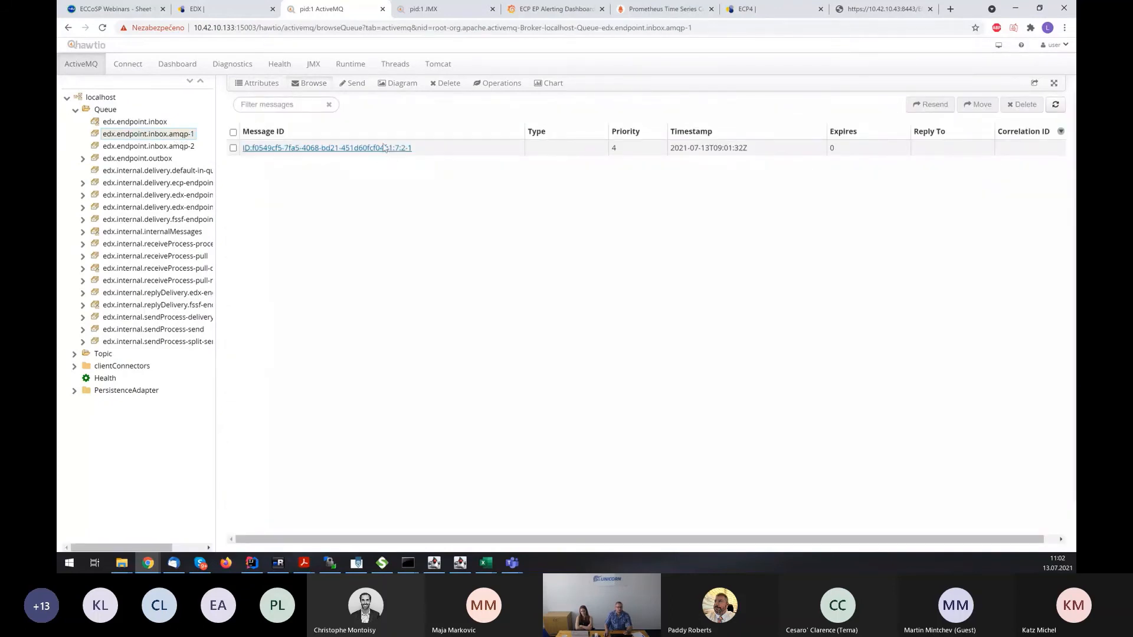
{"action": "mouse_move", "coordinate": [390, 441]}
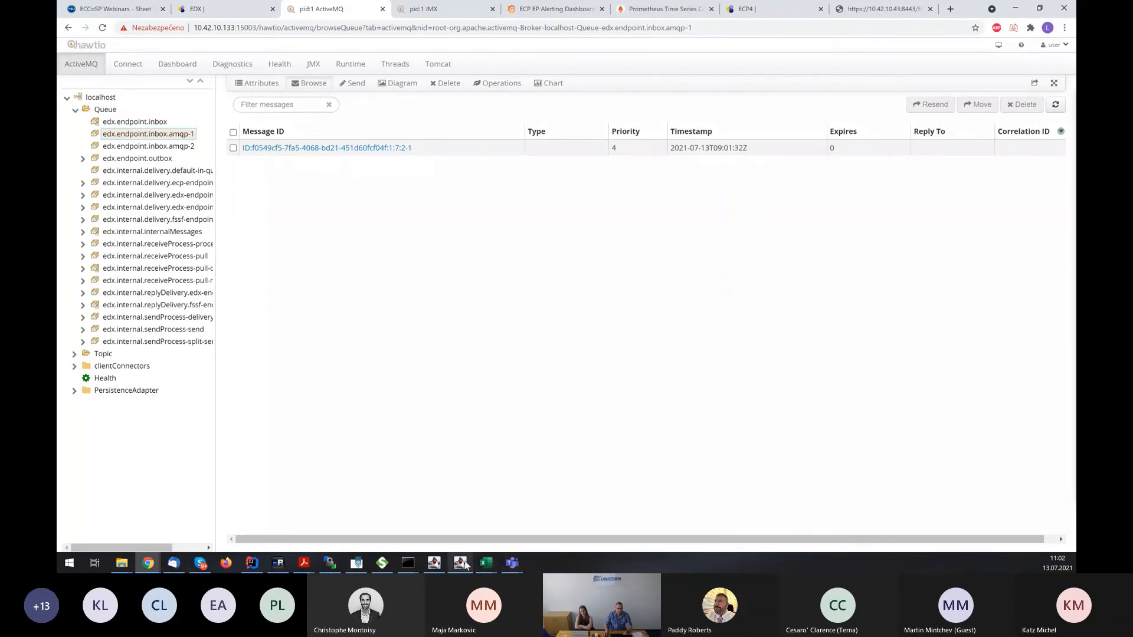
{"action": "left_click", "coordinate": [460, 562]}
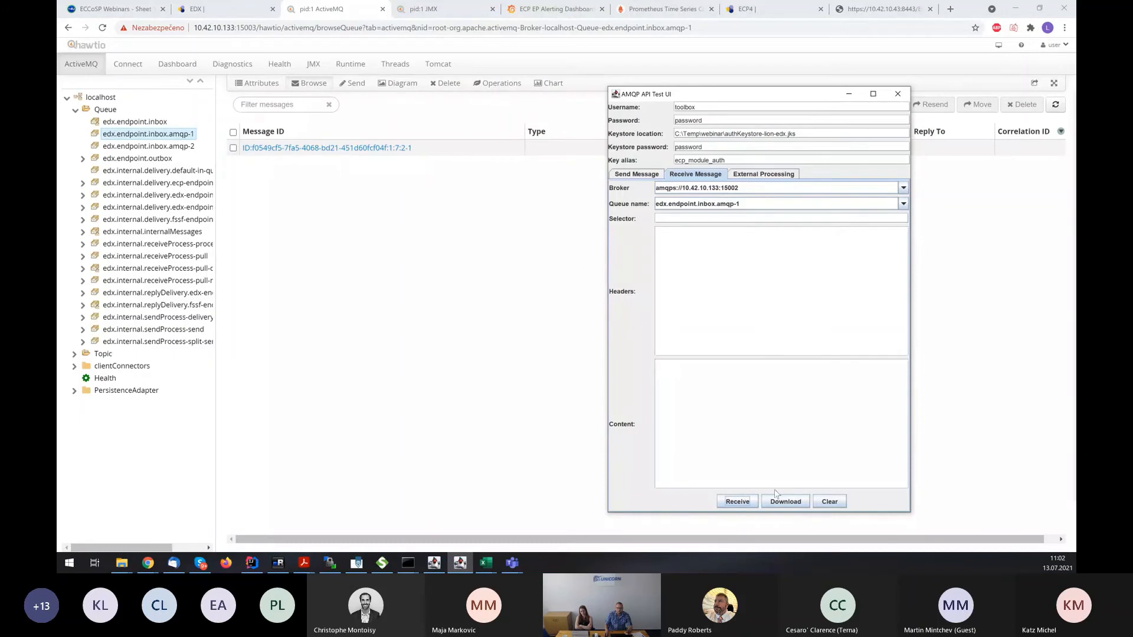
Receive the AMQP1 message with content 'test' and return to hawtio's Queue view.
{"action": "left_click", "coordinate": [736, 501]}
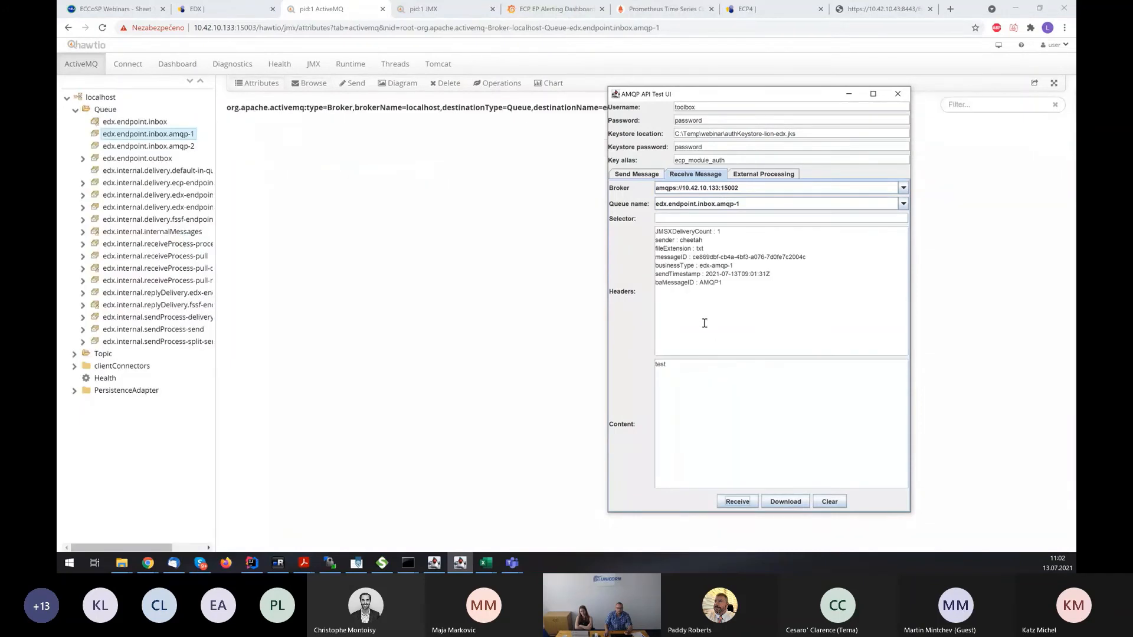
{"action": "left_click", "coordinate": [261, 83]}
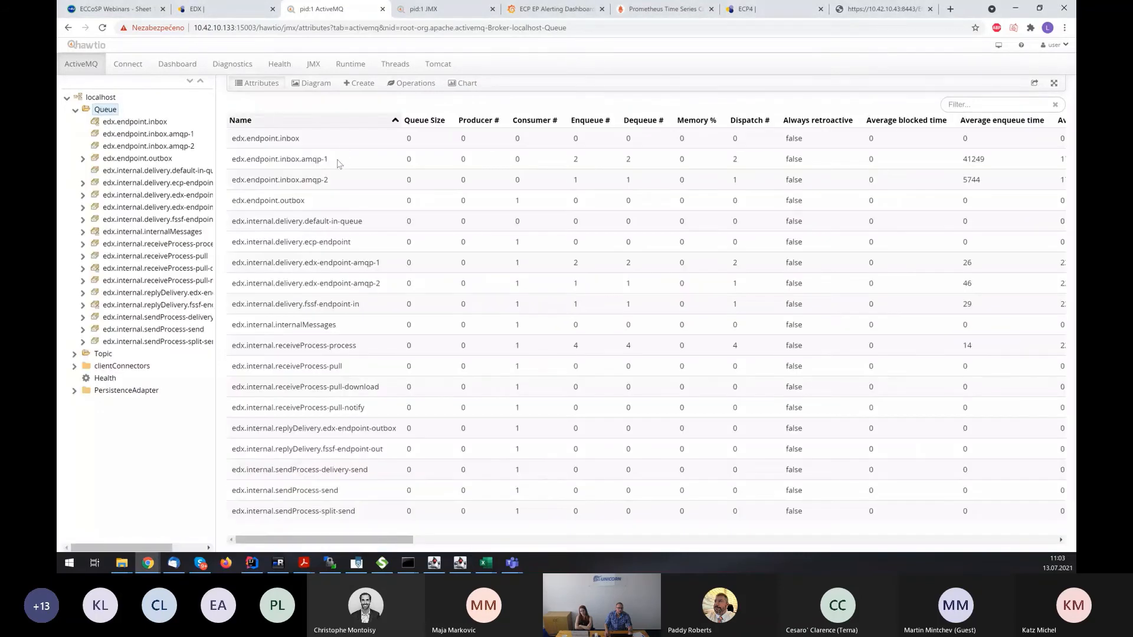
{"action": "mouse_move", "coordinate": [321, 158]}
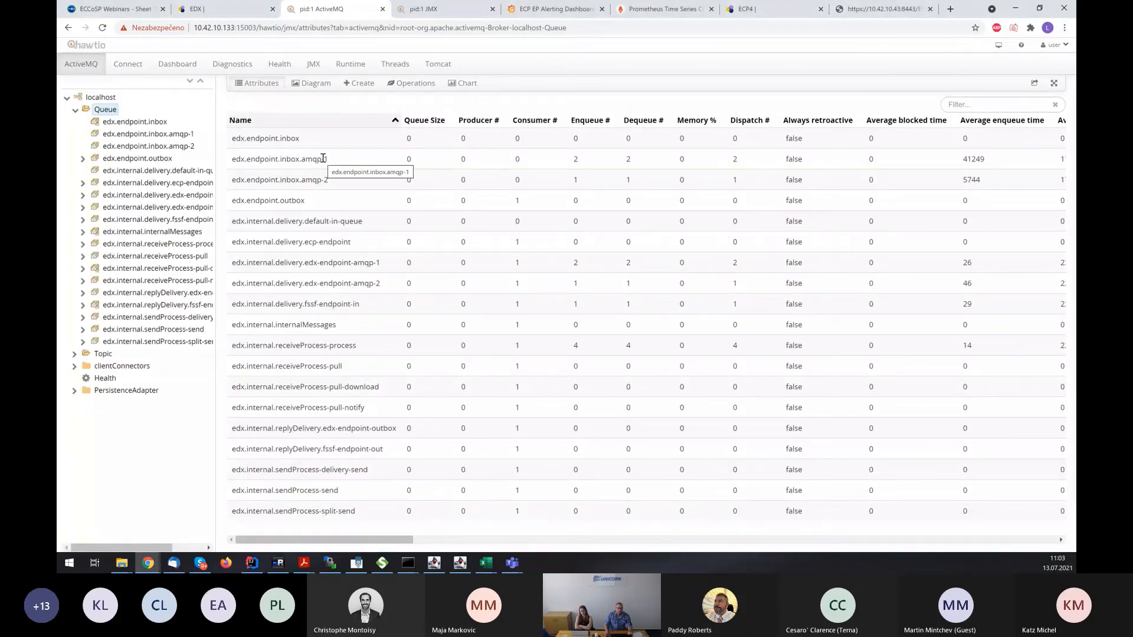
{"action": "mouse_move", "coordinate": [390, 158]}
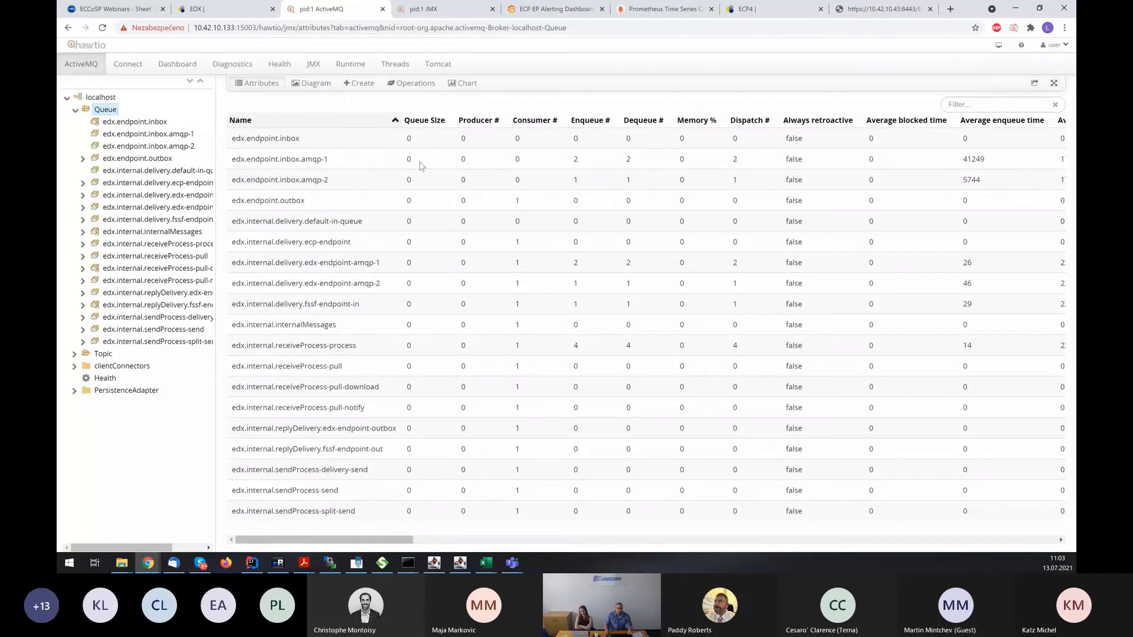
{"action": "mouse_move", "coordinate": [451, 480]}
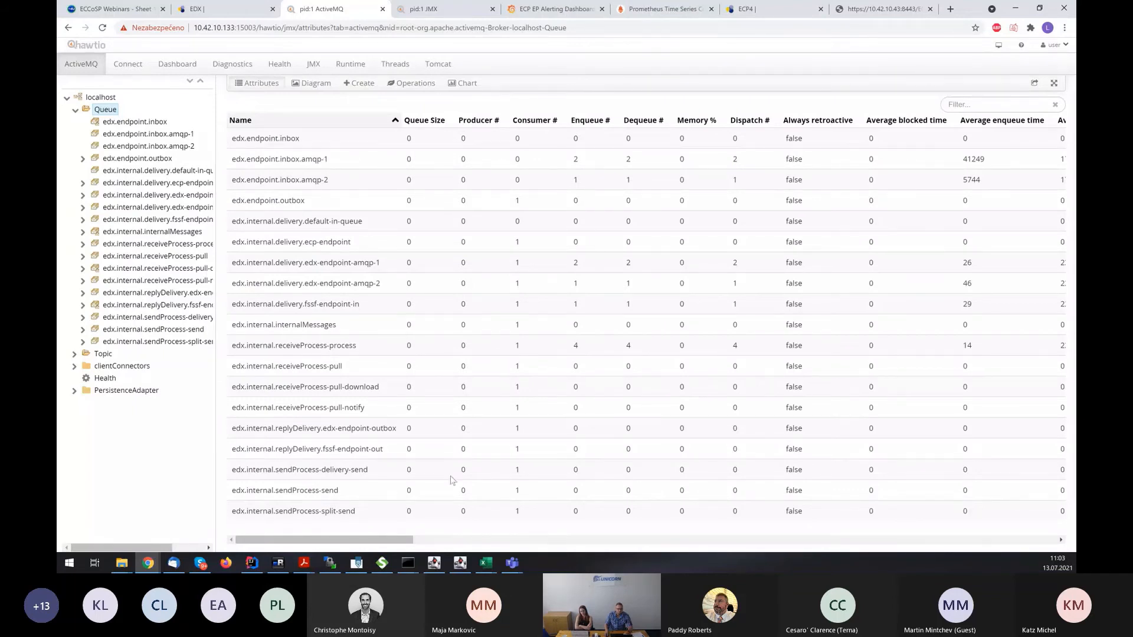
{"action": "mouse_move", "coordinate": [485, 563]}
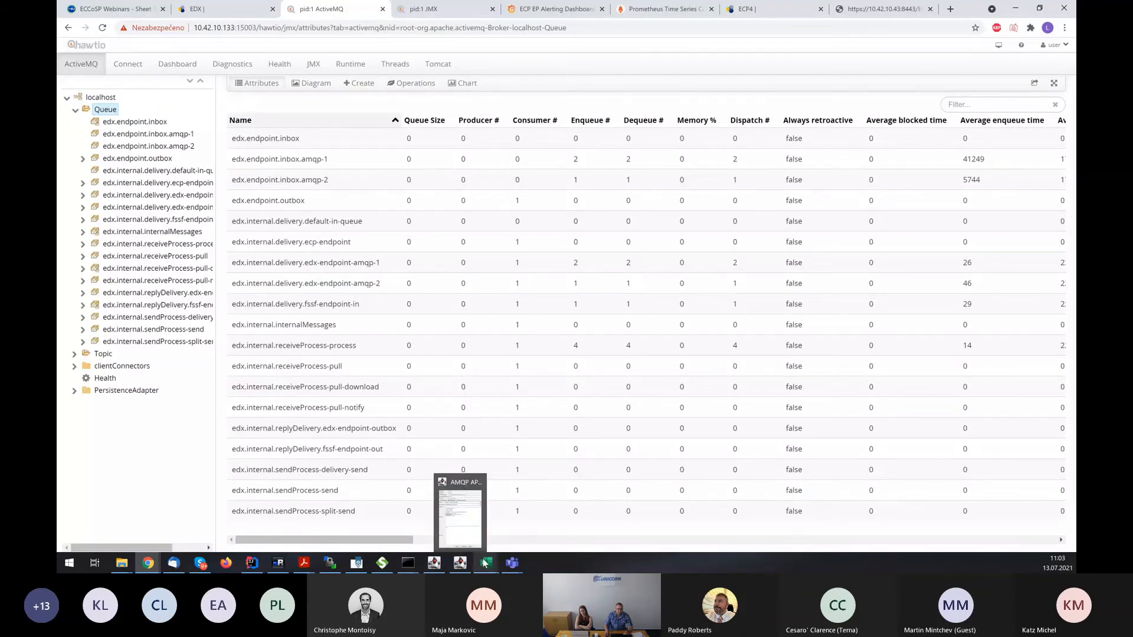
{"action": "mouse_move", "coordinate": [278, 562]}
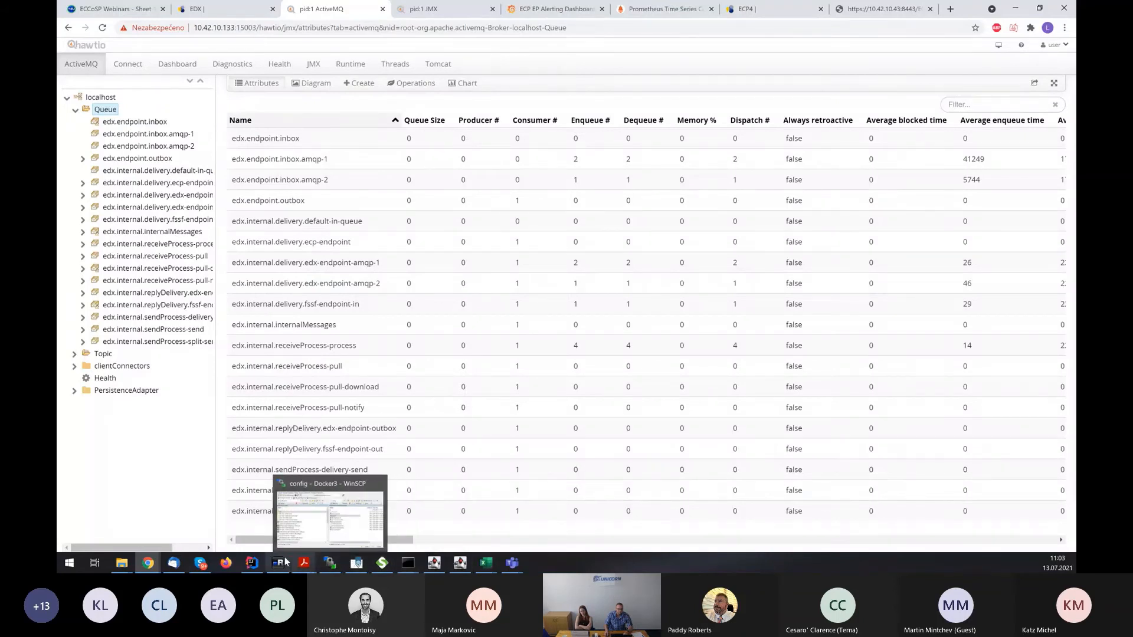
{"action": "mouse_move", "coordinate": [172, 563]}
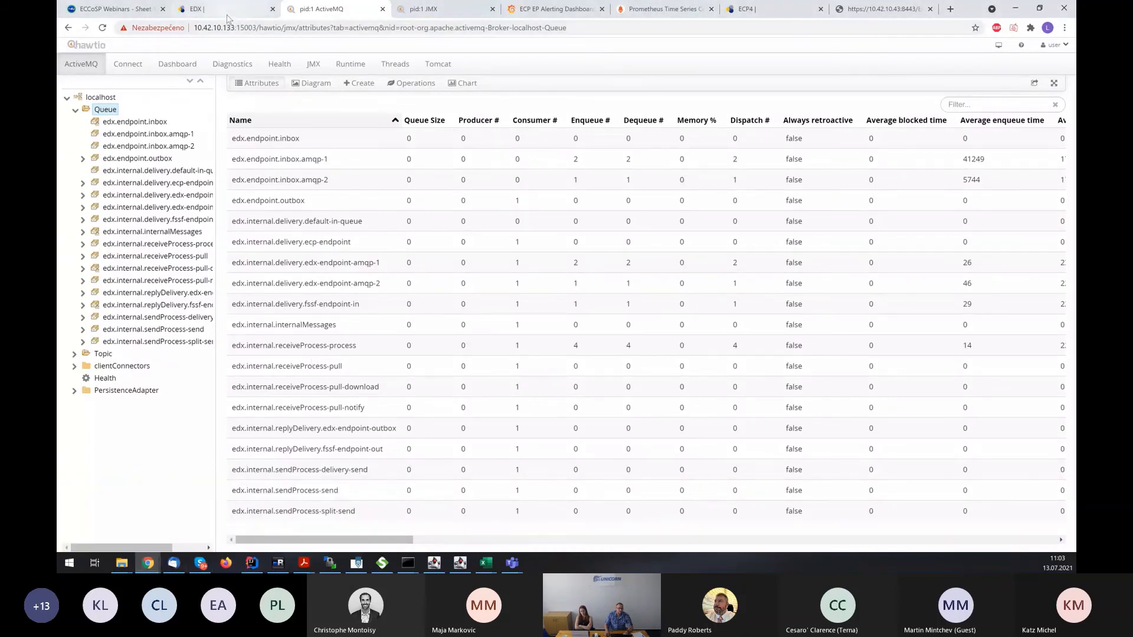
Return to EDX Toolbox's new message form and pick lion as the receiver.
{"action": "left_click", "coordinate": [217, 9]}
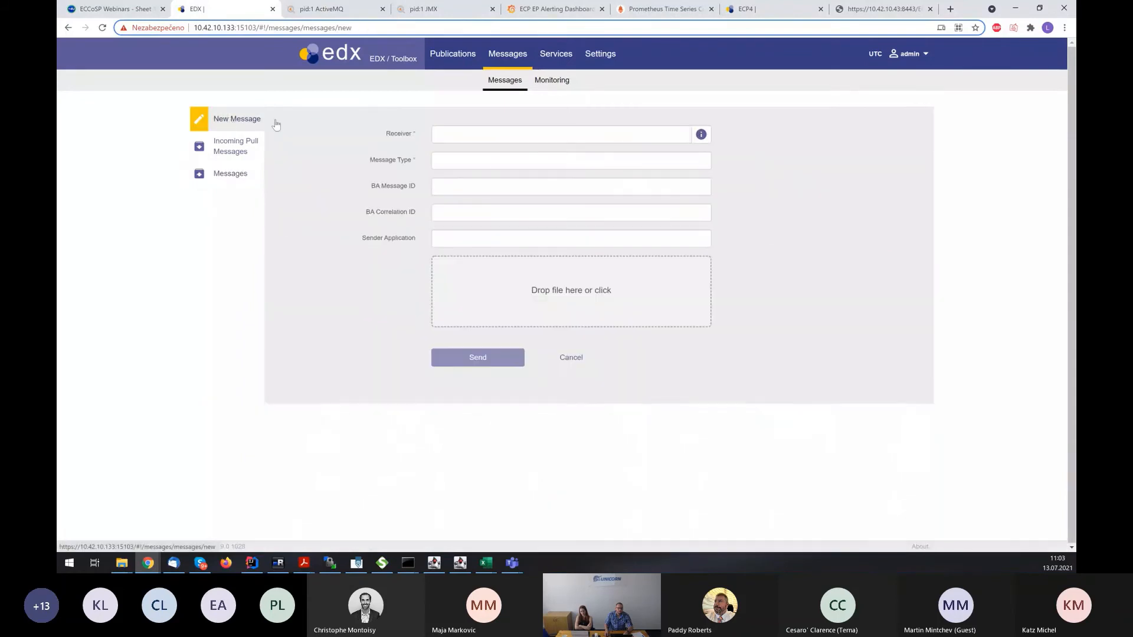
{"action": "type", "text": "edx"}
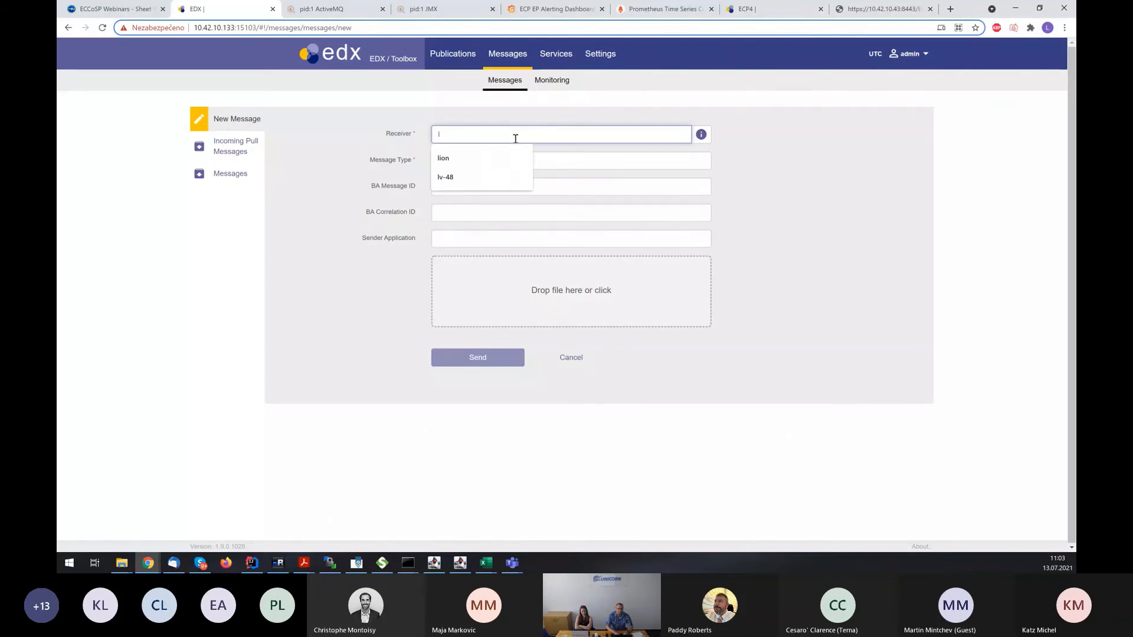
{"action": "left_click", "coordinate": [443, 158]}
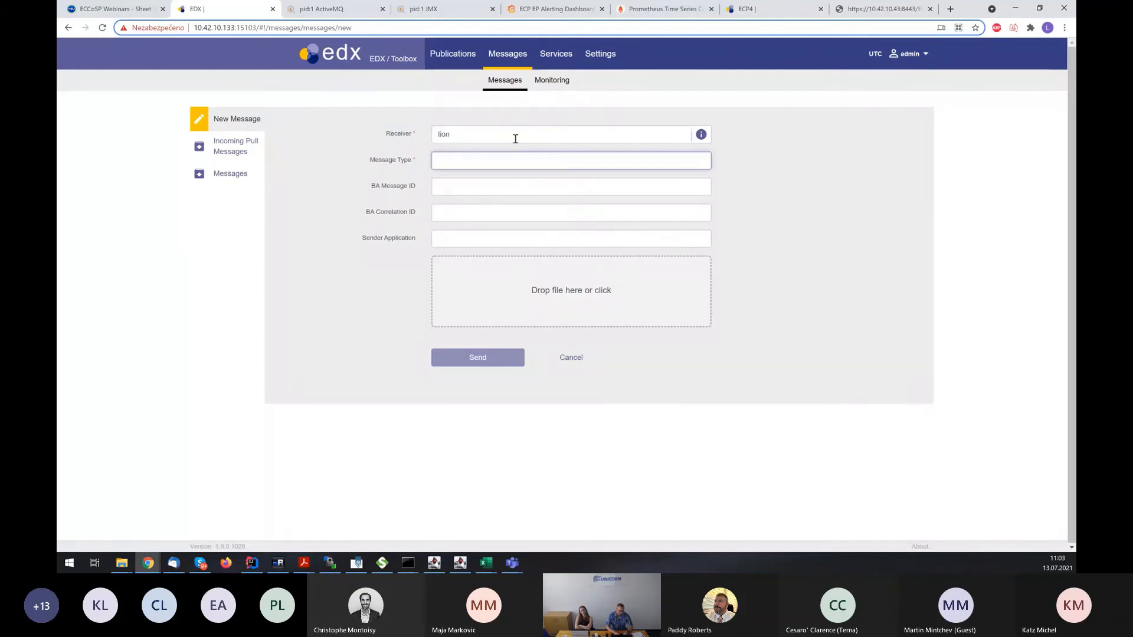
Set message type edx-amqp-2, BA message ID amqp2, and attach test.txt.
{"action": "type", "text": "edx+-"}
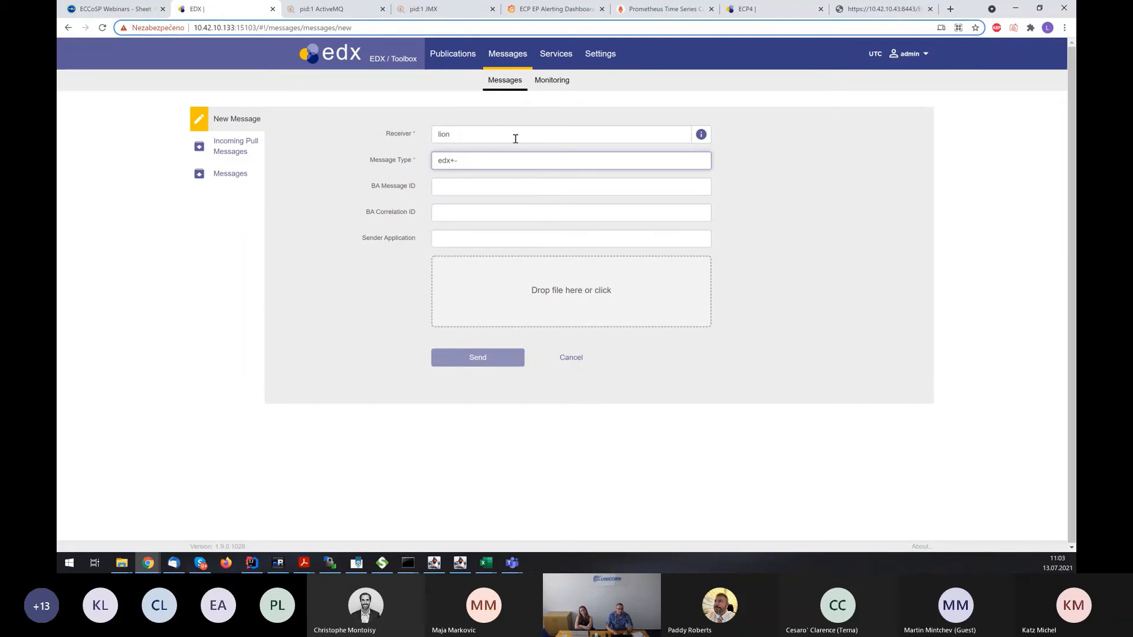
{"action": "key", "text": "Backspace"}
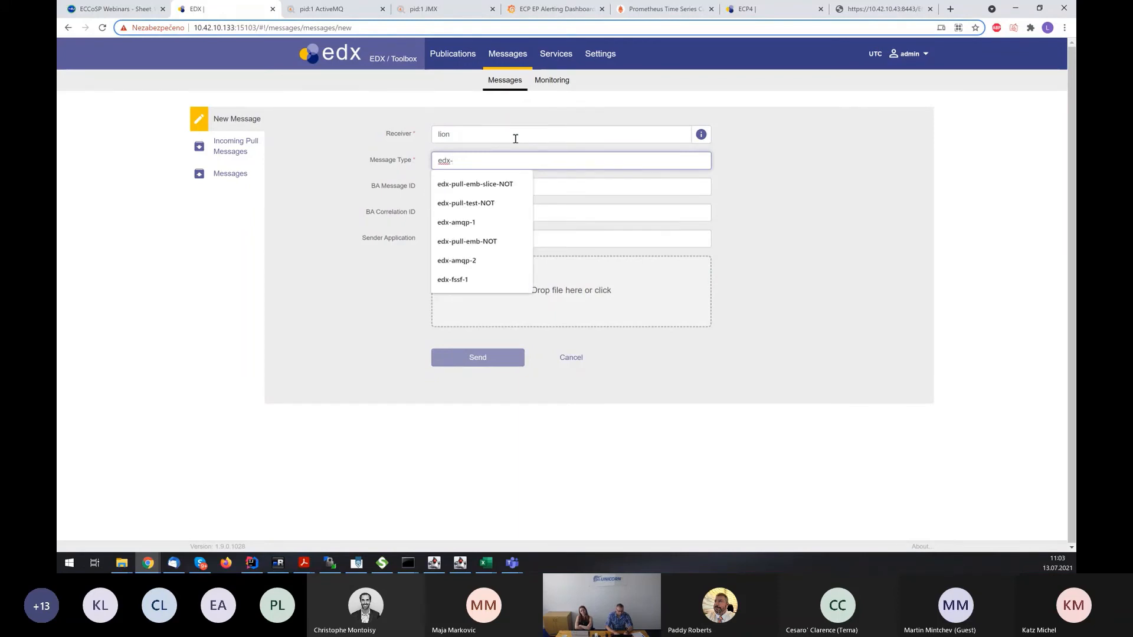
{"action": "left_click", "coordinate": [456, 222]}
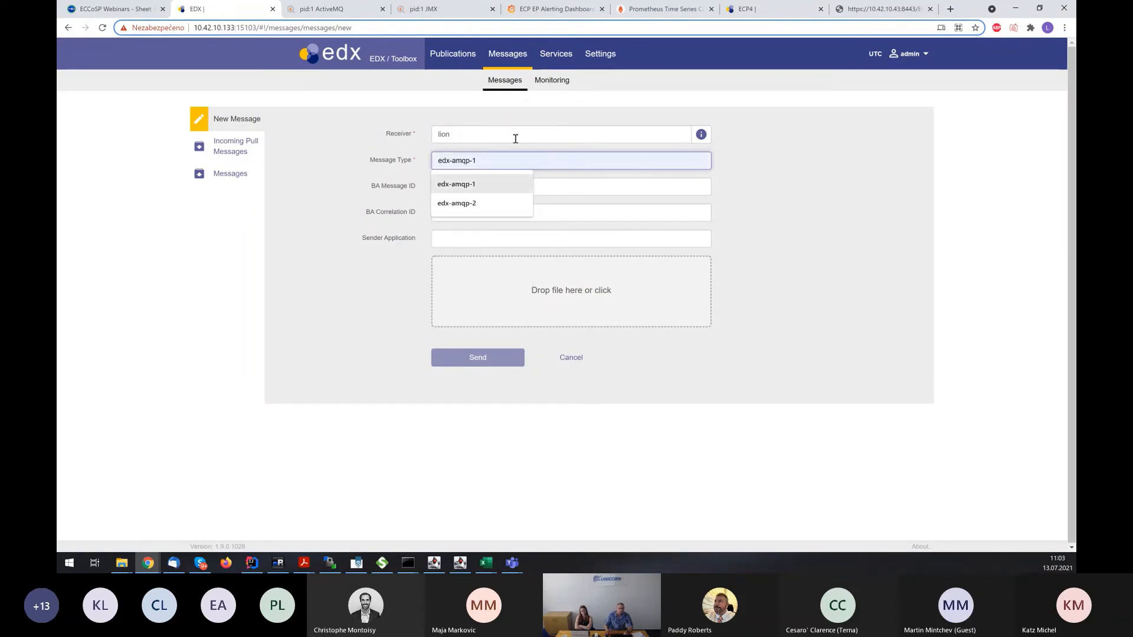
{"action": "mouse_move", "coordinate": [530, 170]}
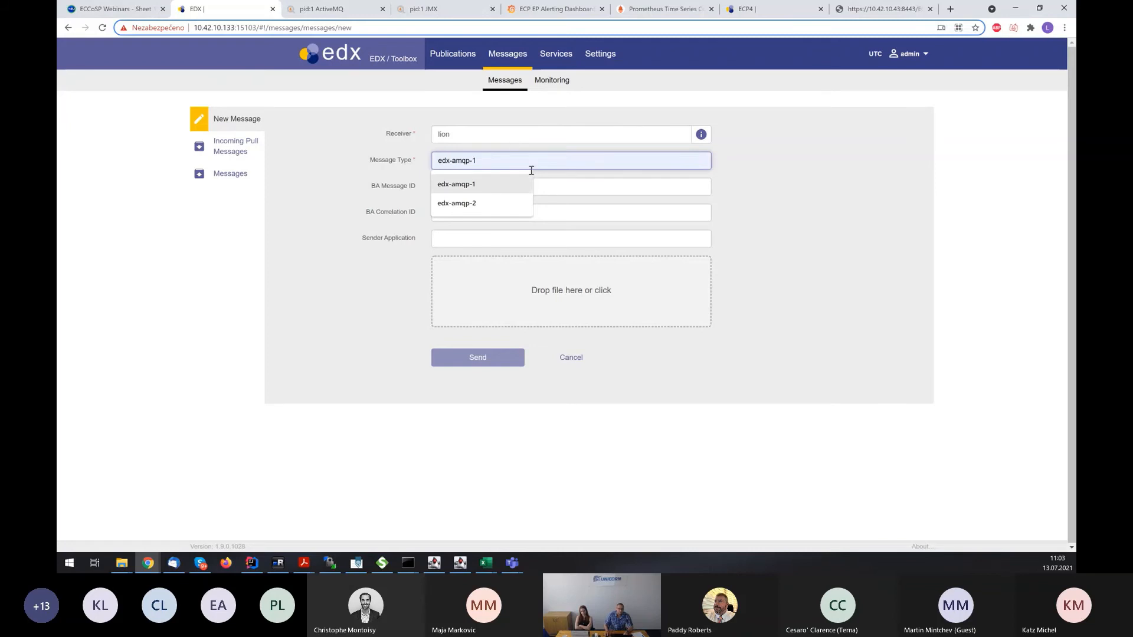
{"action": "left_click", "coordinate": [456, 203]}
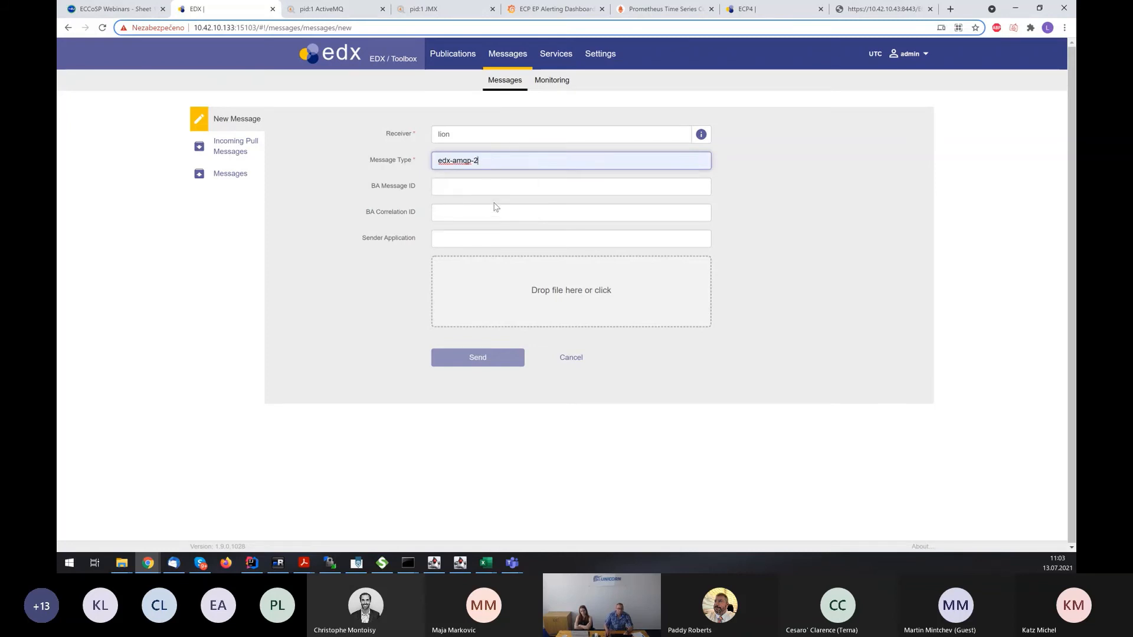
{"action": "left_click", "coordinate": [570, 186]}
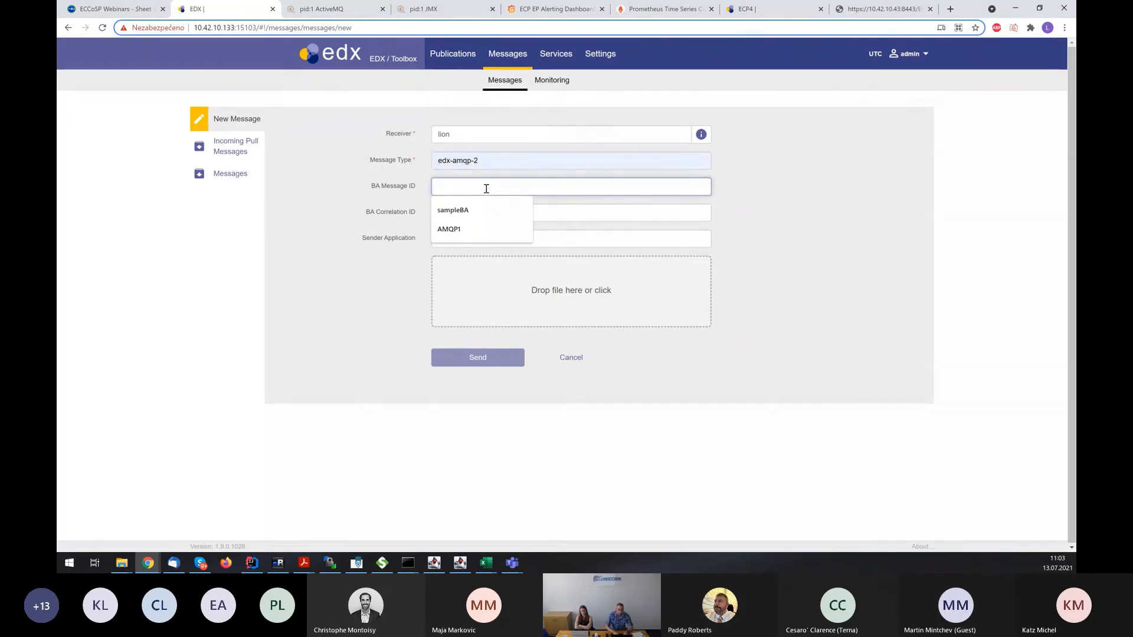
{"action": "type", "text": "amqp2"}
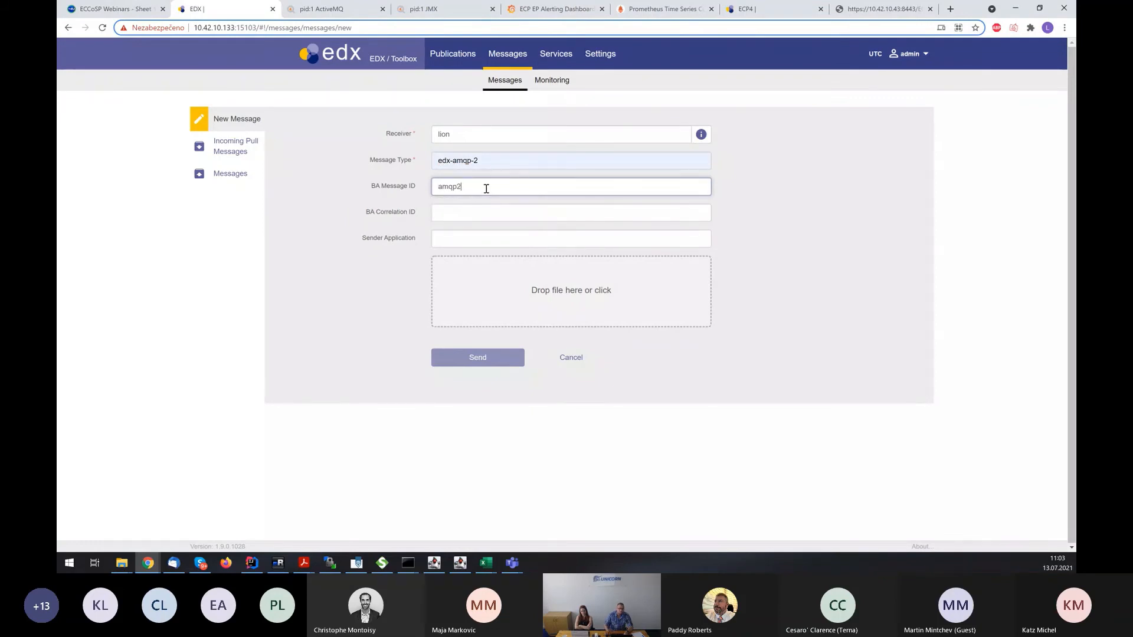
{"action": "left_click", "coordinate": [570, 290]}
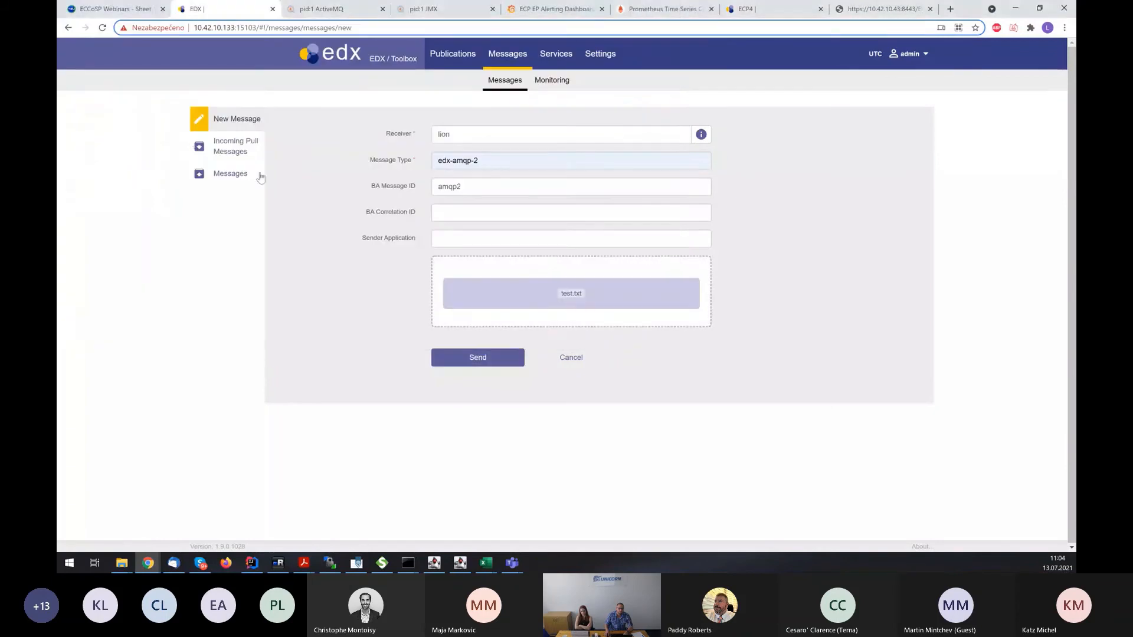
{"action": "left_click", "coordinate": [477, 357]}
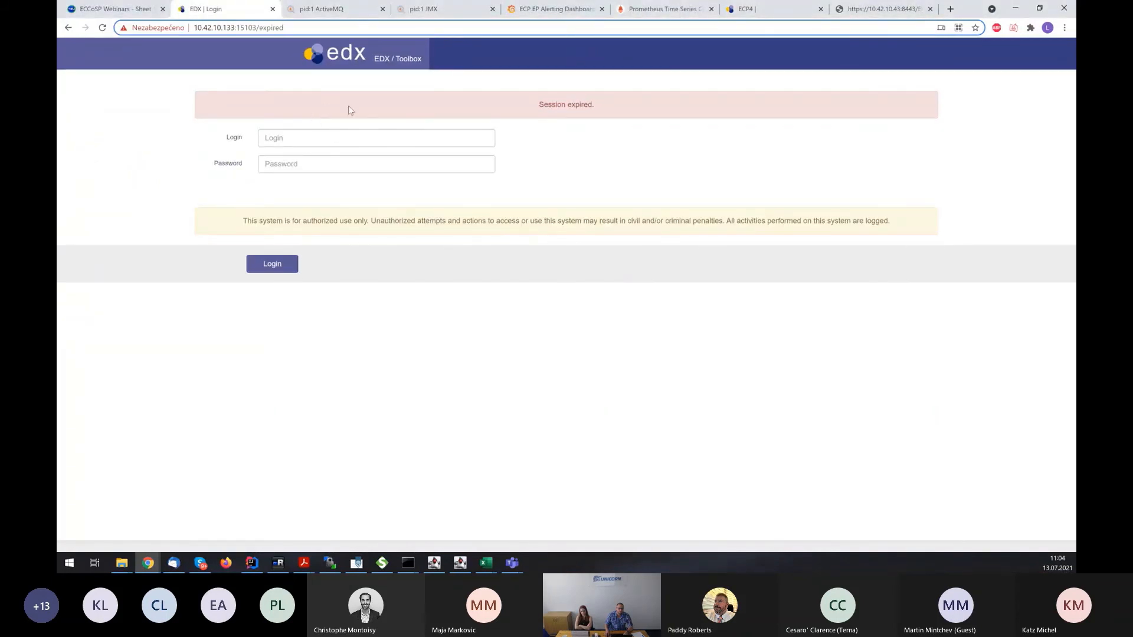
Log back in to EDX Toolbox as admin after the session expired.
{"action": "left_click", "coordinate": [376, 137]}
{"action": "type", "text": "admin"}
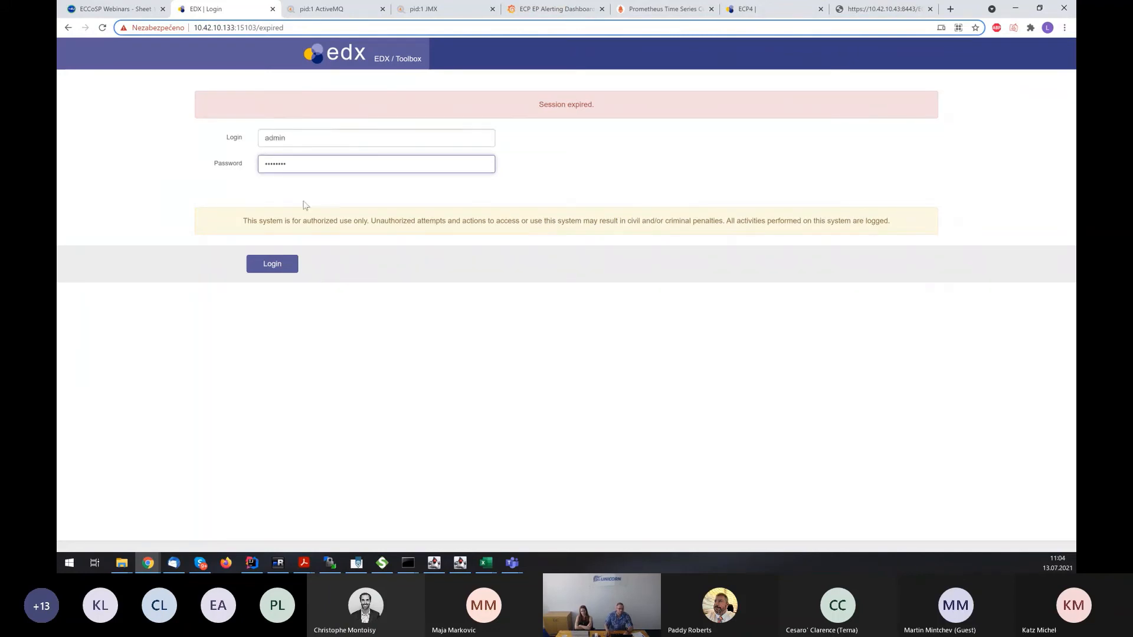
{"action": "left_click", "coordinate": [271, 263]}
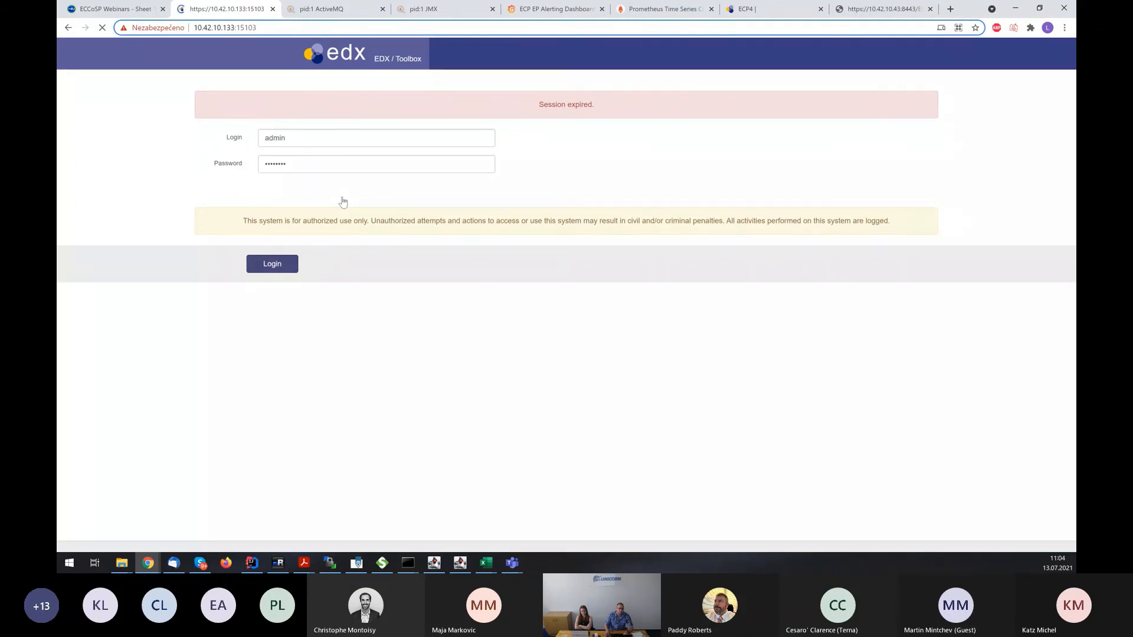
{"action": "left_click", "coordinate": [272, 263]}
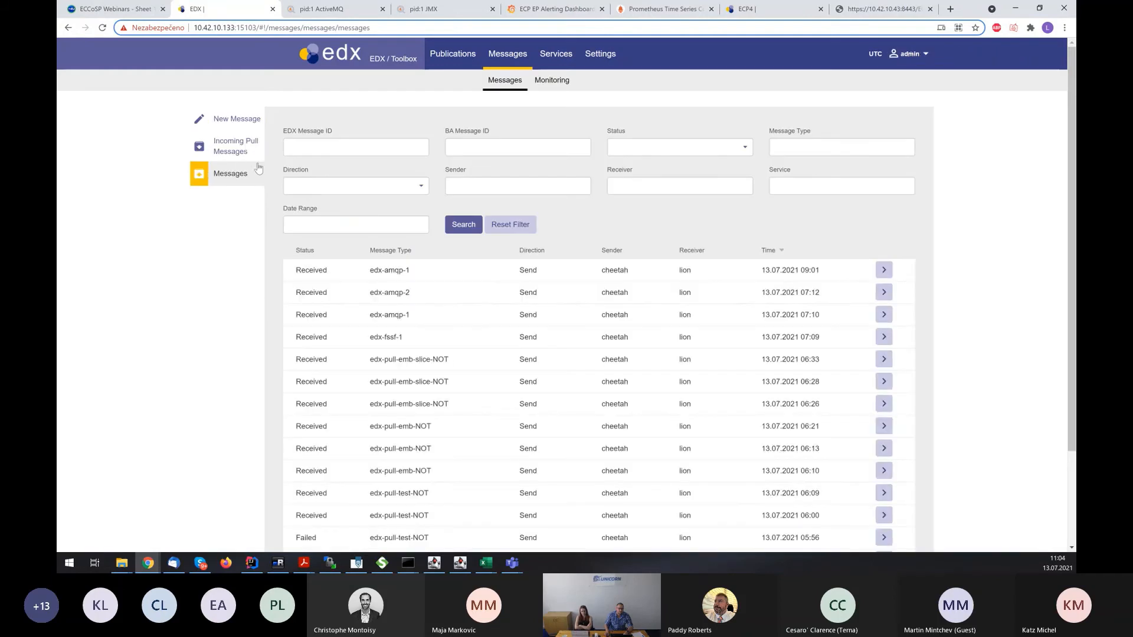
Compose a message to lion of type edx-amqp-2, BA ID amqp2, with test.txt attached.
{"action": "left_click", "coordinate": [236, 119]}
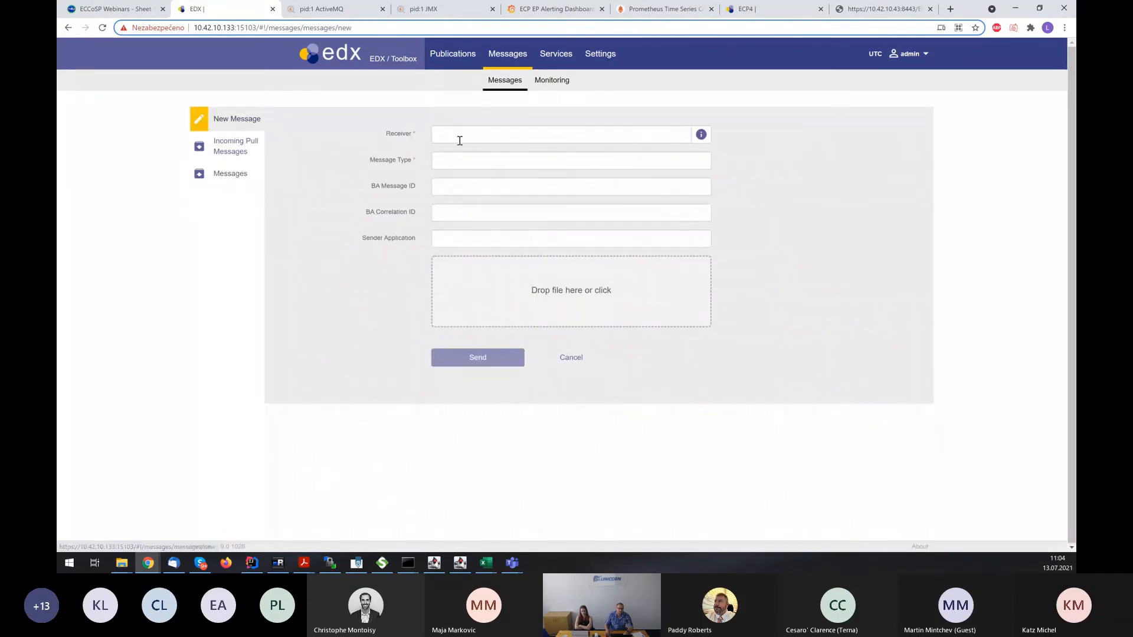
{"action": "type", "text": "lion"}
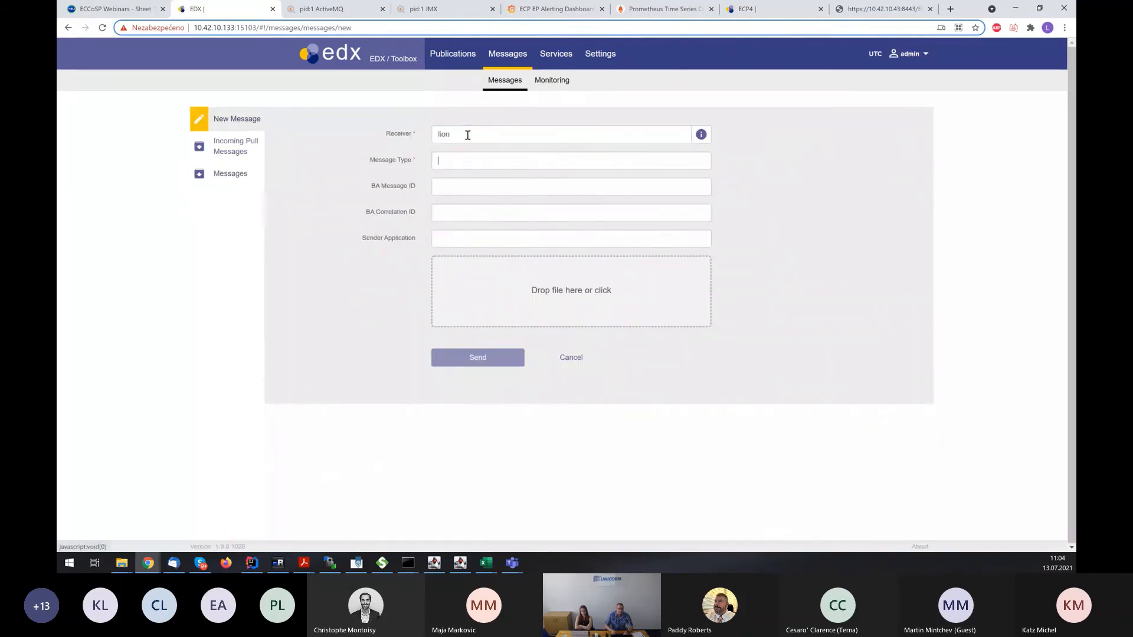
{"action": "type", "text": "e"}
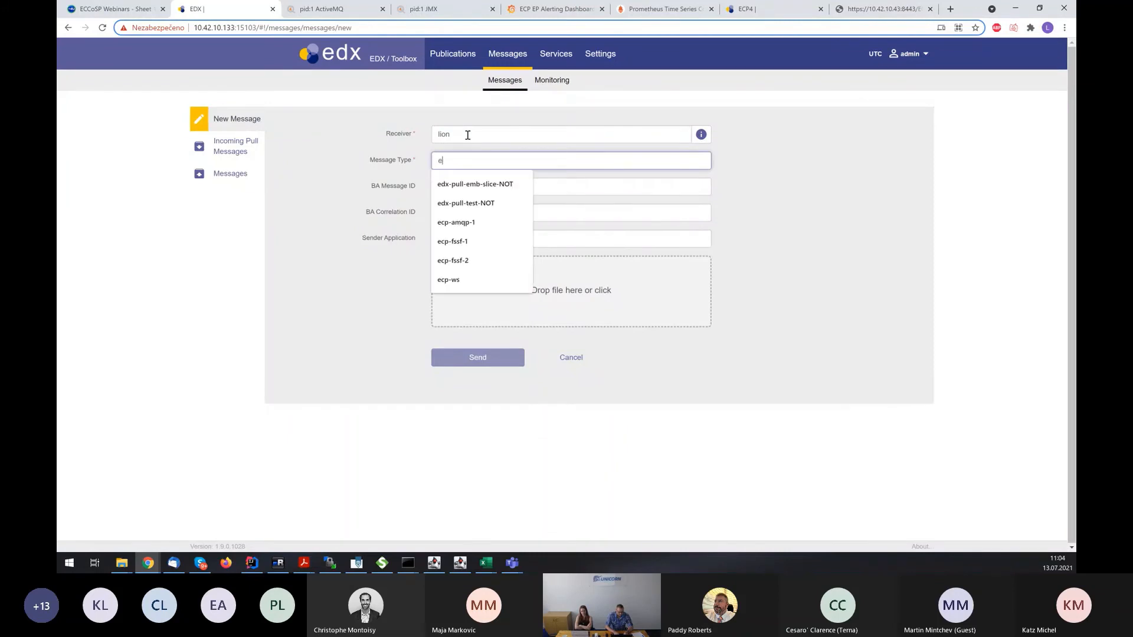
{"action": "type", "text": "edx-amqp-2"}
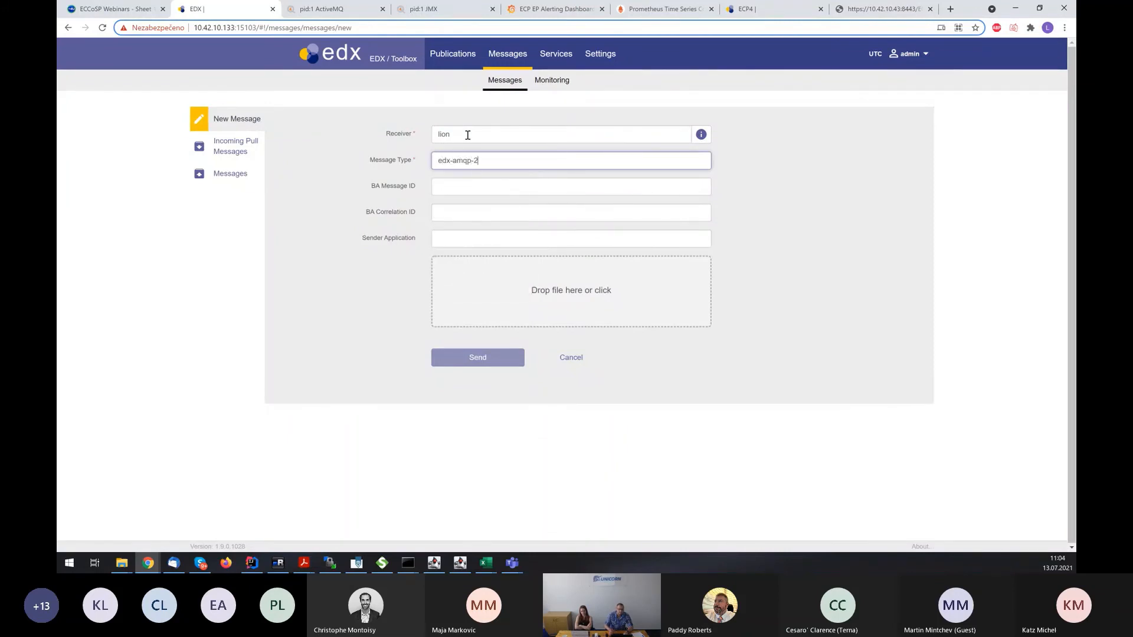
{"action": "type", "text": "amq"}
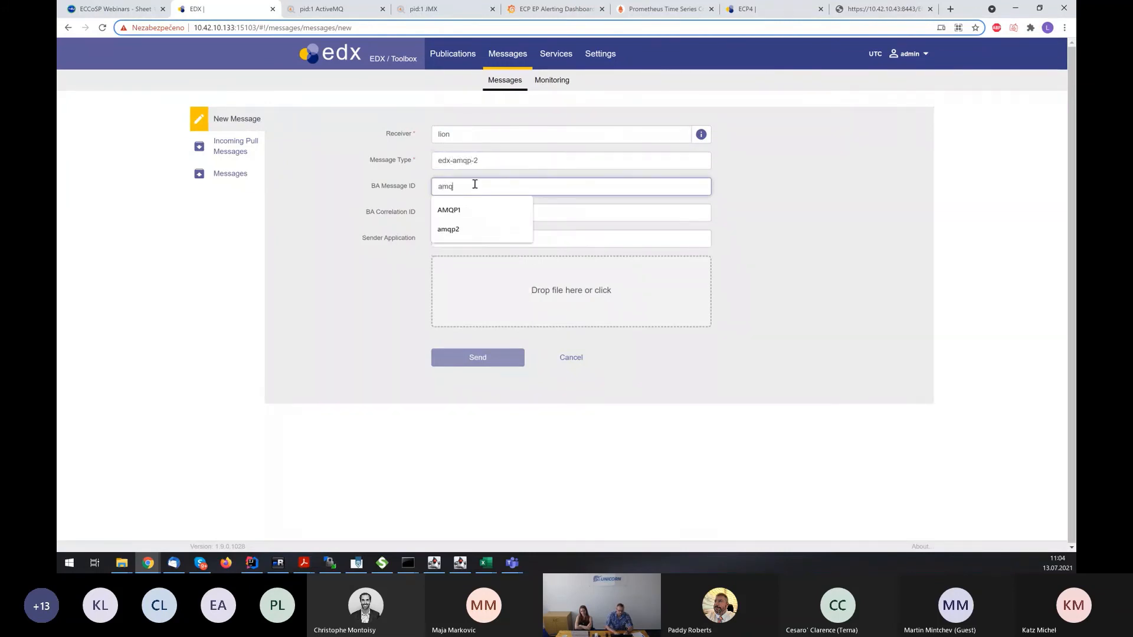
{"action": "type", "text": "p"}
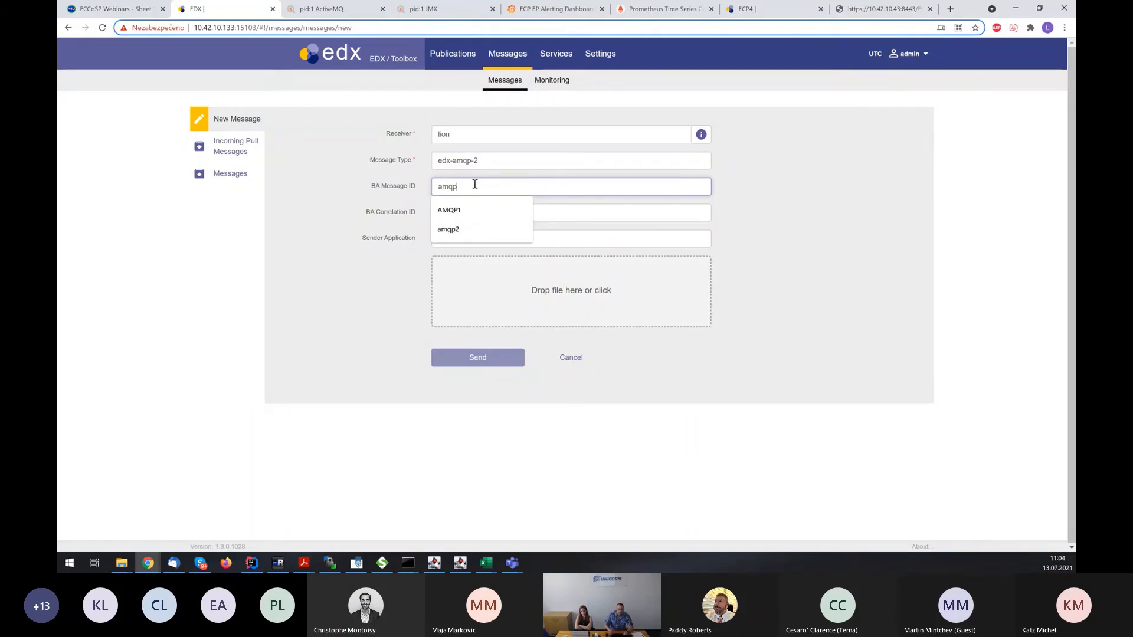
{"action": "left_click", "coordinate": [448, 229]}
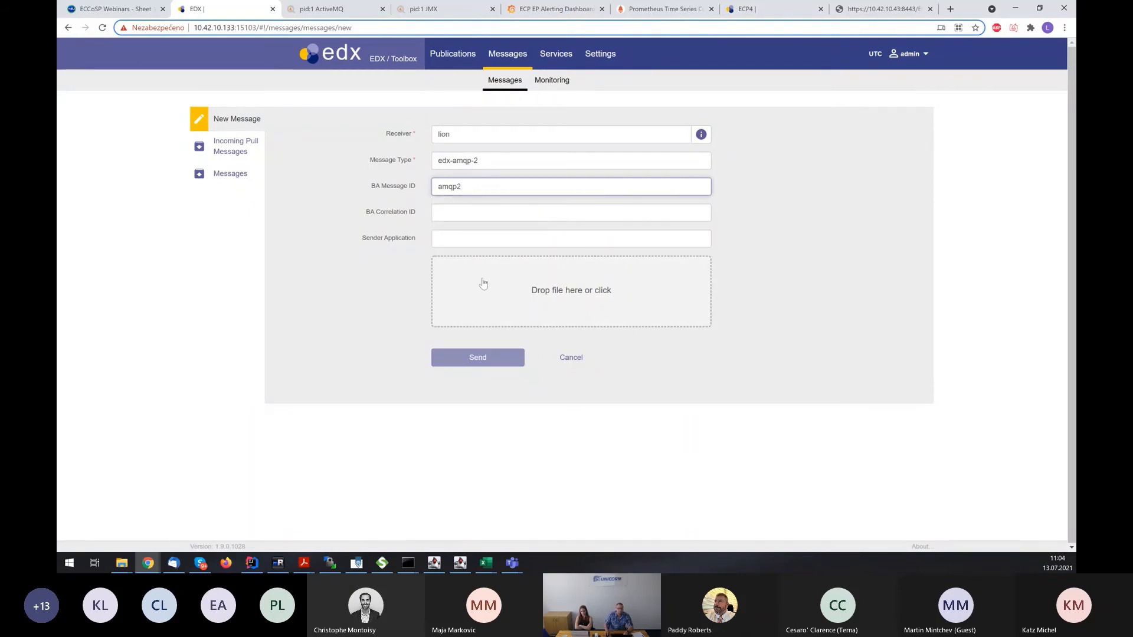
{"action": "left_click", "coordinate": [571, 290]}
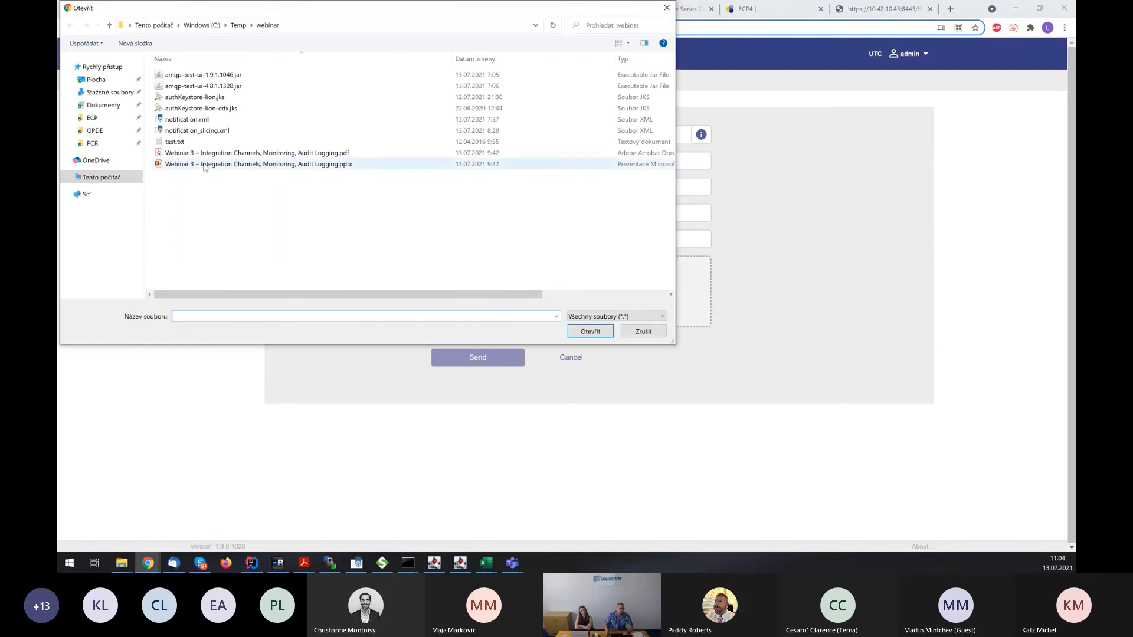
{"action": "left_click", "coordinate": [589, 331]}
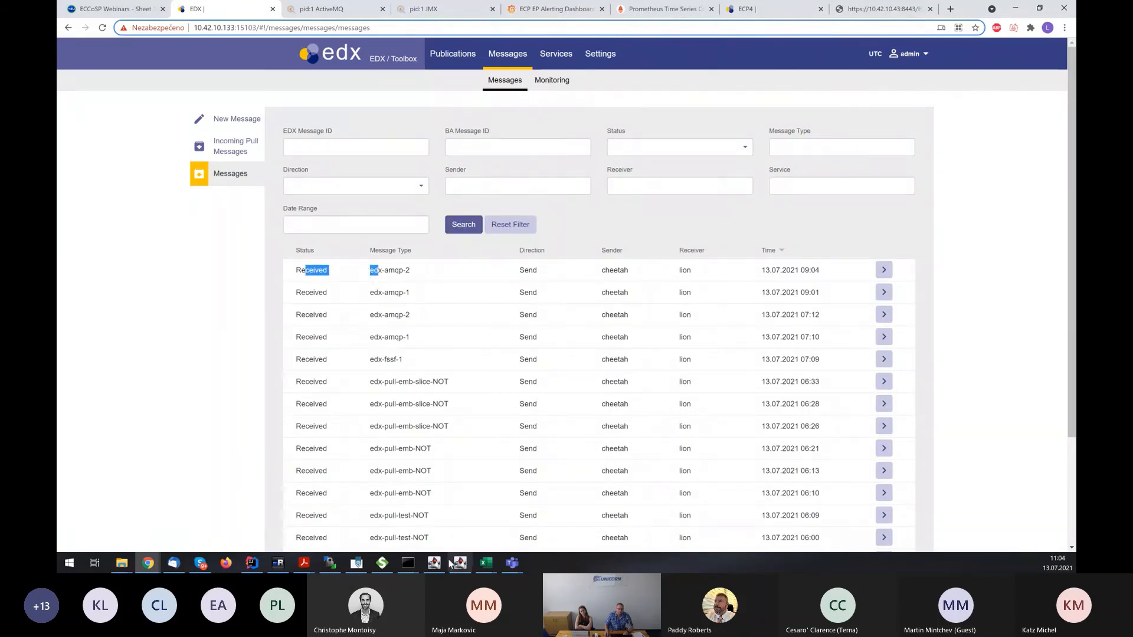
Pull the edx-amqp-2 message with content 'test' from the edx.endpoint.inbox.amqp-2 queue after an empty first attempt.
{"action": "left_click", "coordinate": [458, 563]}
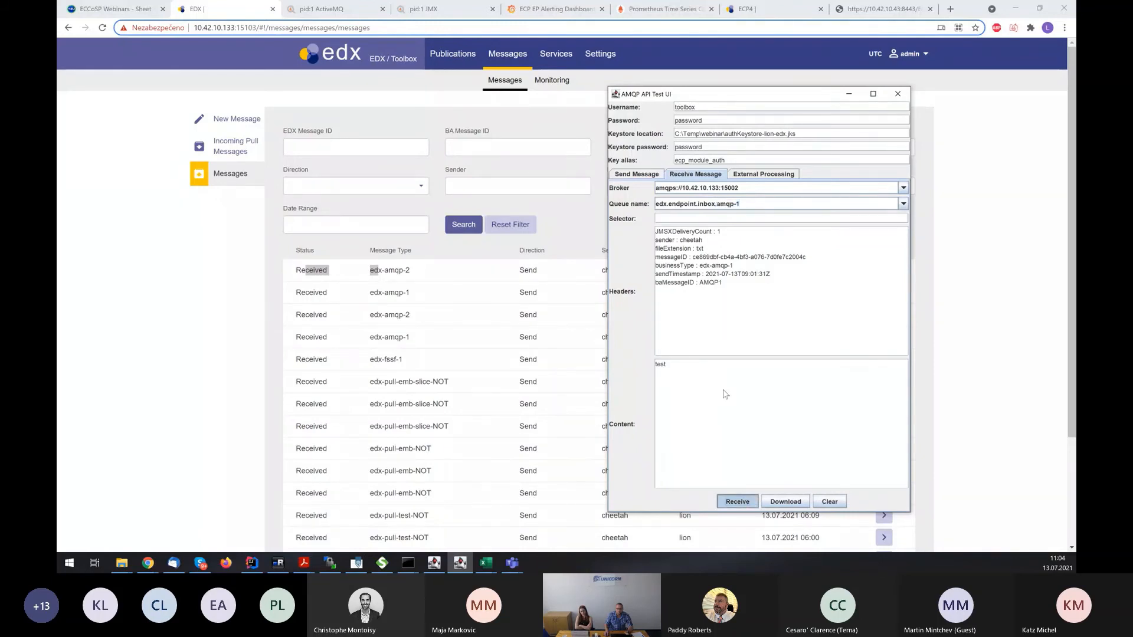
{"action": "left_click", "coordinate": [737, 501]}
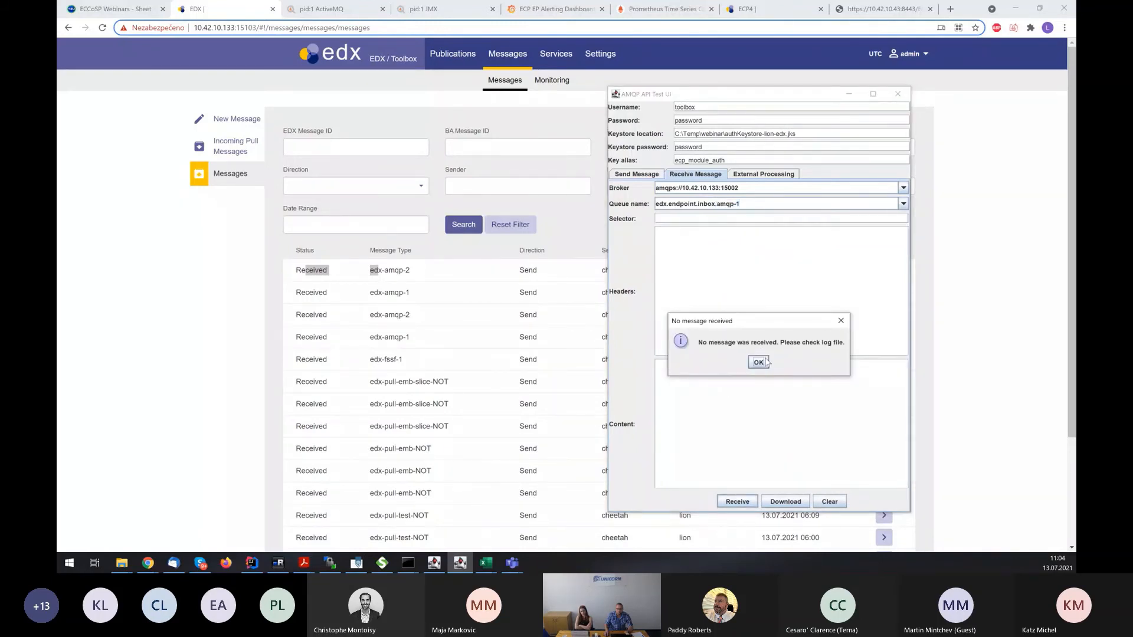
{"action": "left_click", "coordinate": [757, 361]}
{"action": "type", "text": "2"}
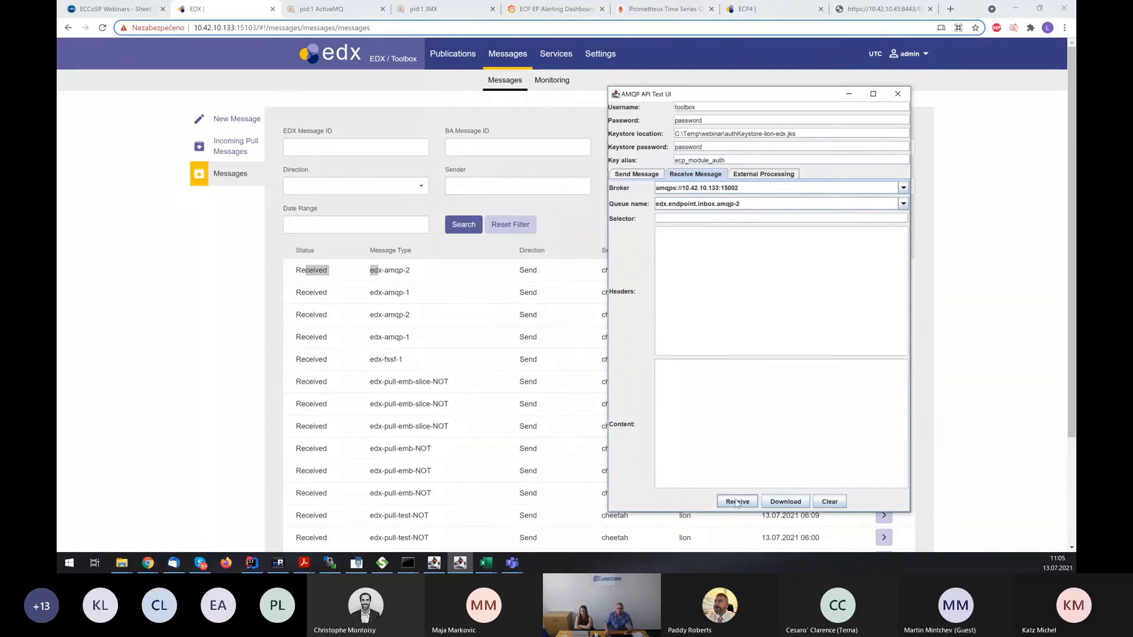
{"action": "left_click", "coordinate": [736, 502]}
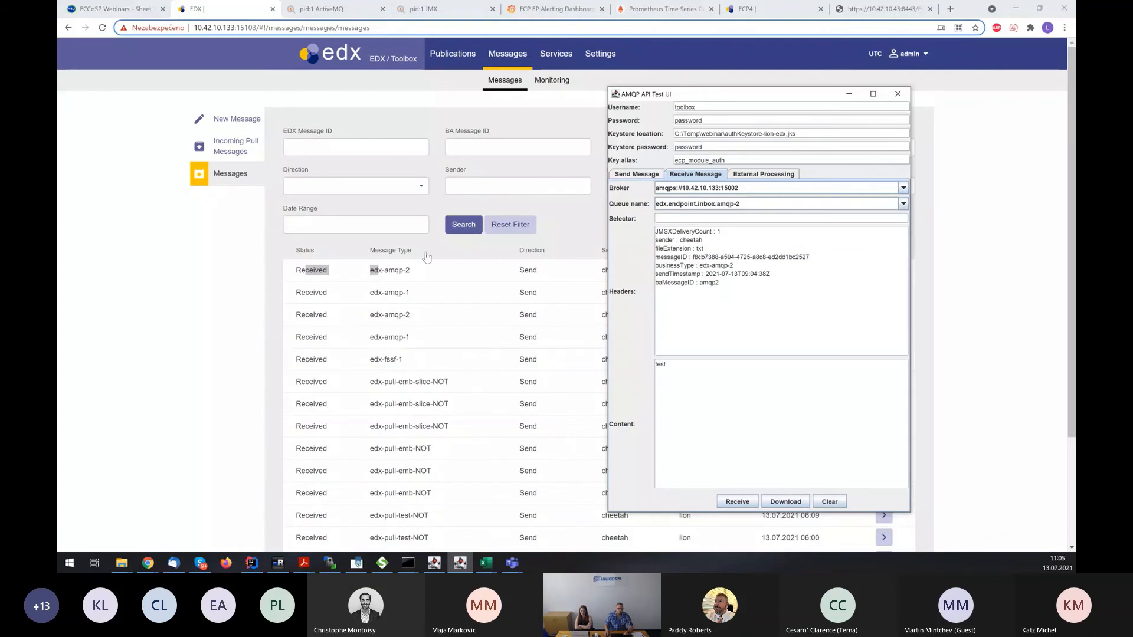
{"action": "mouse_move", "coordinate": [260, 269]}
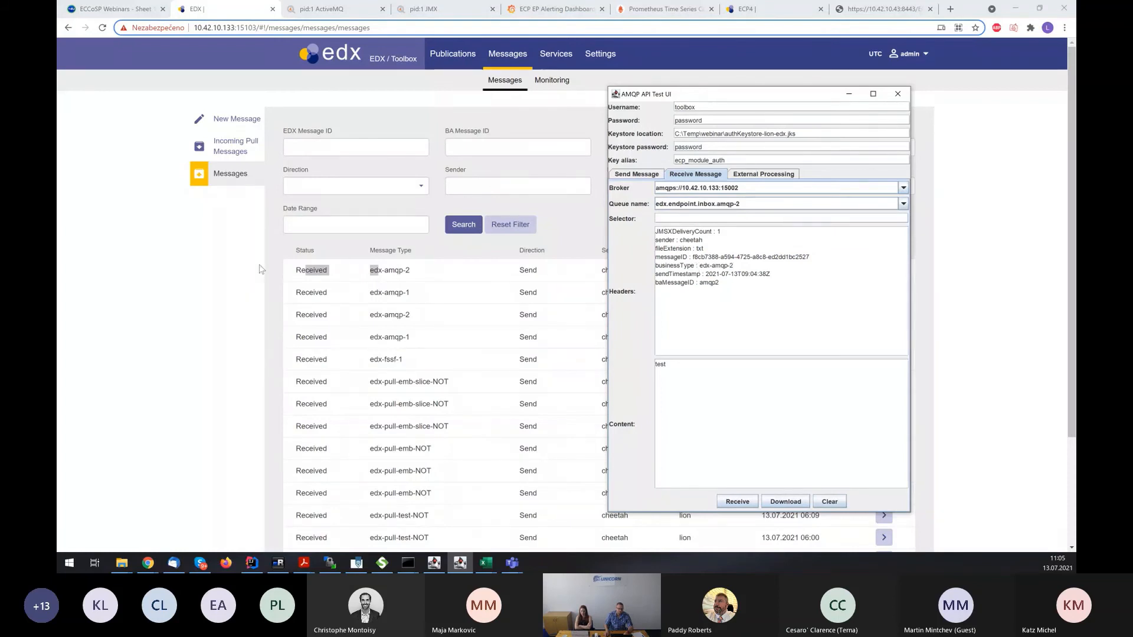
{"action": "left_click", "coordinate": [898, 94]}
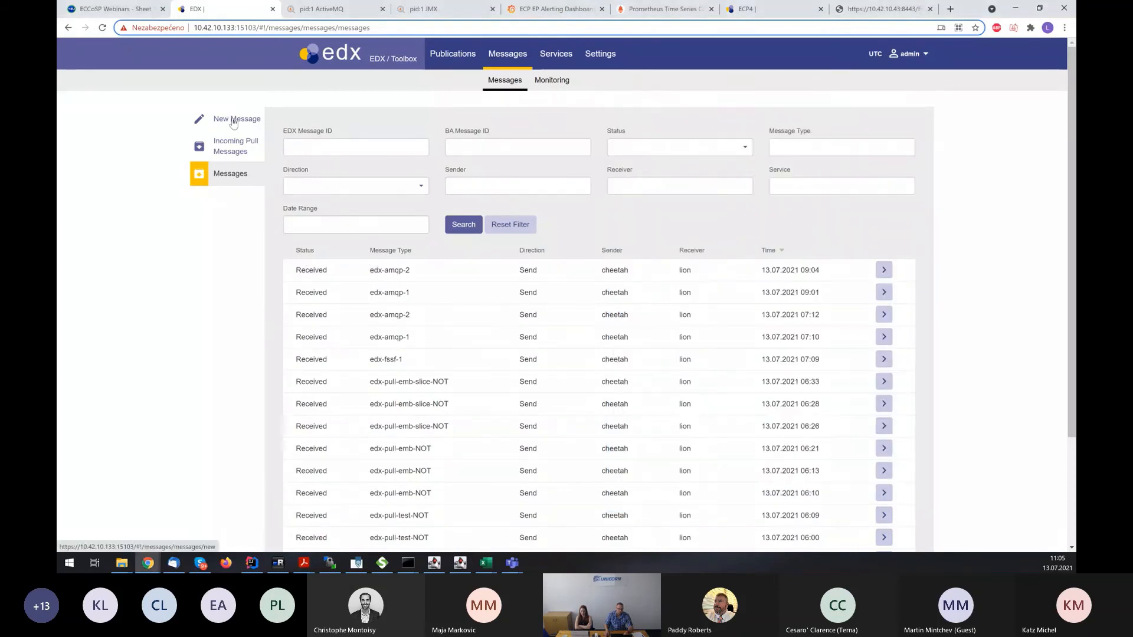
Compose a message to lion of type edx-fssf-1 with BA Message ID FSSF.
{"action": "left_click", "coordinate": [236, 118]}
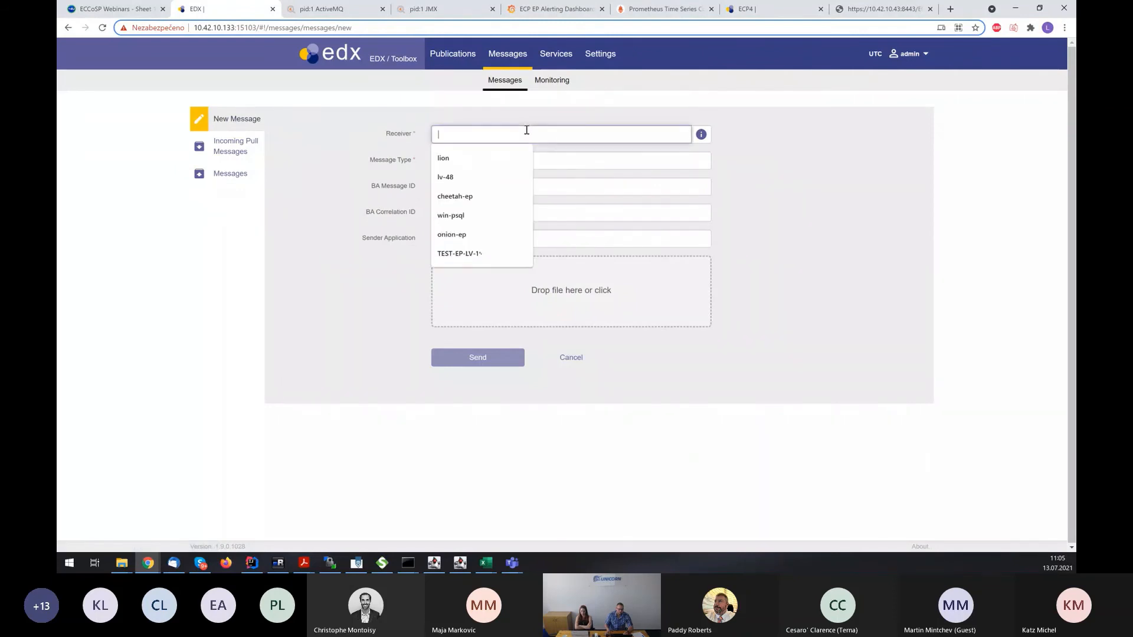
{"action": "left_click", "coordinate": [443, 158]}
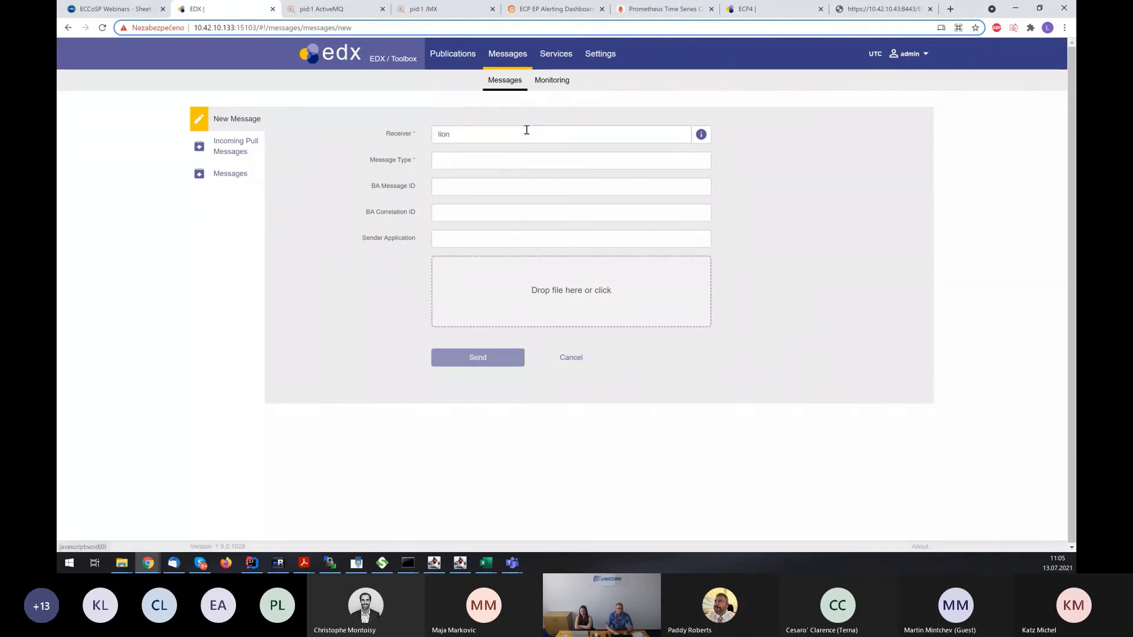
{"action": "left_click", "coordinate": [570, 160]}
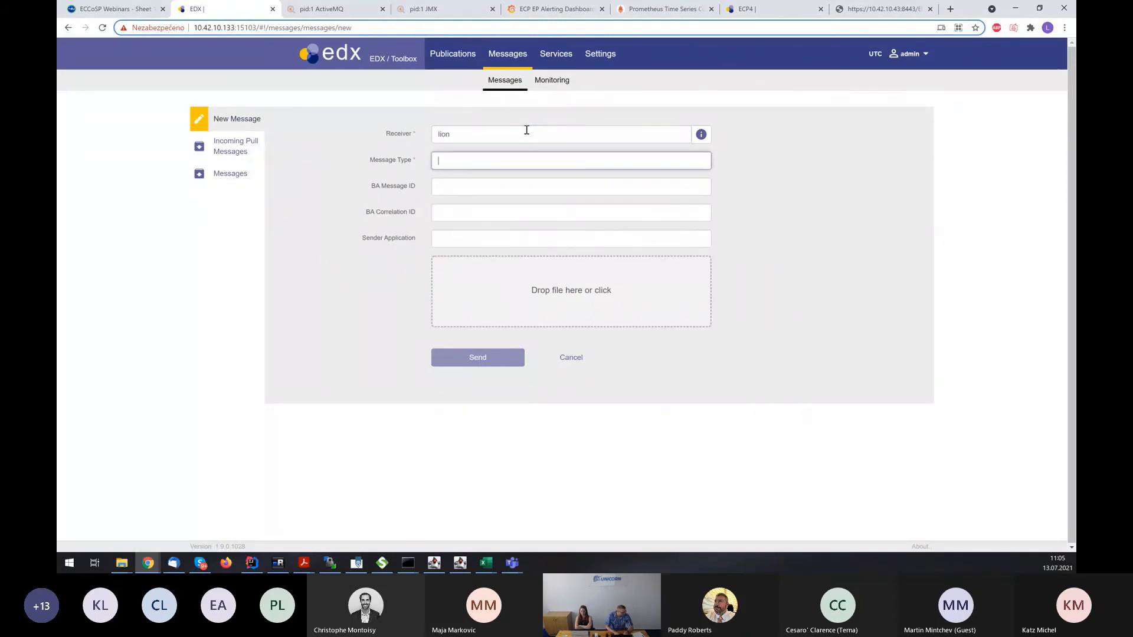
{"action": "type", "text": "edx-fssf-1"}
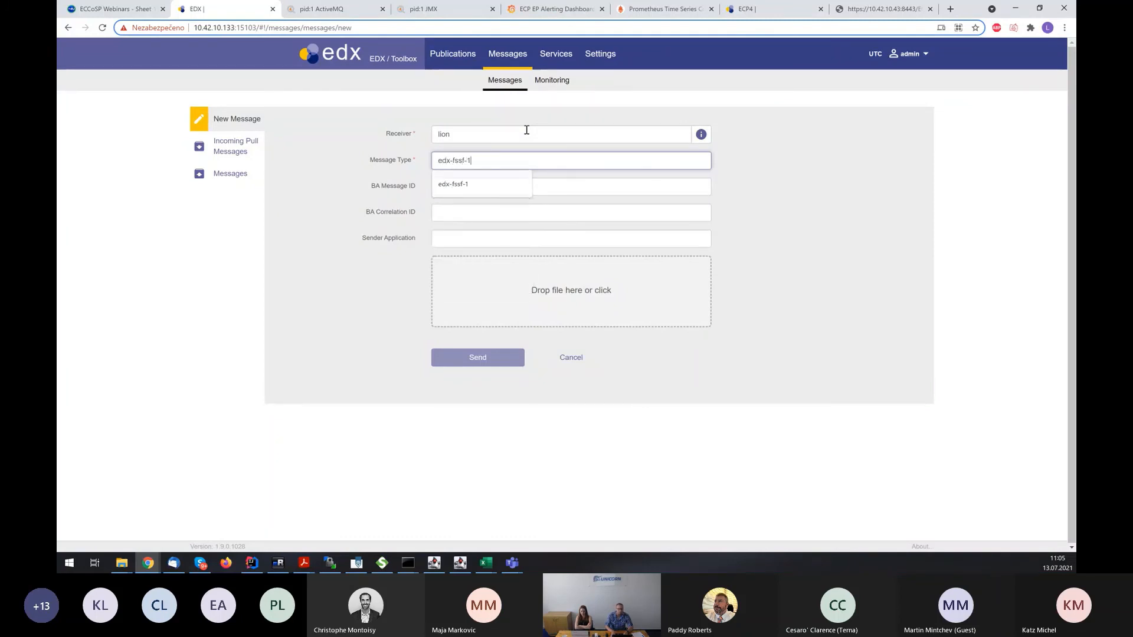
{"action": "left_click", "coordinate": [453, 183]}
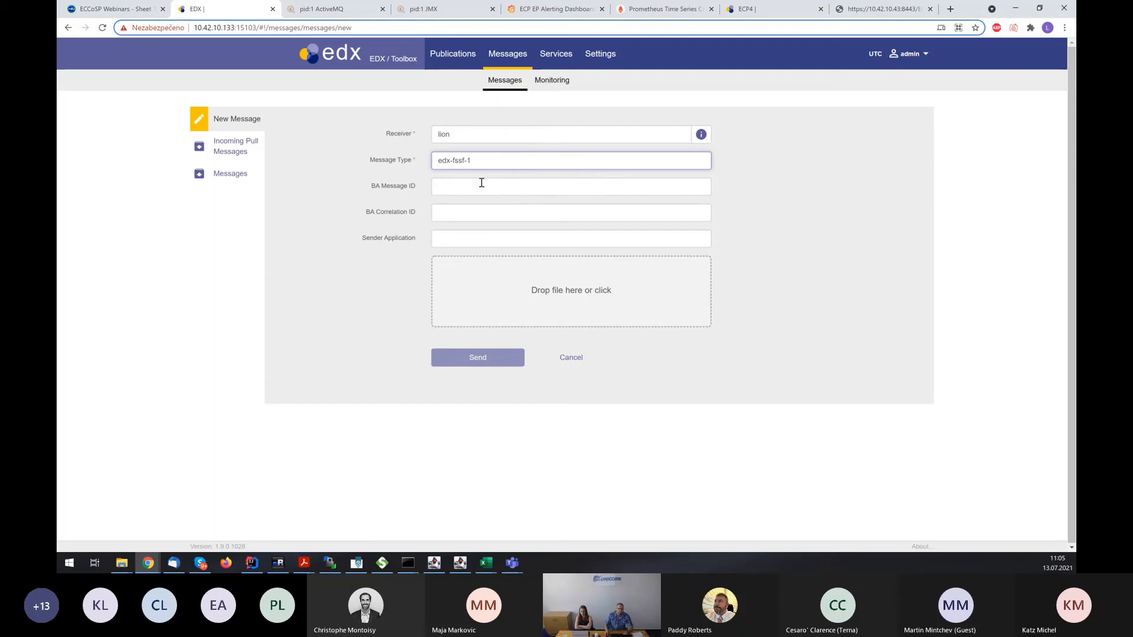
{"action": "type", "text": "fssf"}
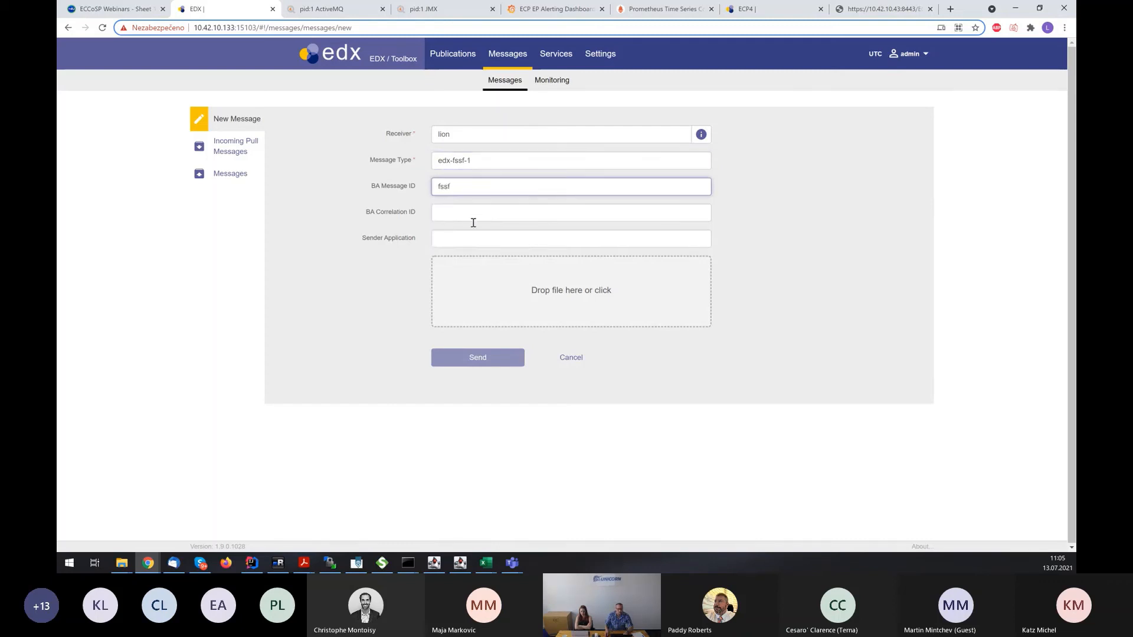
{"action": "type", "text": "FSSF"}
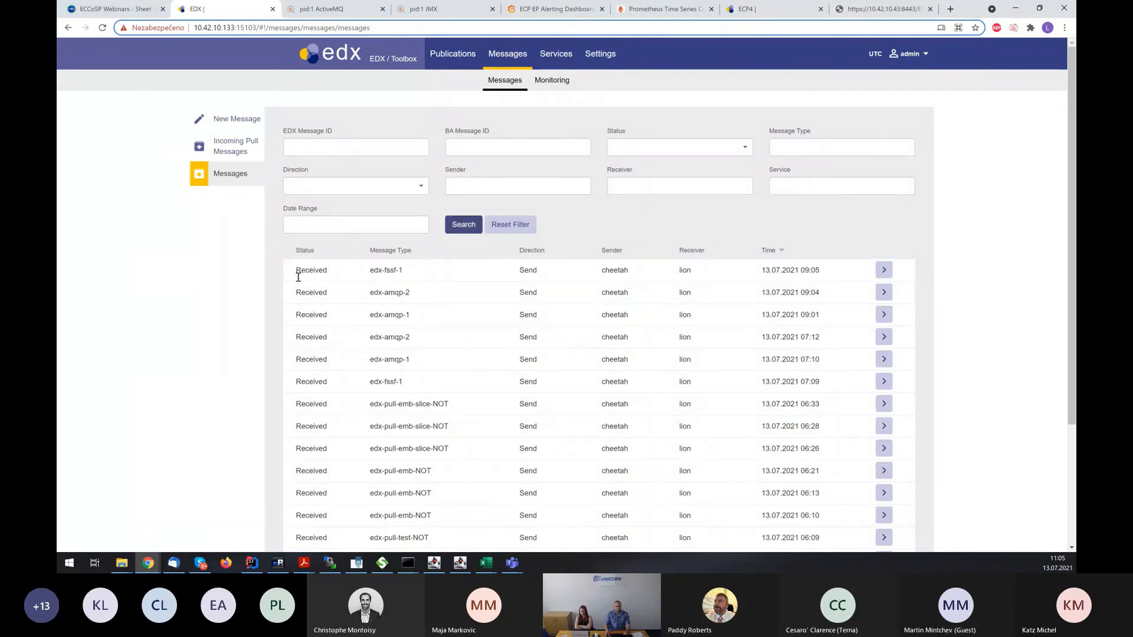
{"action": "mouse_move", "coordinate": [469, 542]}
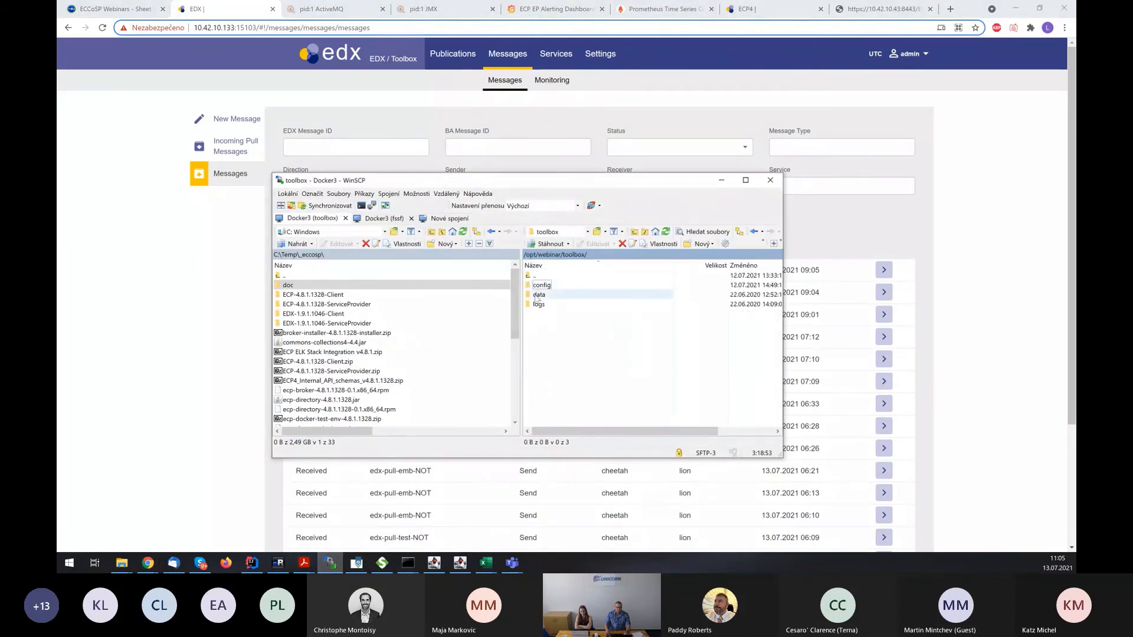
Browse WinSCP to the server's data/fssf/in folder and select the FSSF_cheetah file.
{"action": "double_click", "coordinate": [539, 294]}
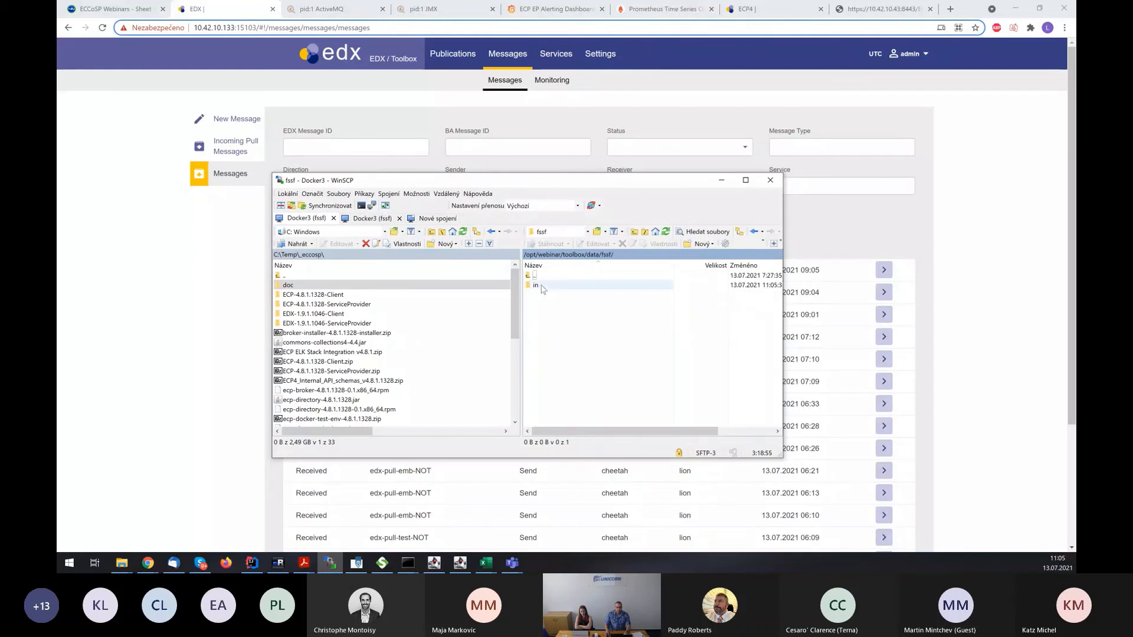
{"action": "double_click", "coordinate": [535, 284]}
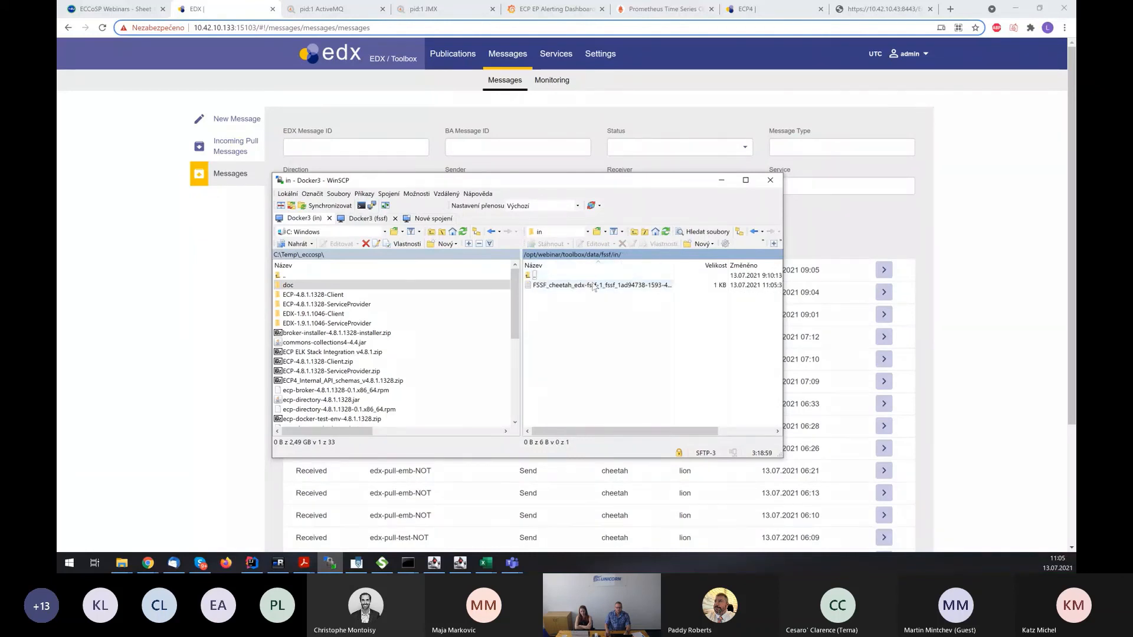
{"action": "left_click", "coordinate": [614, 284]}
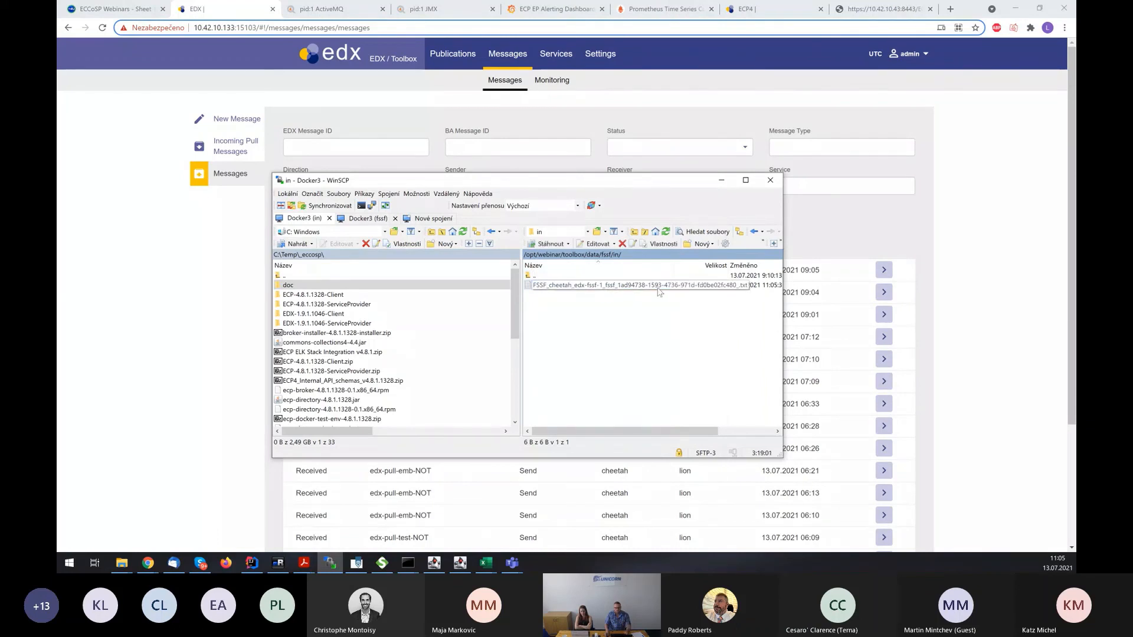
{"action": "left_click", "coordinate": [600, 284]}
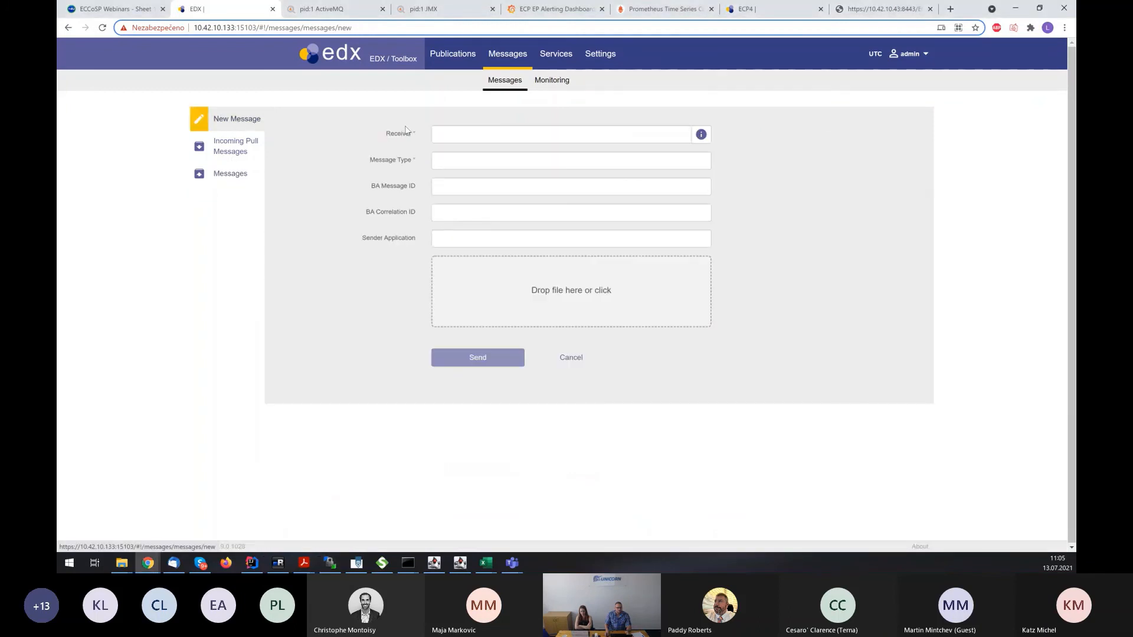
Fill an edx-ws message to lion with BA message ID WS and pick a payload file.
{"action": "left_click", "coordinate": [562, 134]}
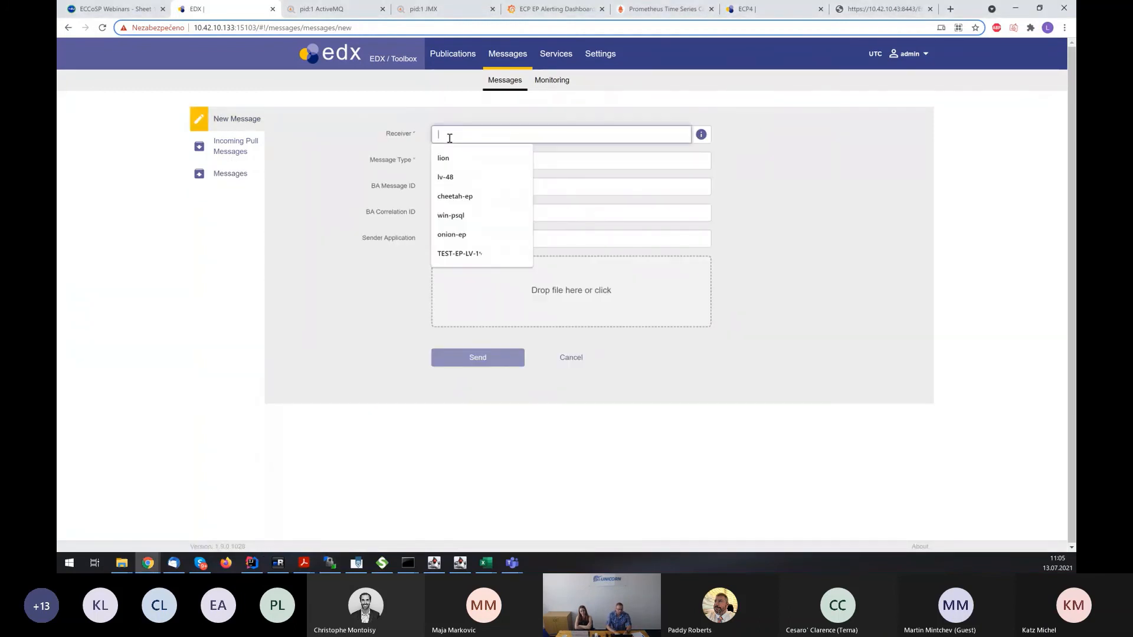
{"action": "left_click", "coordinate": [444, 157]}
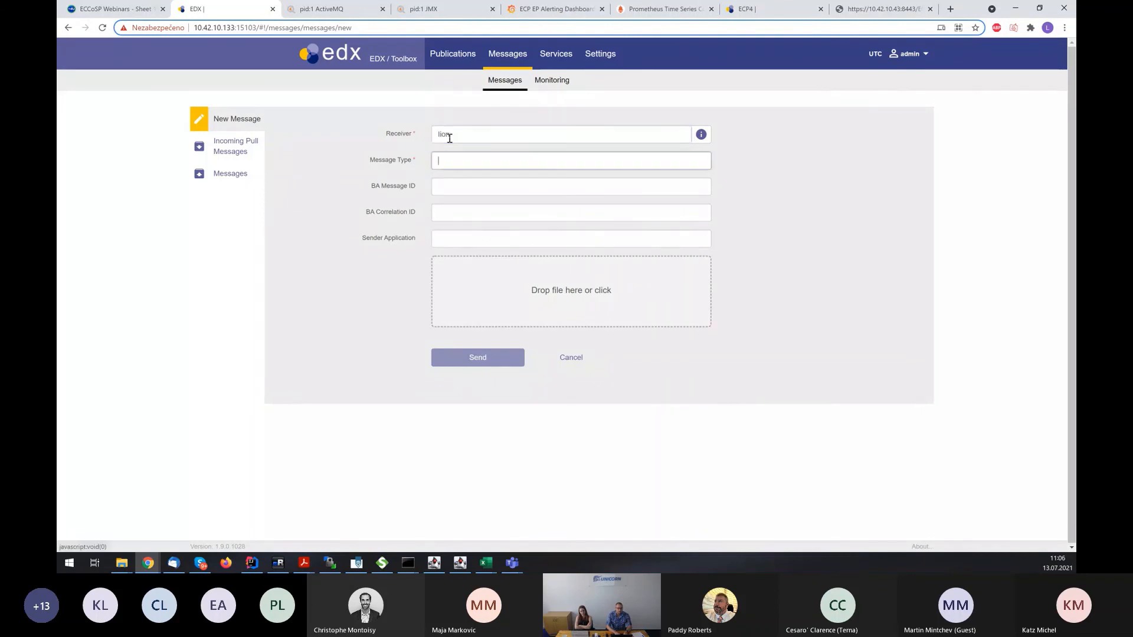
{"action": "type", "text": "edx-ws"}
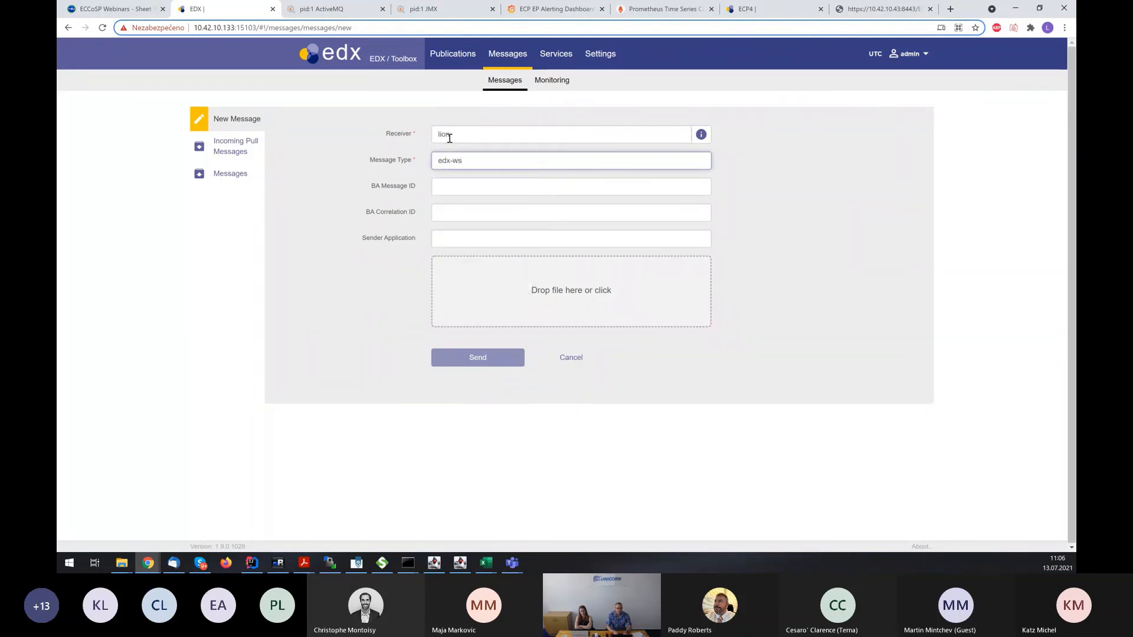
{"action": "left_click", "coordinate": [570, 186]}
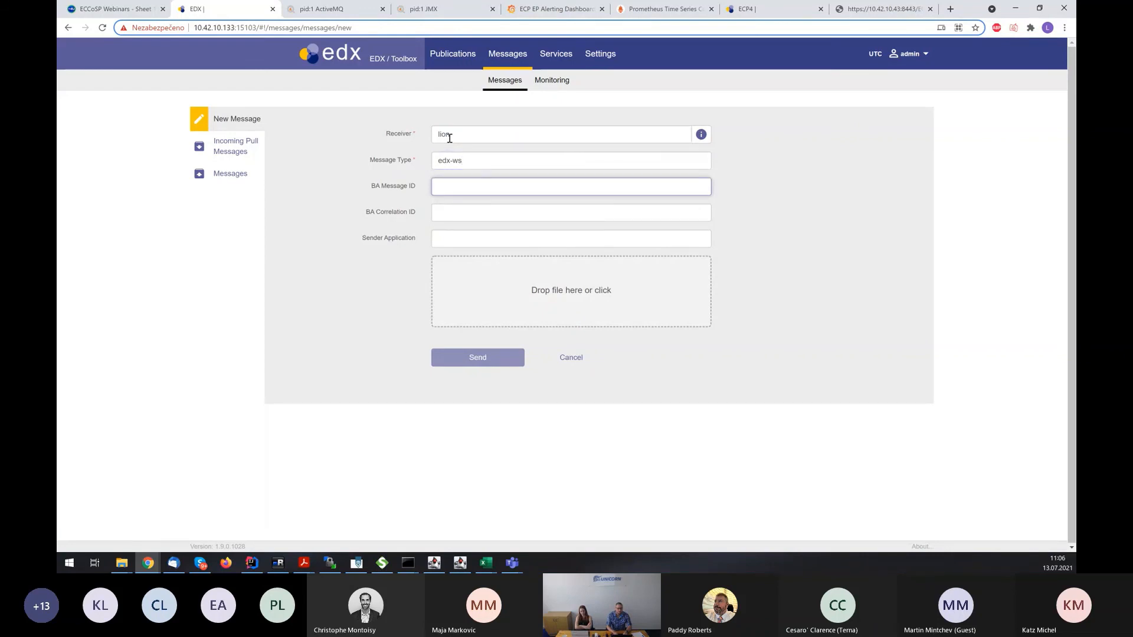
{"action": "type", "text": "WS"}
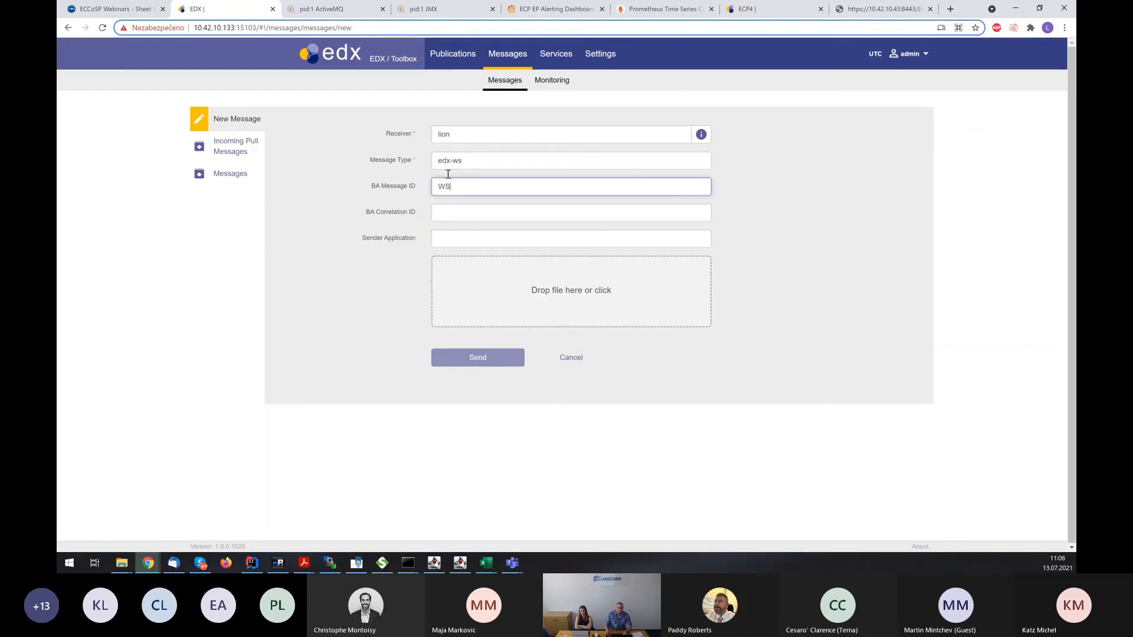
{"action": "left_click", "coordinate": [570, 289]}
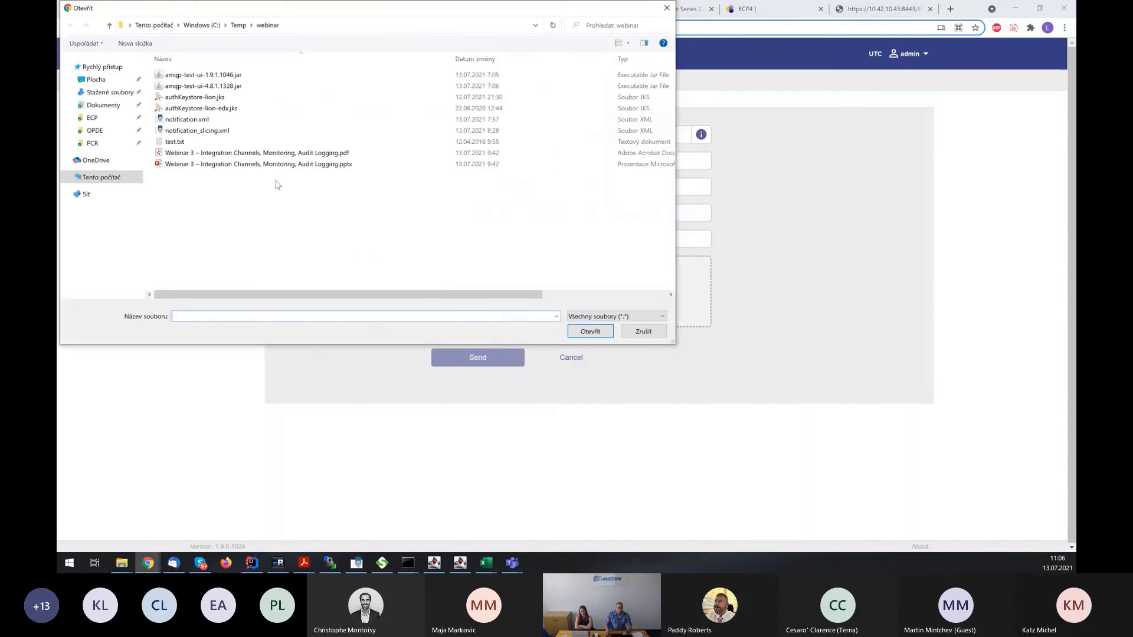
{"action": "left_click", "coordinate": [589, 331]}
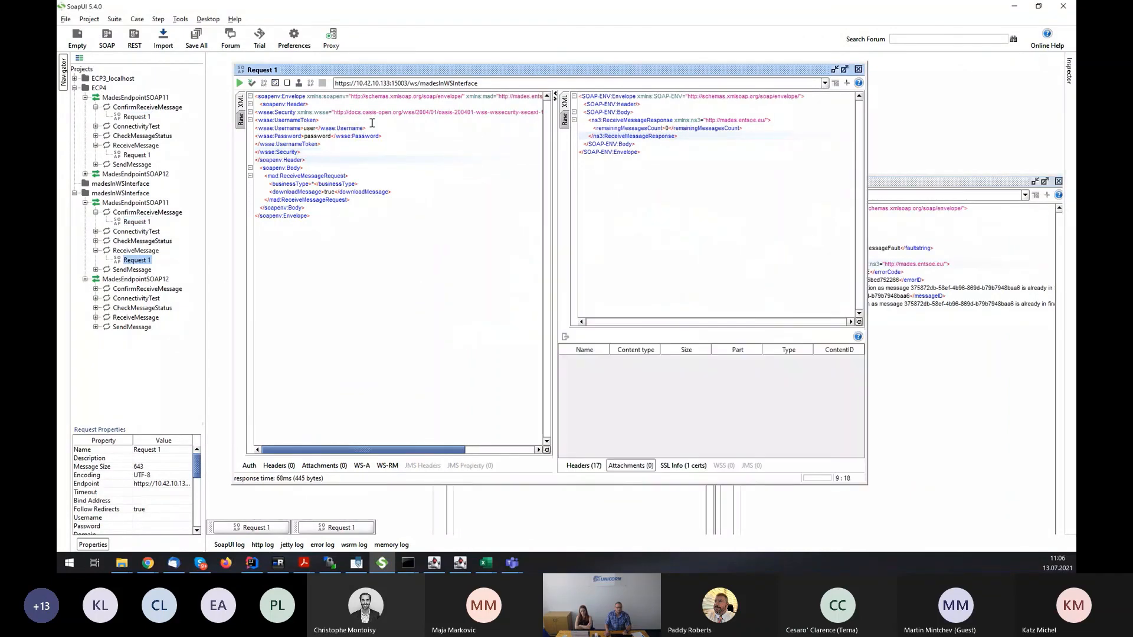
{"action": "mouse_move", "coordinate": [240, 83]}
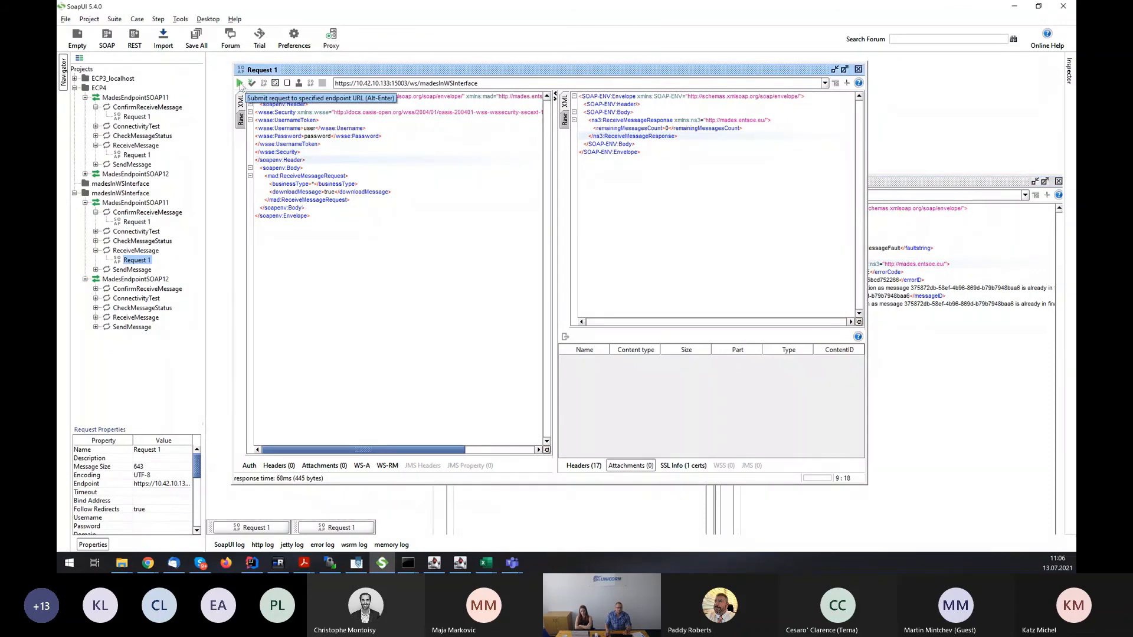
Submit ReceiveMessage Request 1 for the edx-ws message, then confirm receipt with ConfirmReceiveMessage.
{"action": "left_click", "coordinate": [239, 83]}
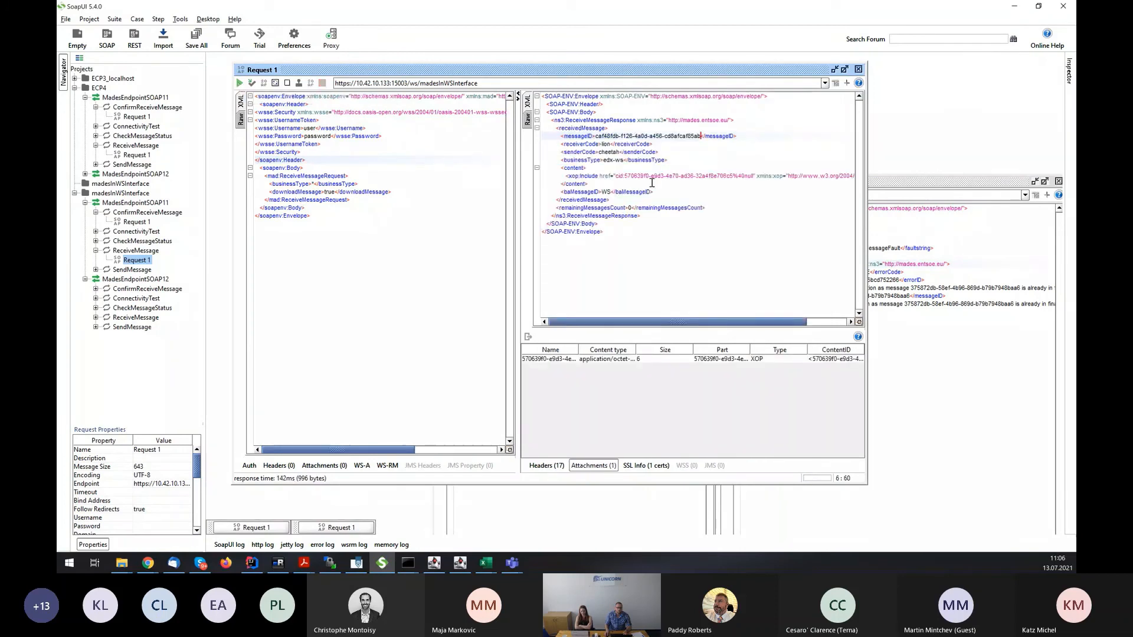
{"action": "mouse_move", "coordinate": [603, 139]}
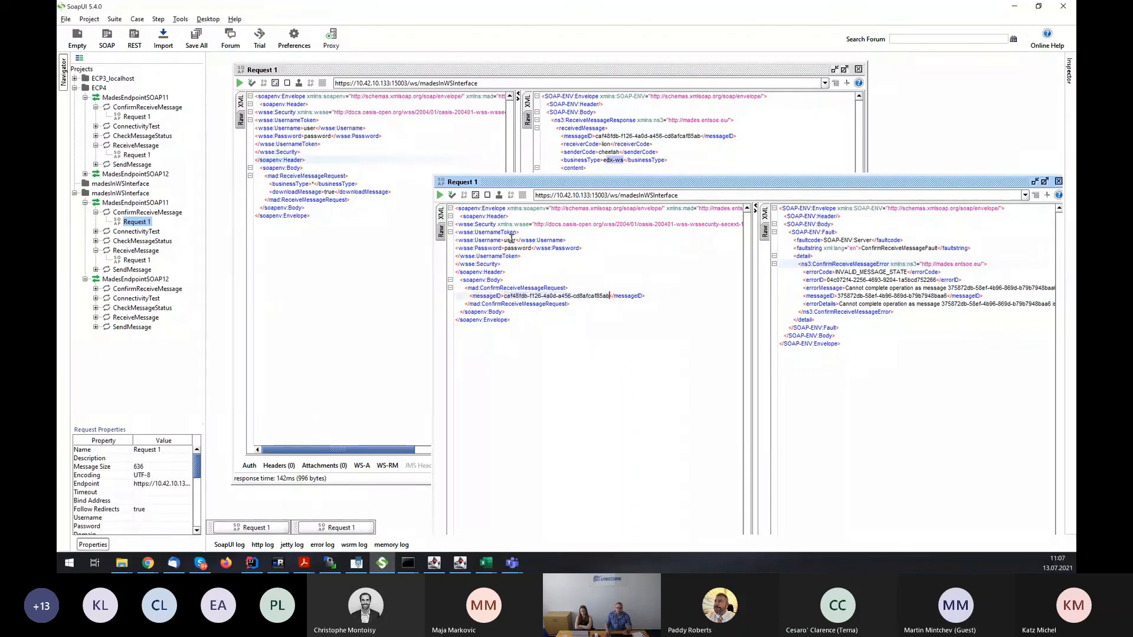
{"action": "left_click", "coordinate": [441, 195]}
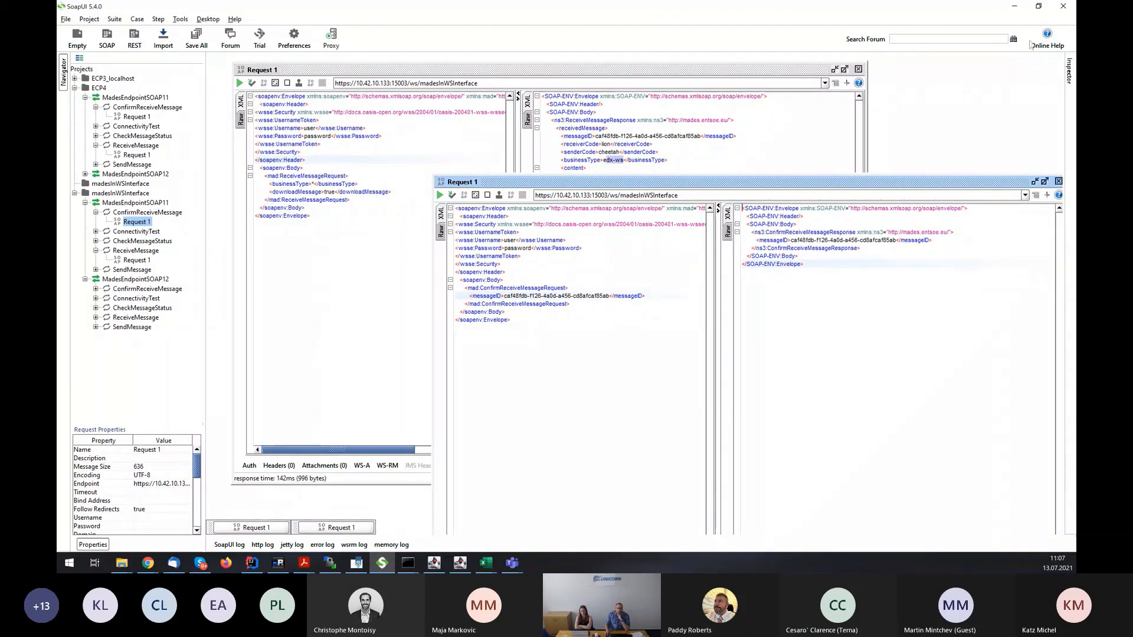
{"action": "left_click", "coordinate": [147, 563]}
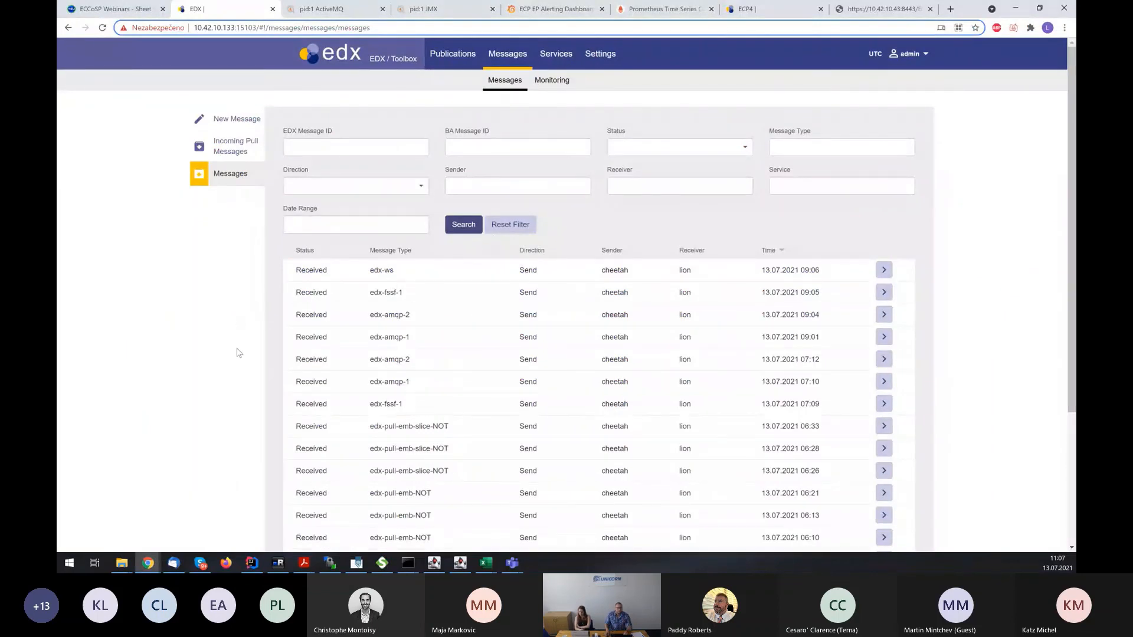
{"action": "mouse_move", "coordinate": [349, 554]}
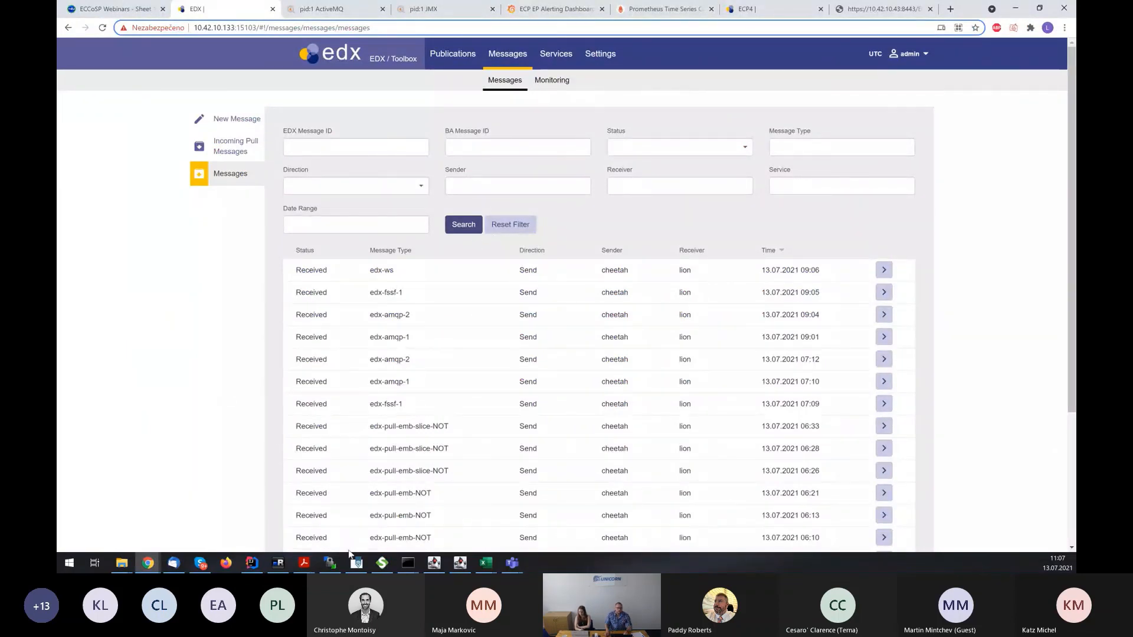
{"action": "mouse_move", "coordinate": [303, 563]}
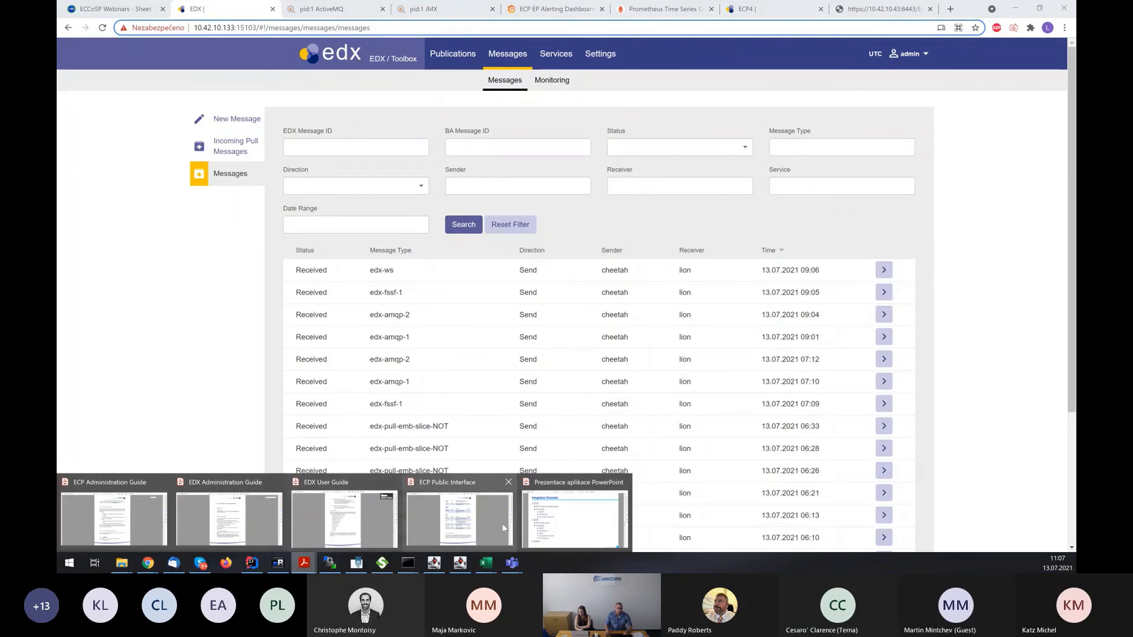